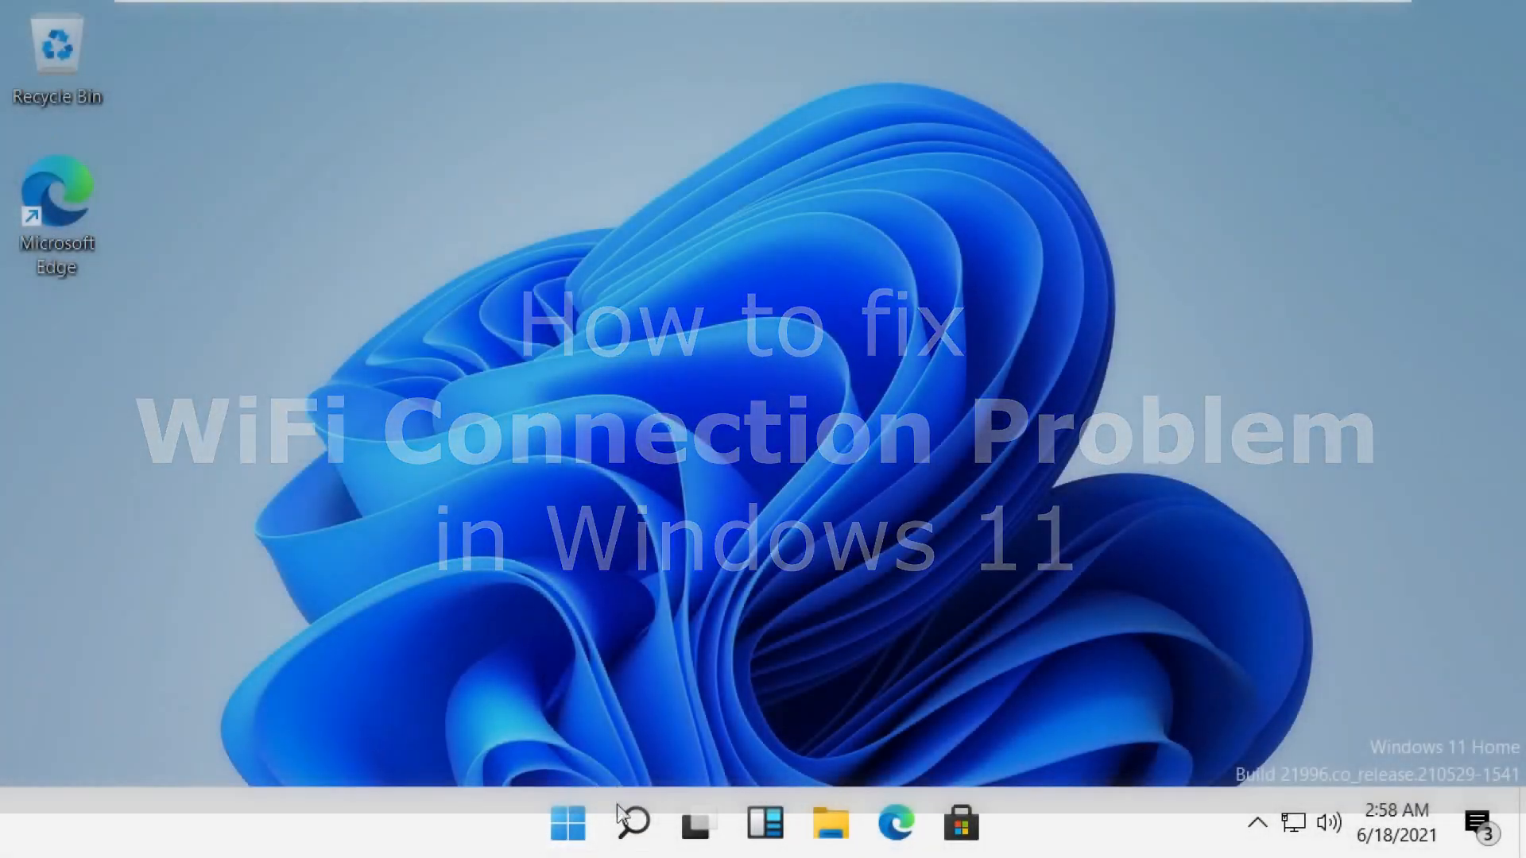
pyautogui.moveTo(631, 821)
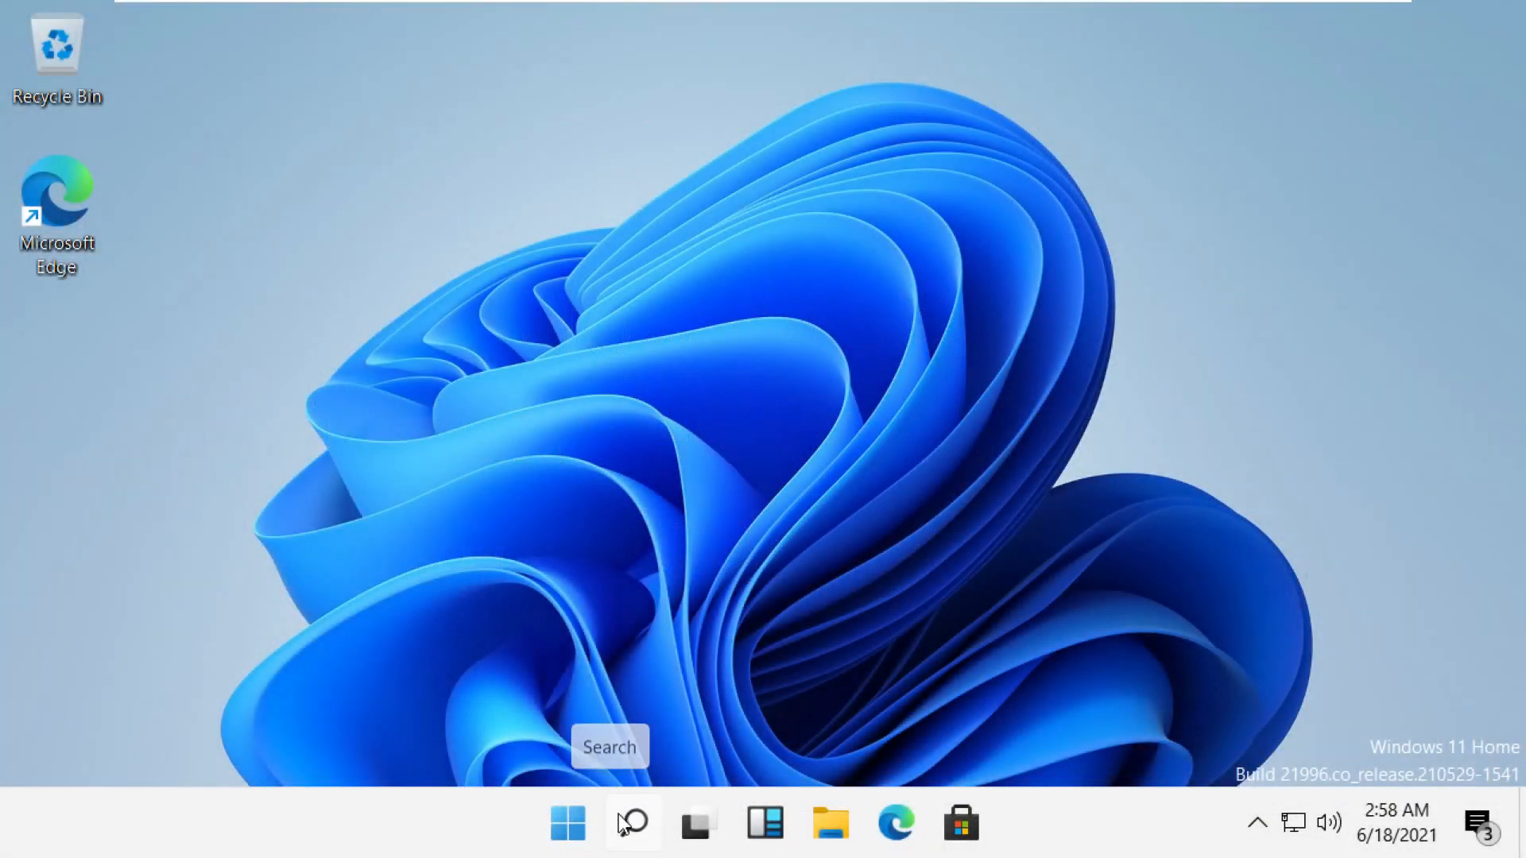
# Launch Run from Windows search and enter services.msc as the program to open.
pyautogui.click(631, 823)
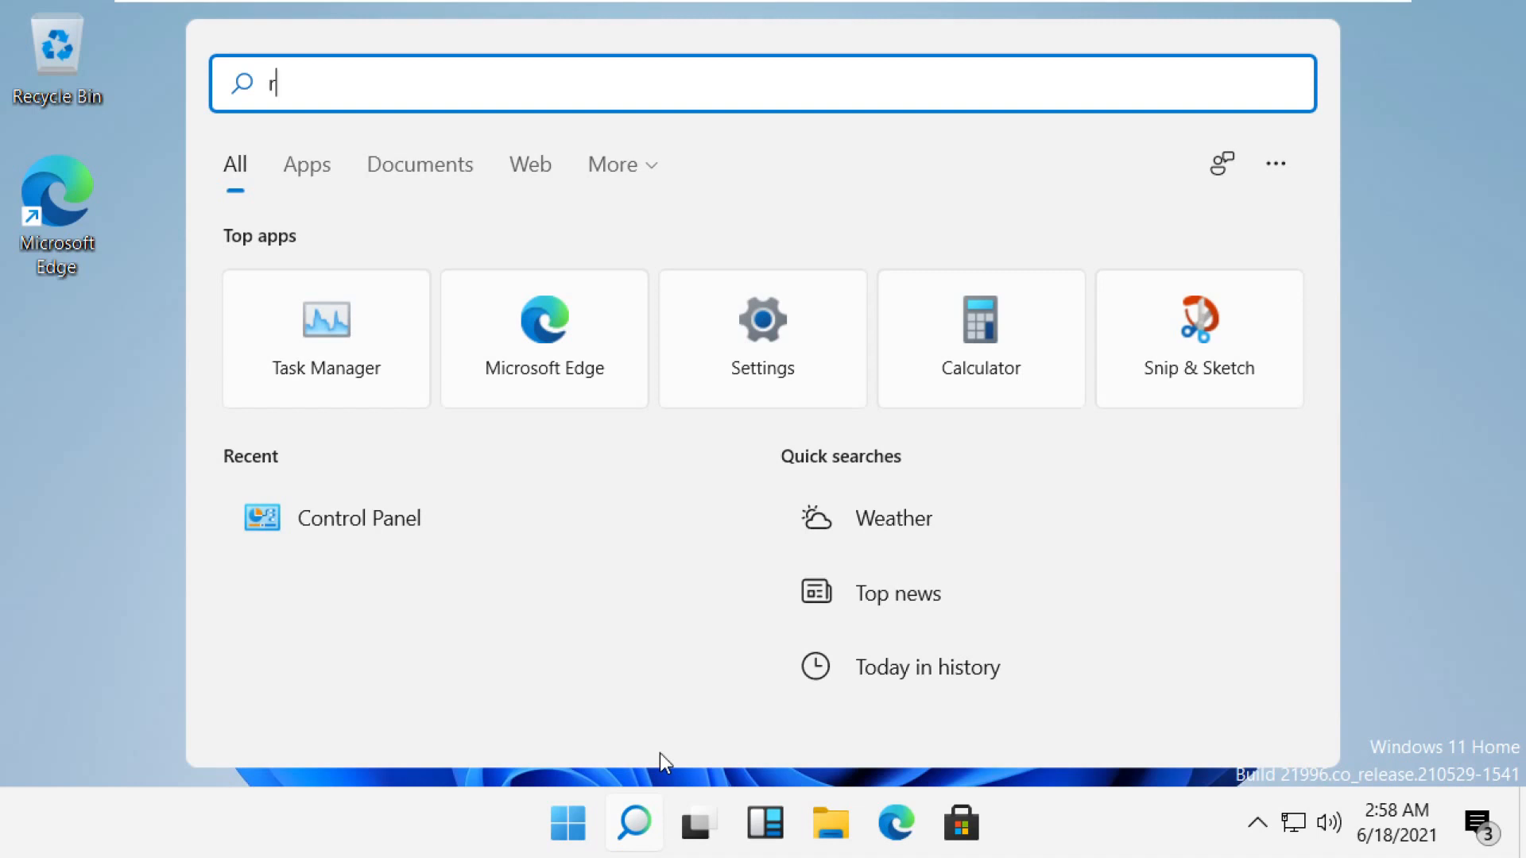
pyautogui.write('un')
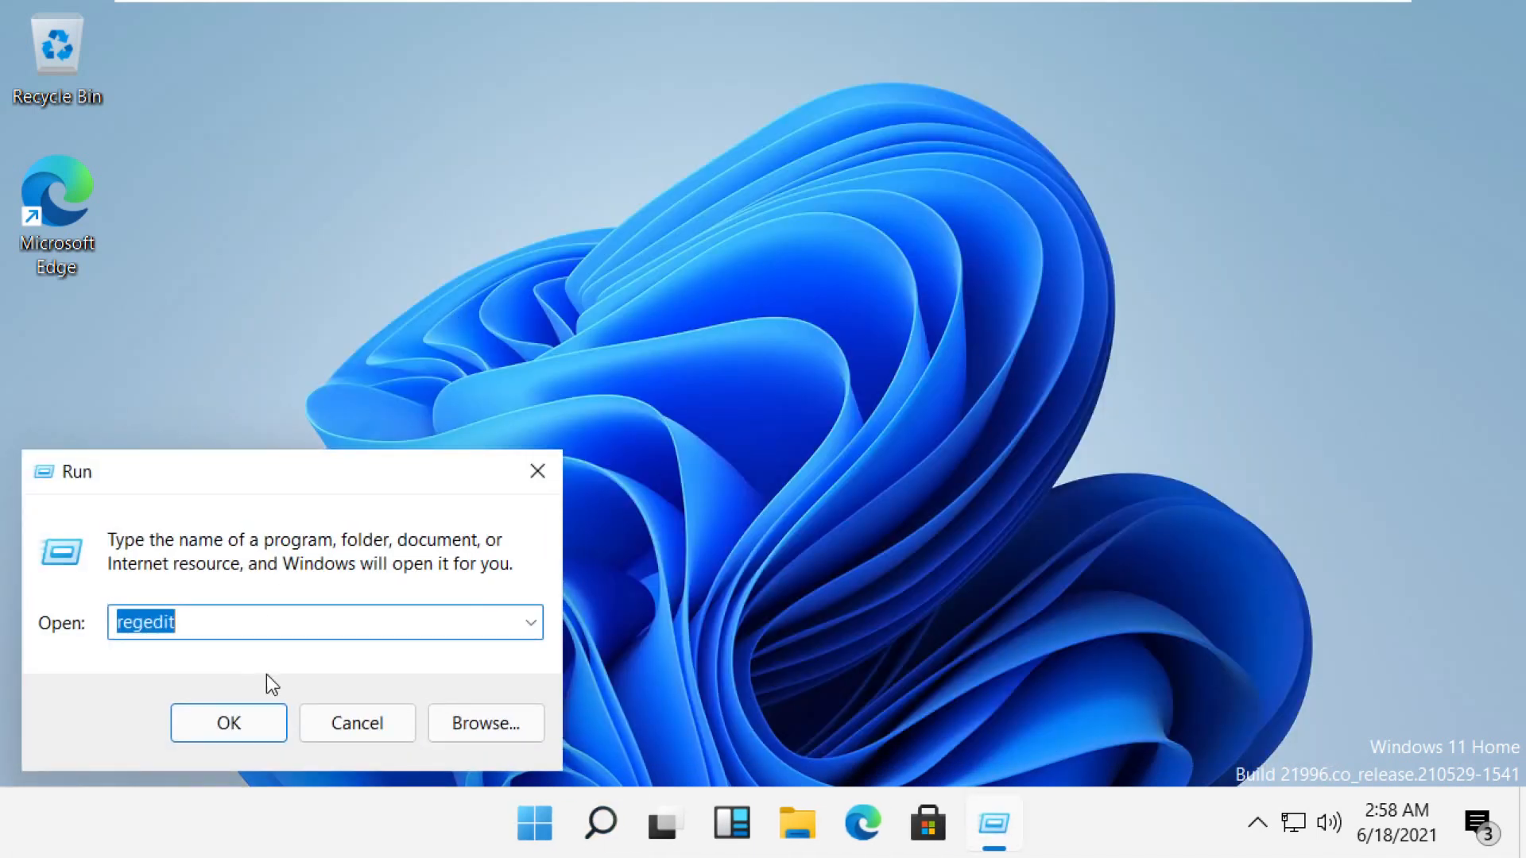
pyautogui.write('services')
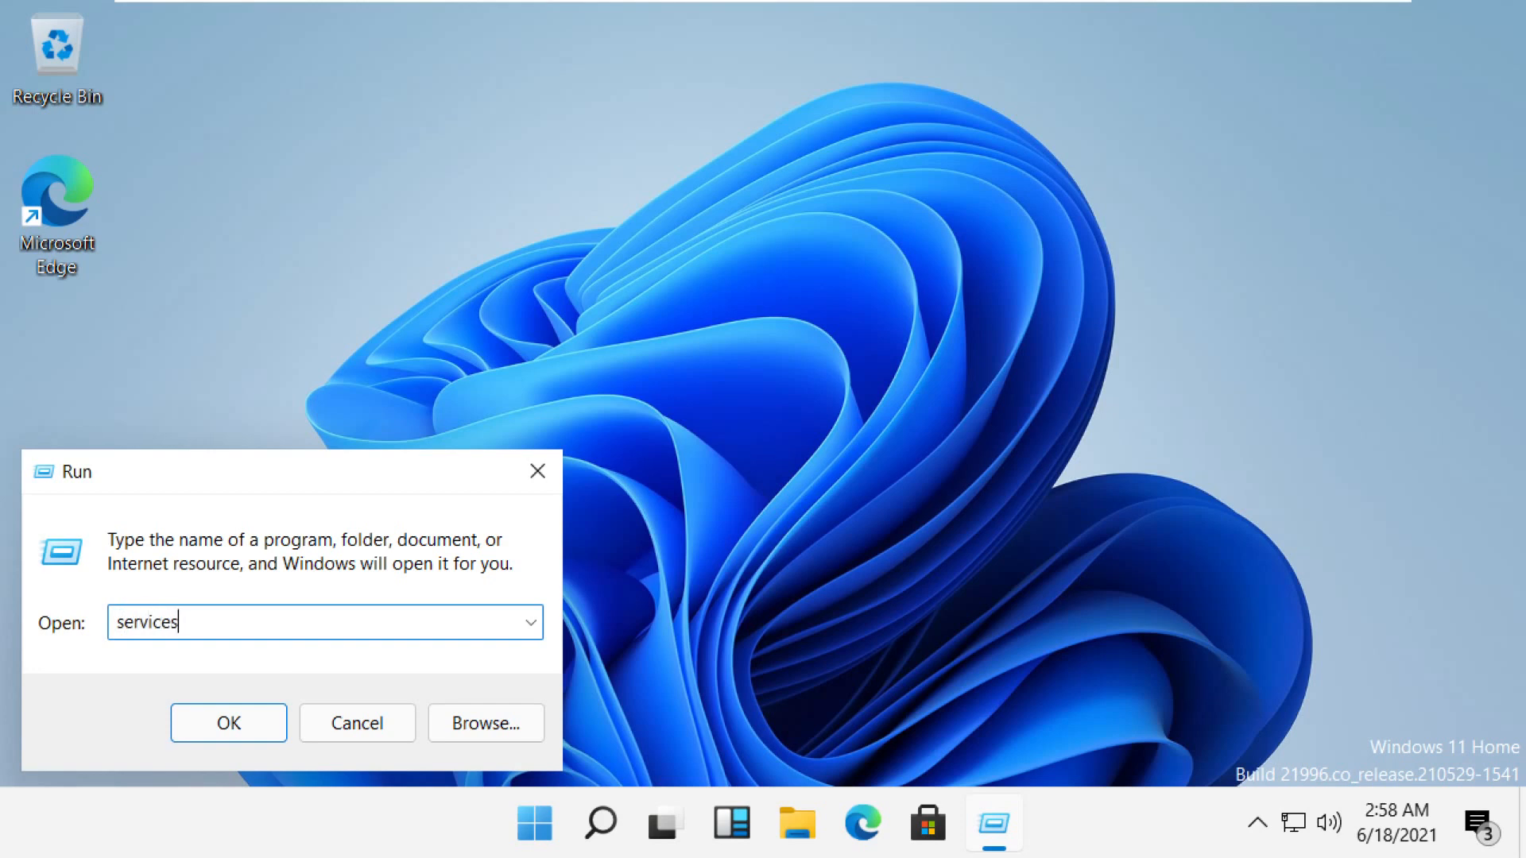
pyautogui.write('.msv')
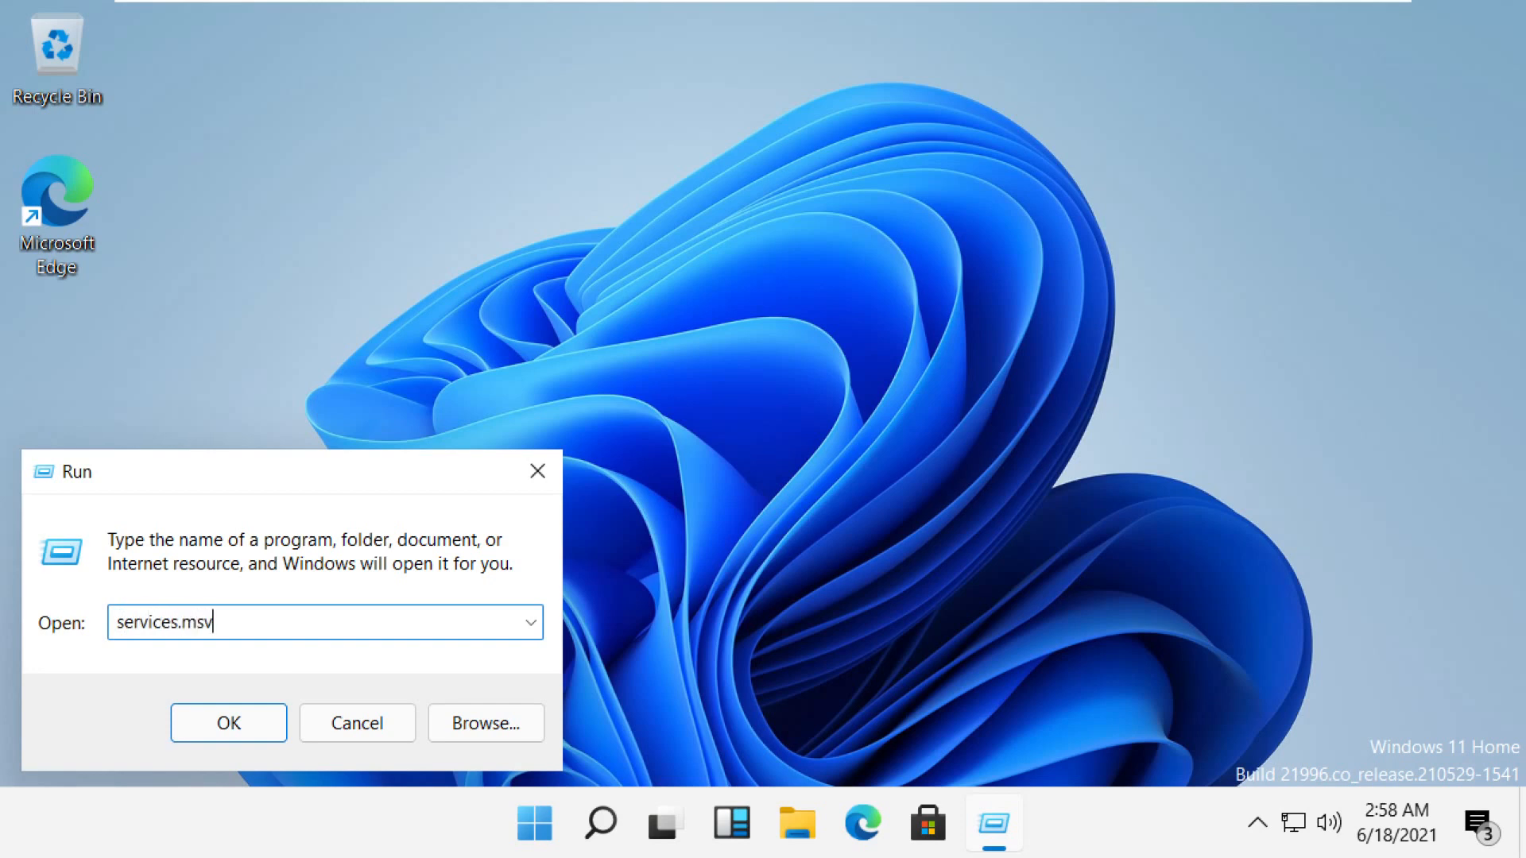
# Open the Services console and start the Wi-Fi Direct Services Connection Manager Service.
pyautogui.click(228, 723)
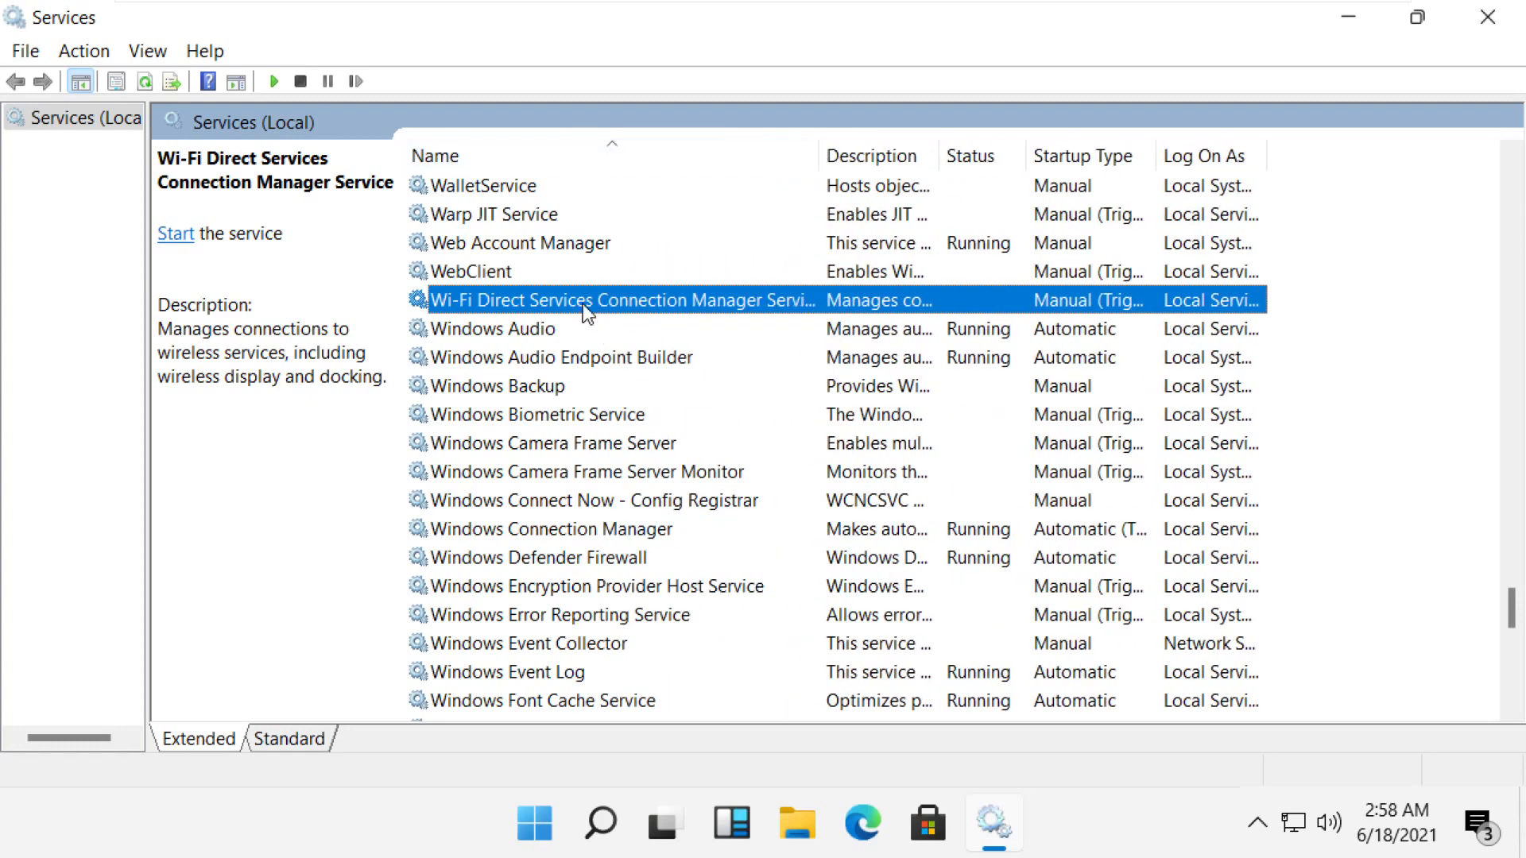
pyautogui.click(175, 233)
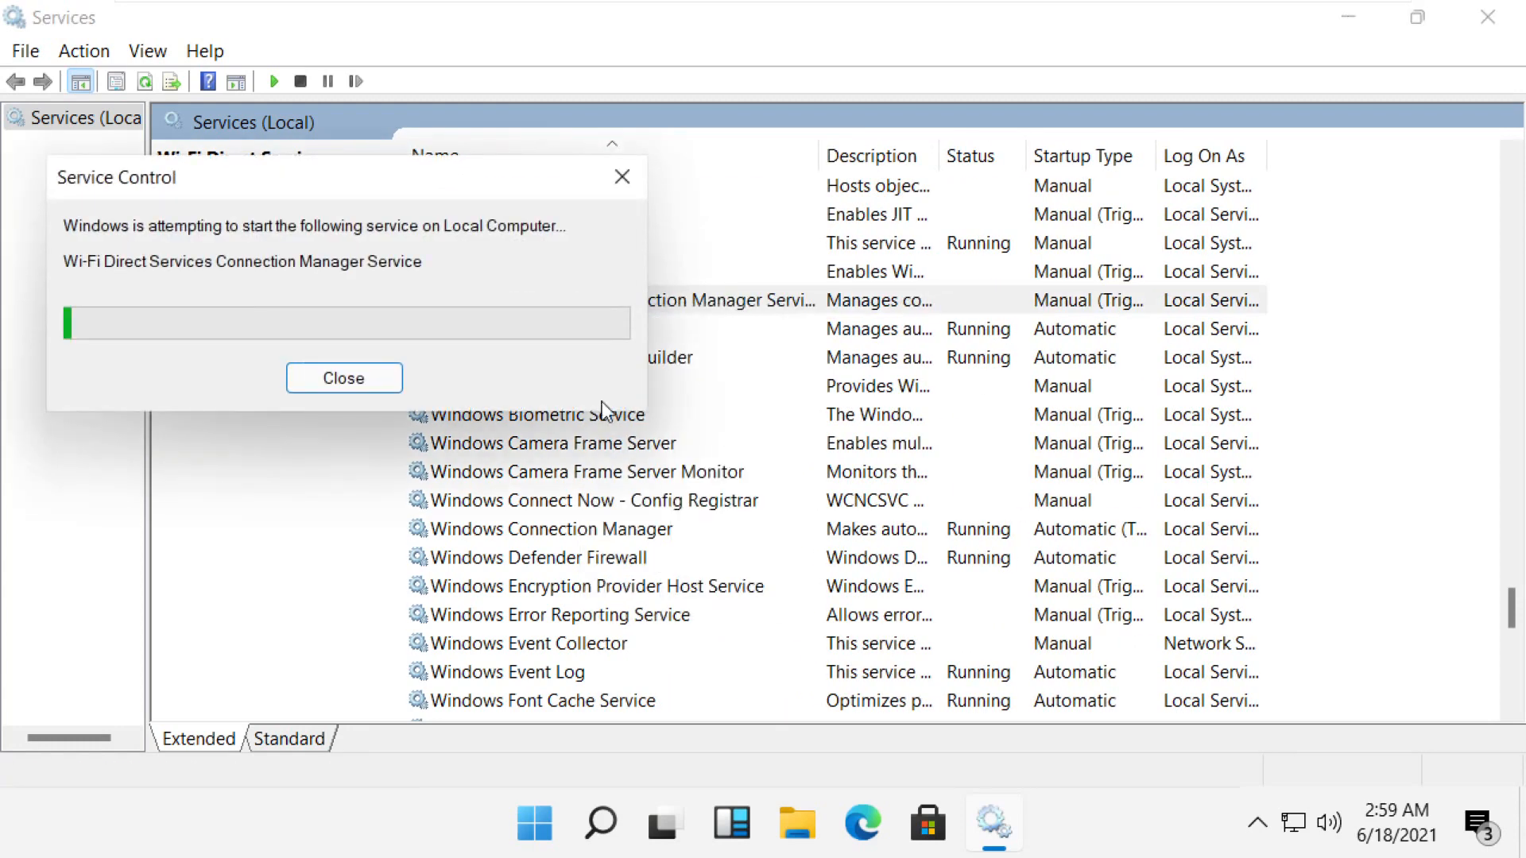
pyautogui.click(343, 379)
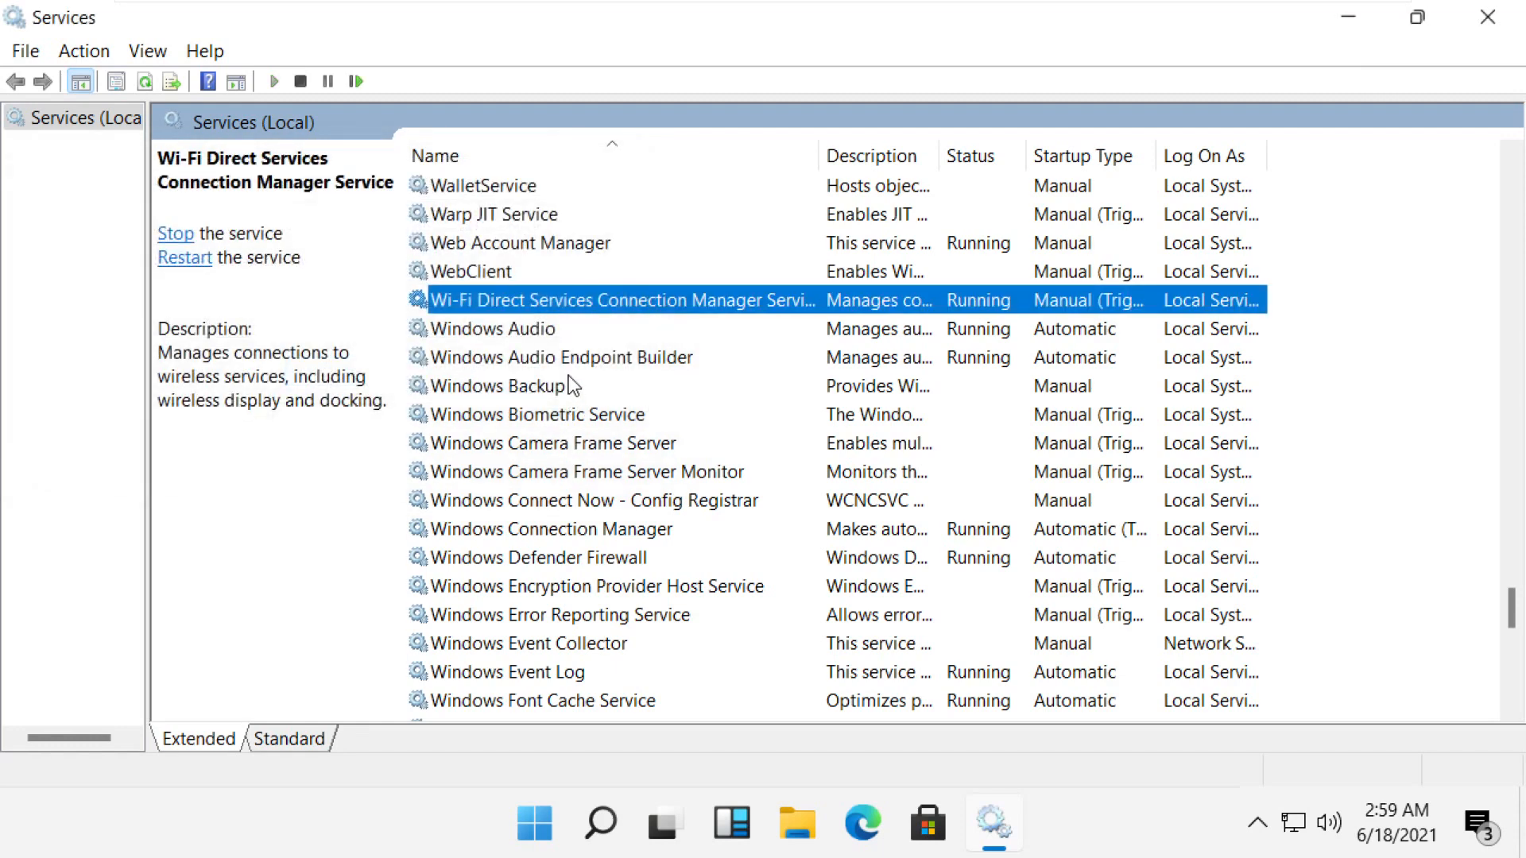
pyautogui.click(518, 241)
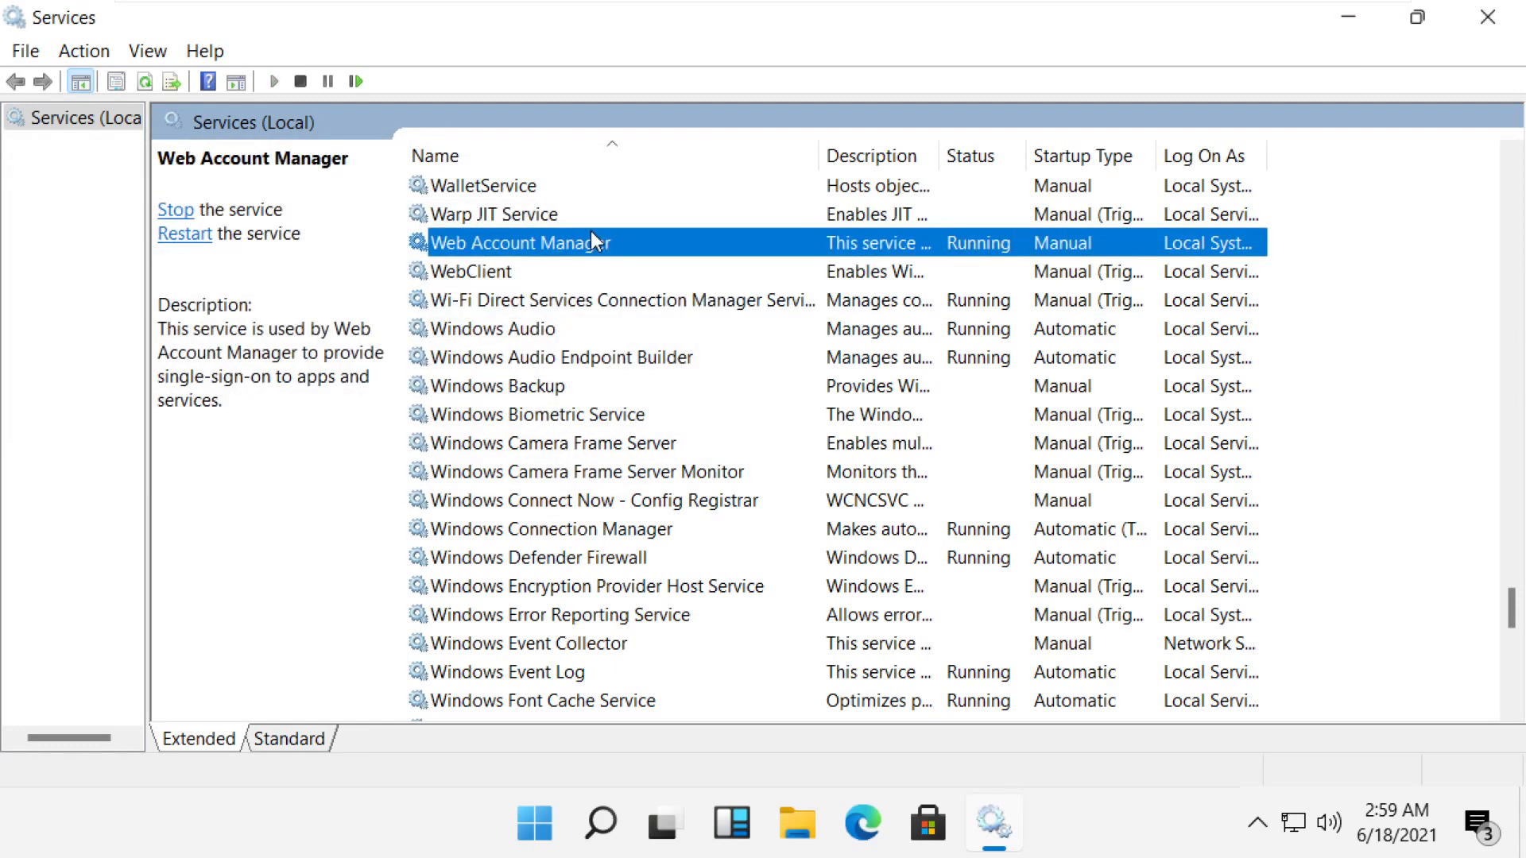
# Start the Network Connections service so it shows as Running.
pyautogui.scroll(3)
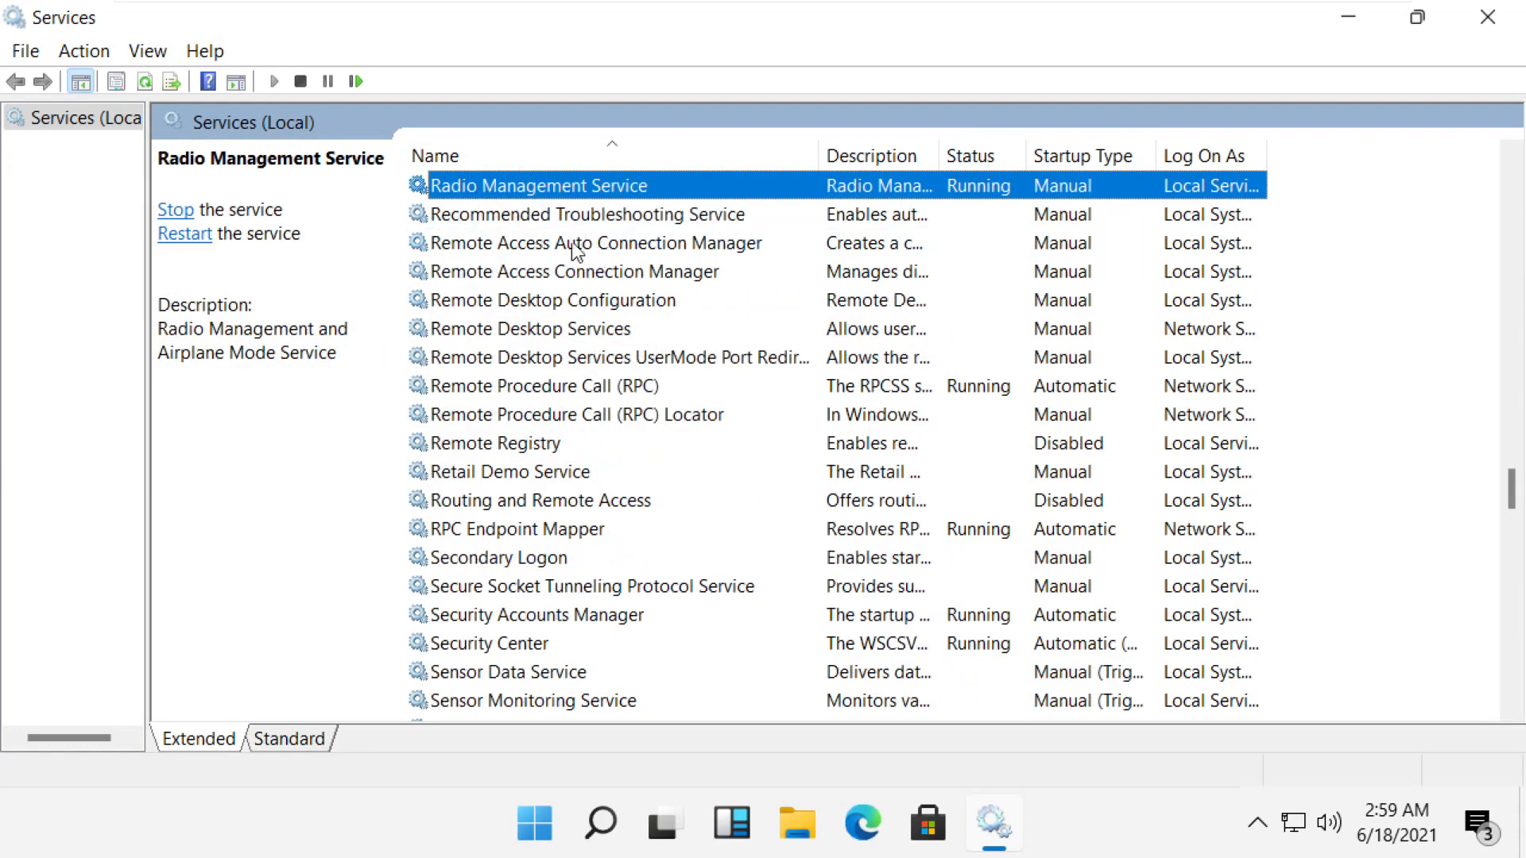
pyautogui.rightClick(531, 185)
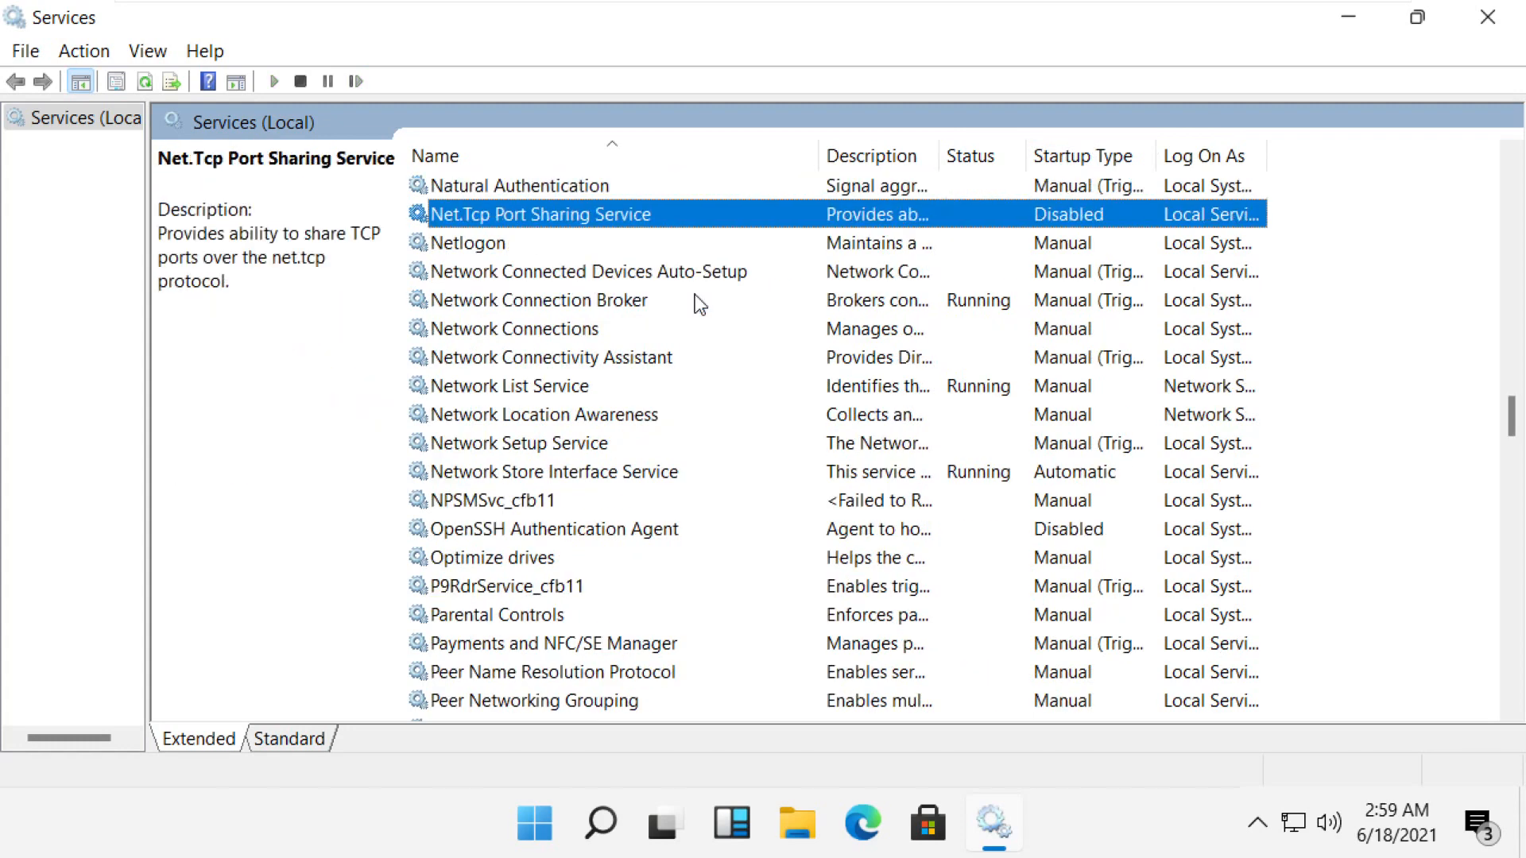
pyautogui.moveTo(865, 408)
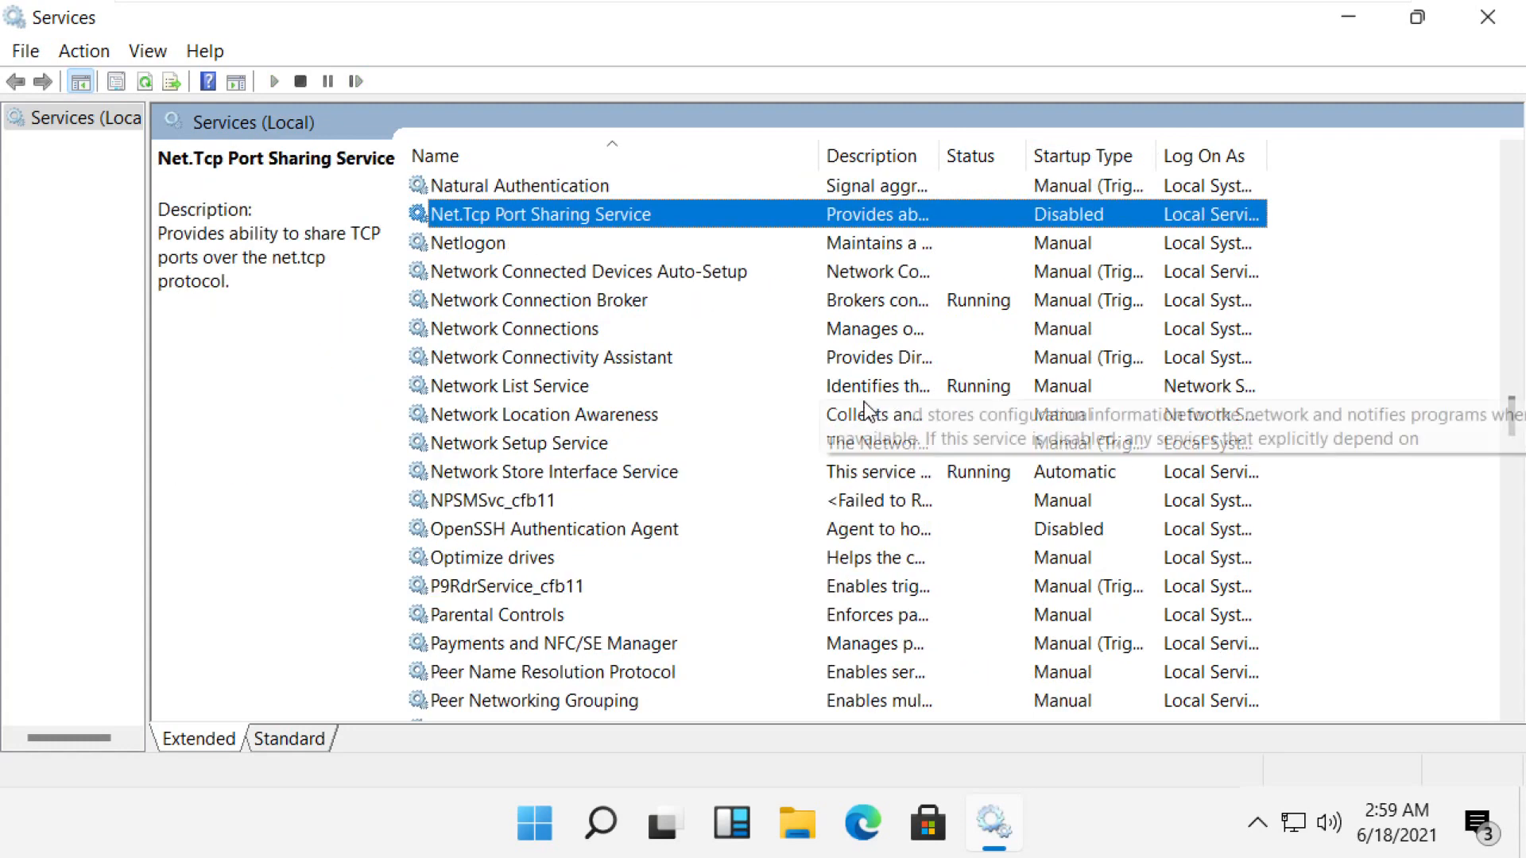
pyautogui.moveTo(631, 314)
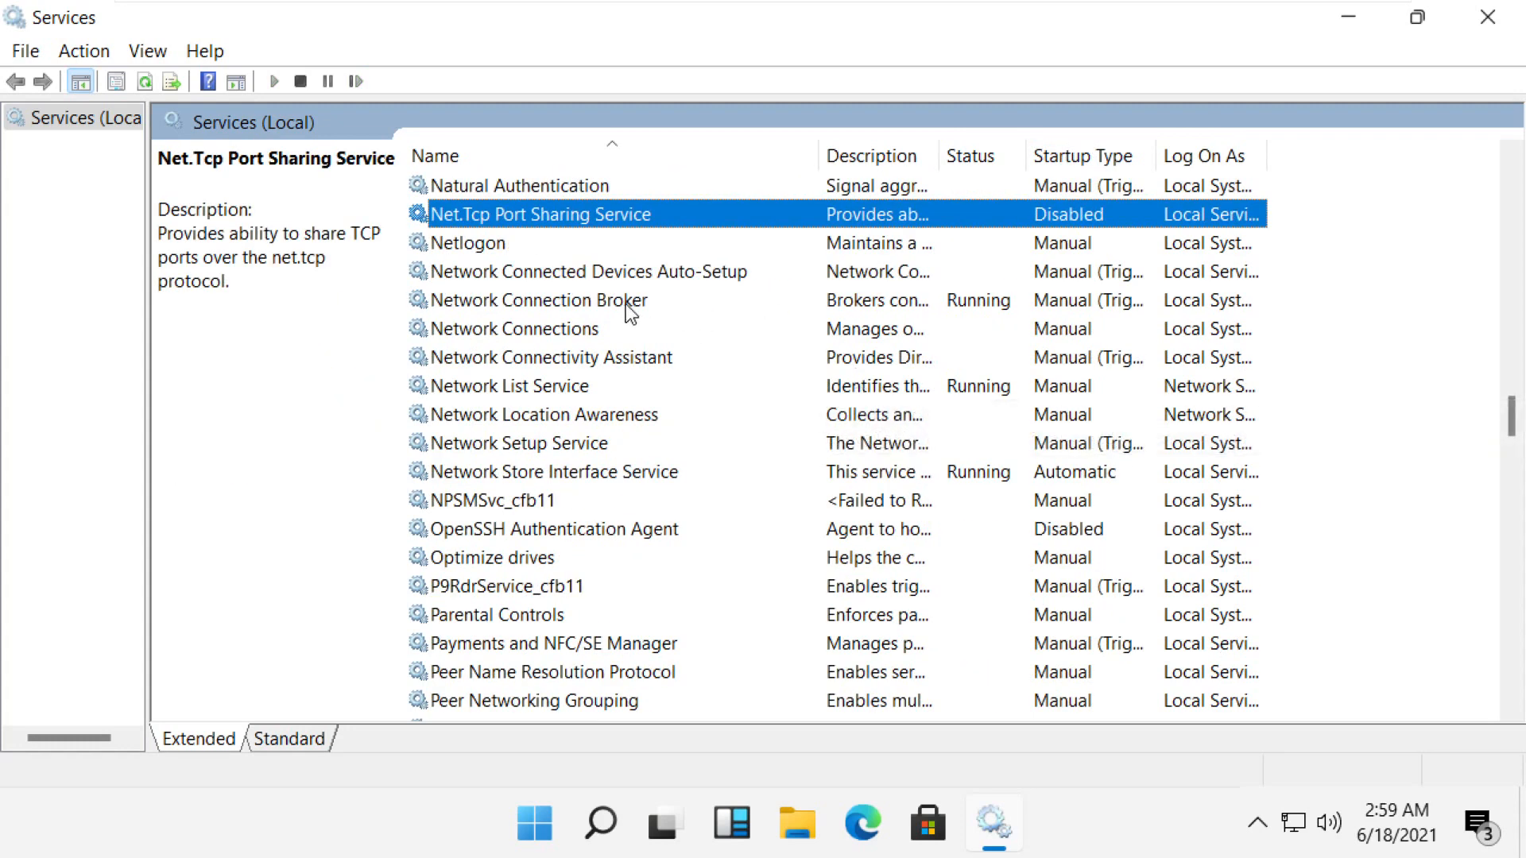
pyautogui.rightClick(514, 327)
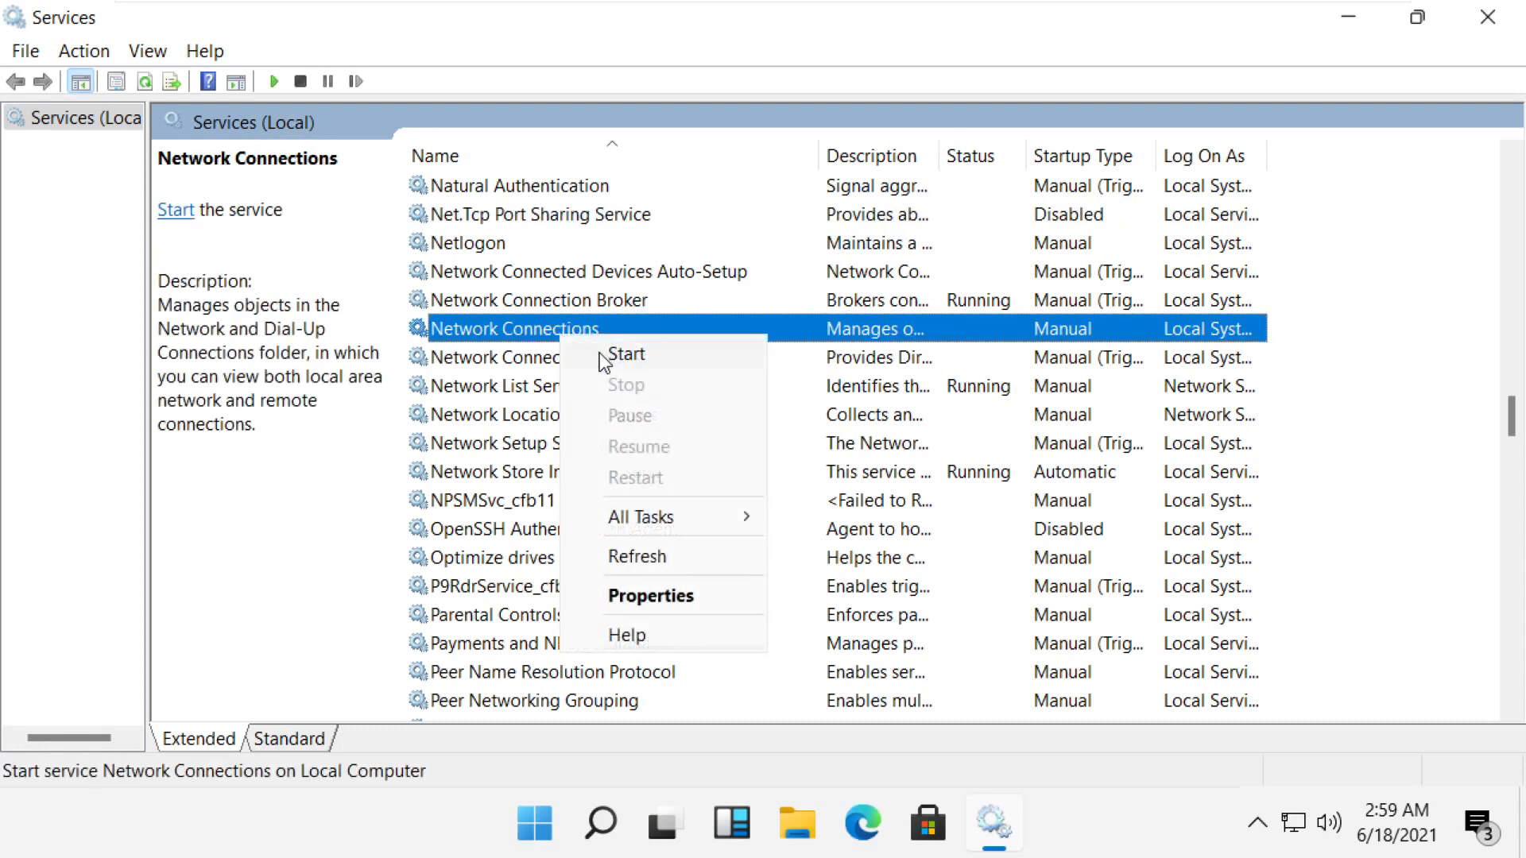
pyautogui.click(626, 353)
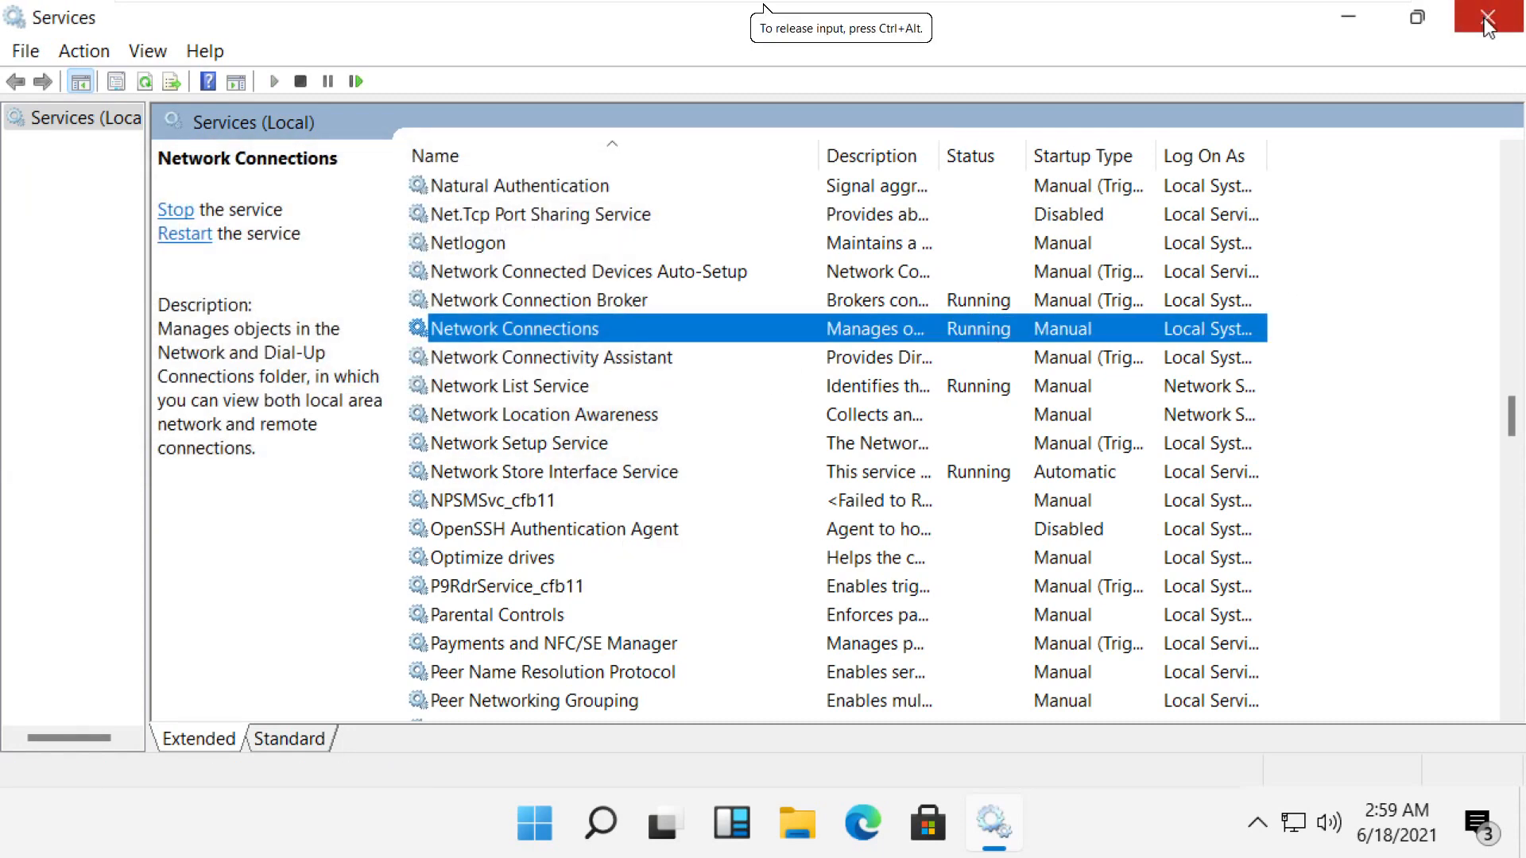
# Close Services and launch Task Manager from Windows search.
pyautogui.click(1488, 16)
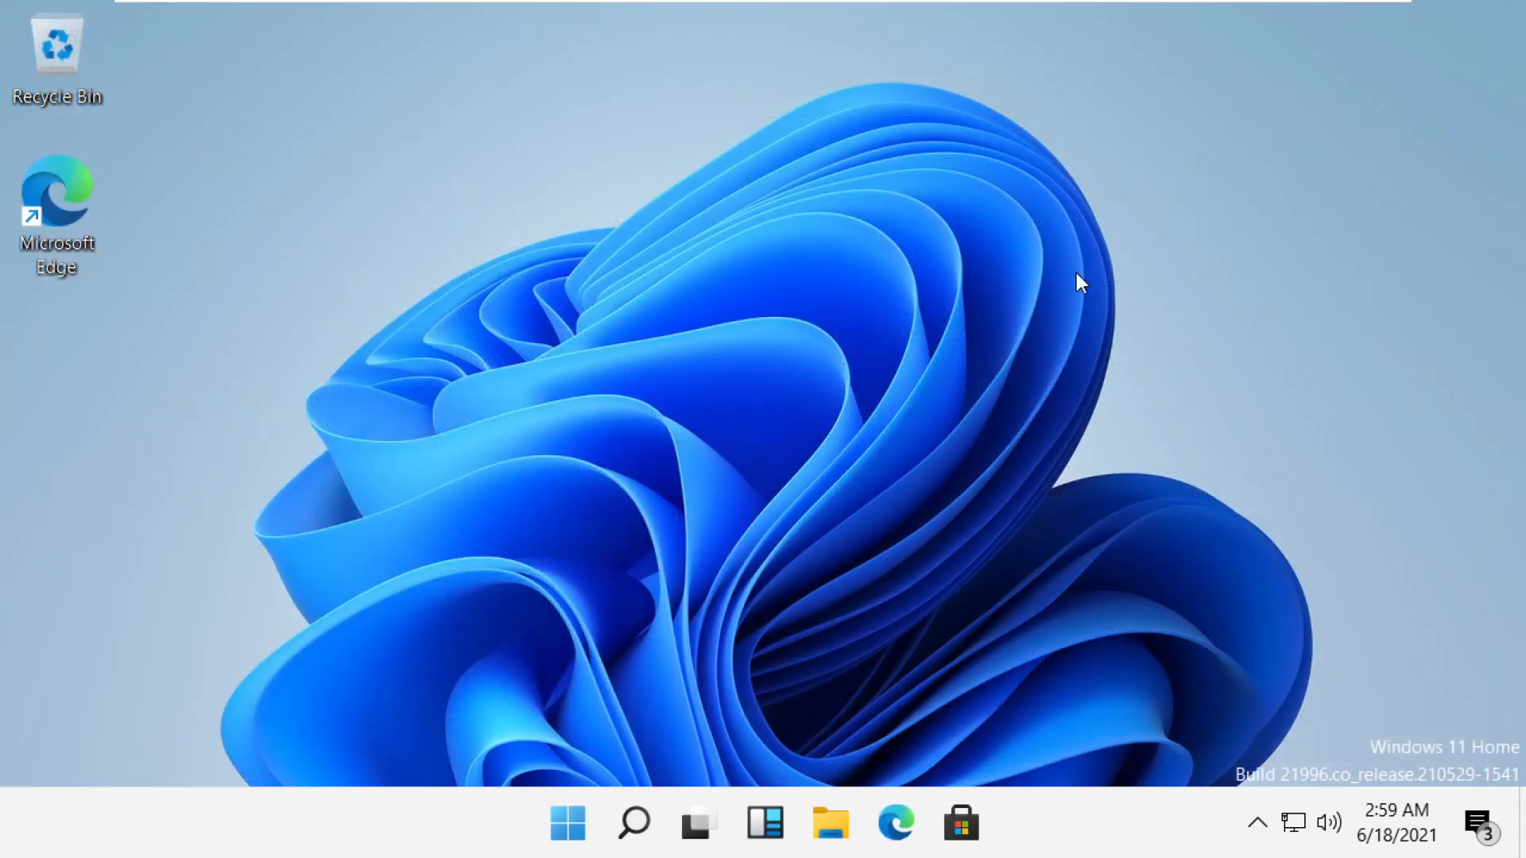
pyautogui.moveTo(634, 823)
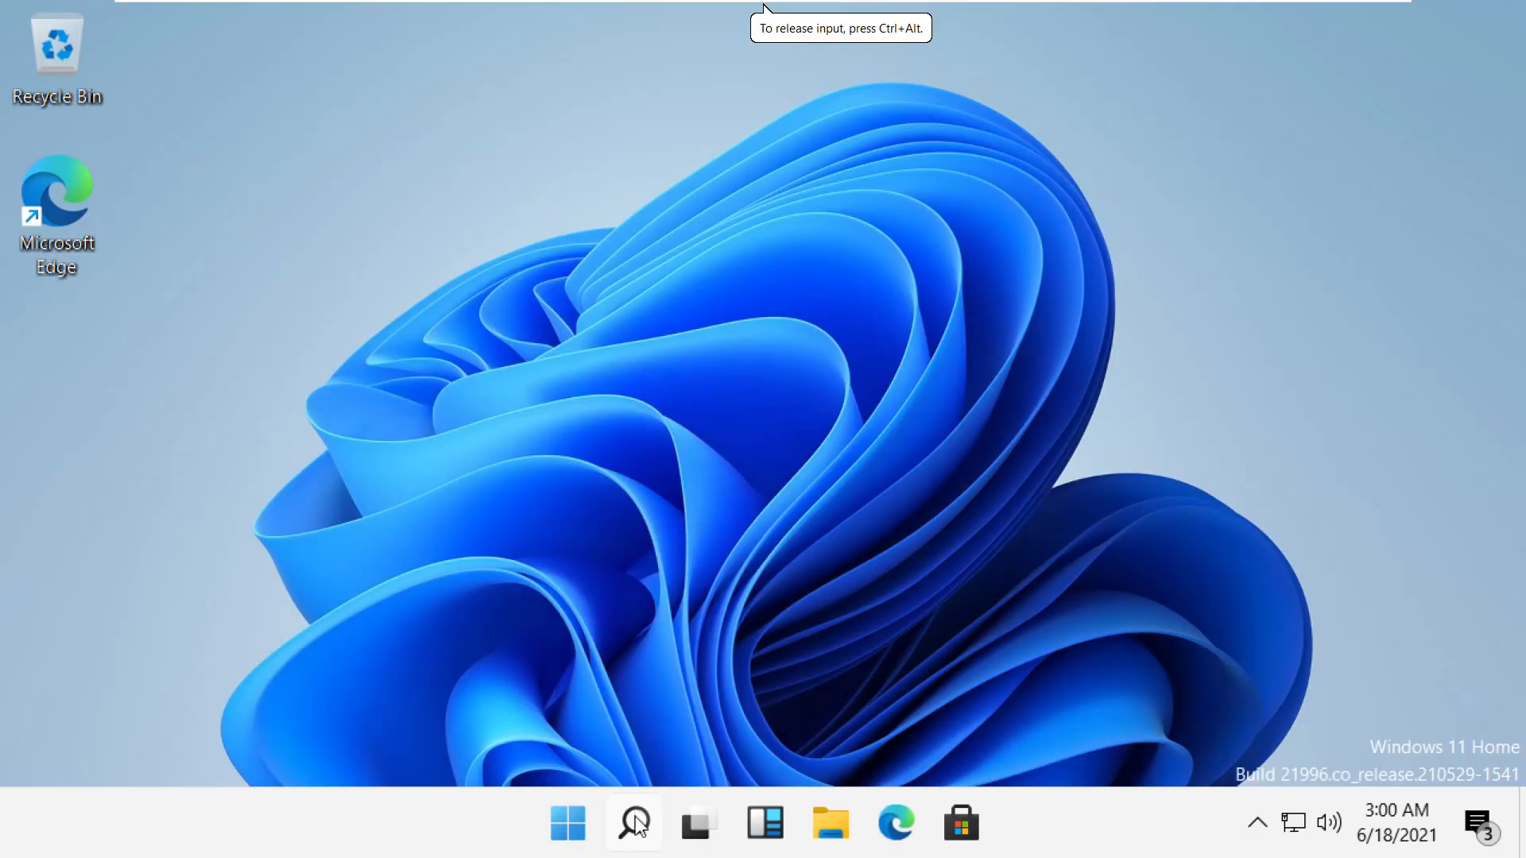
pyautogui.write('ta')
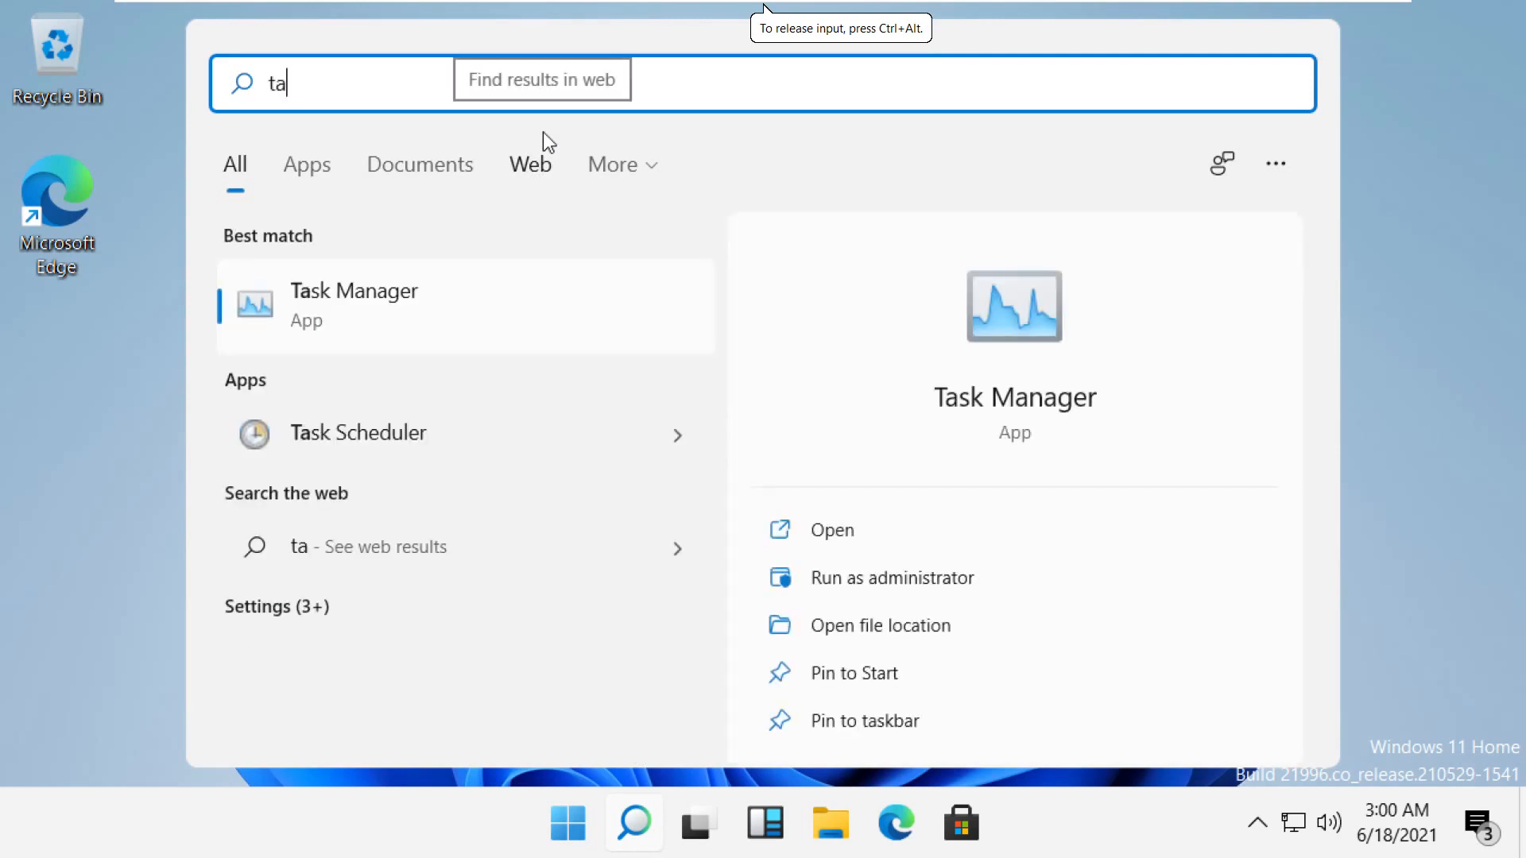
pyautogui.write('sk')
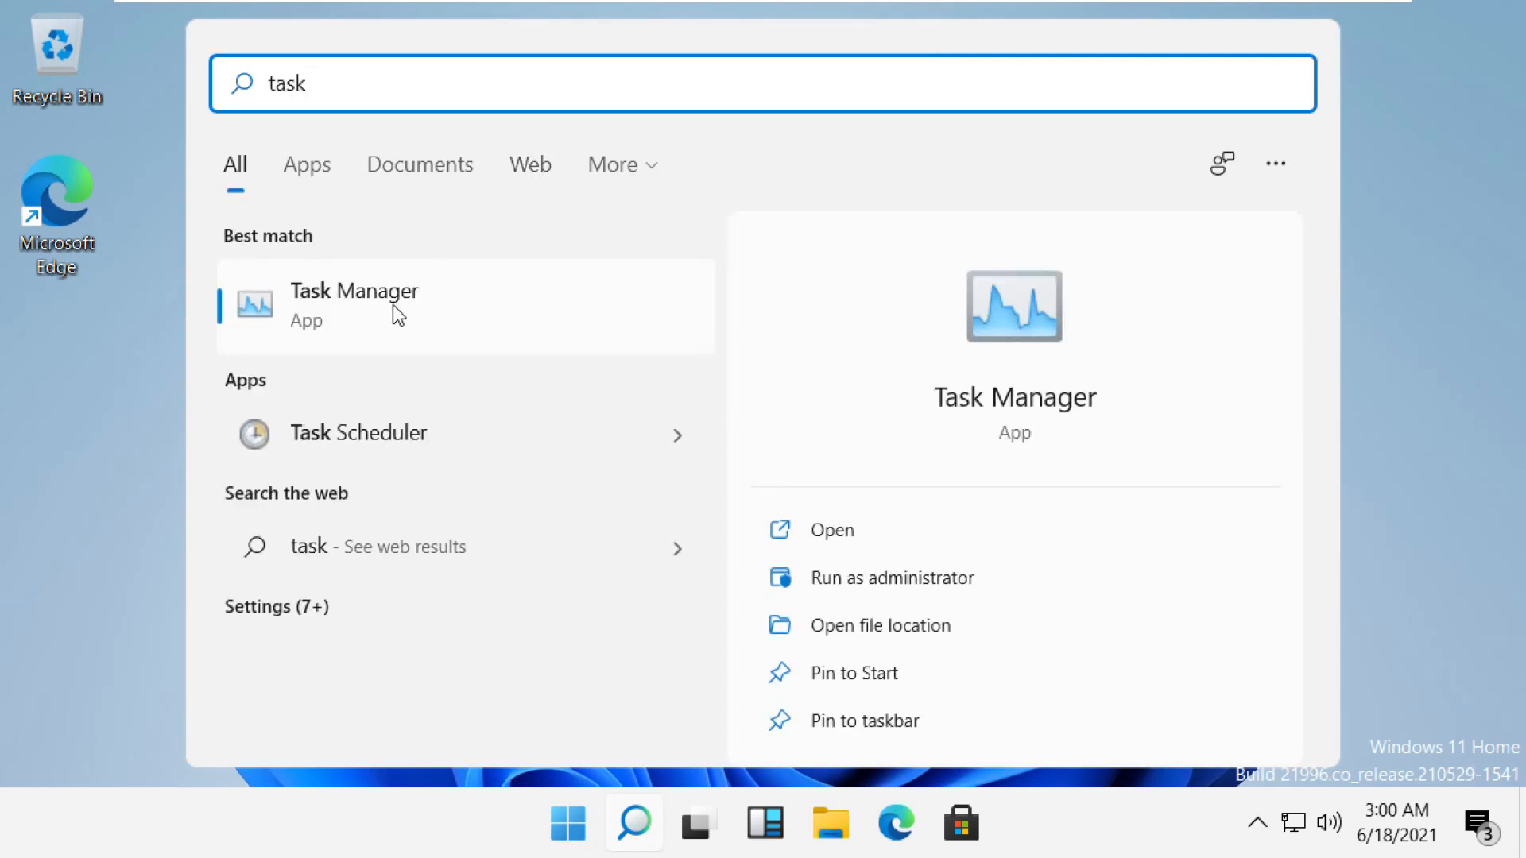
pyautogui.click(345, 61)
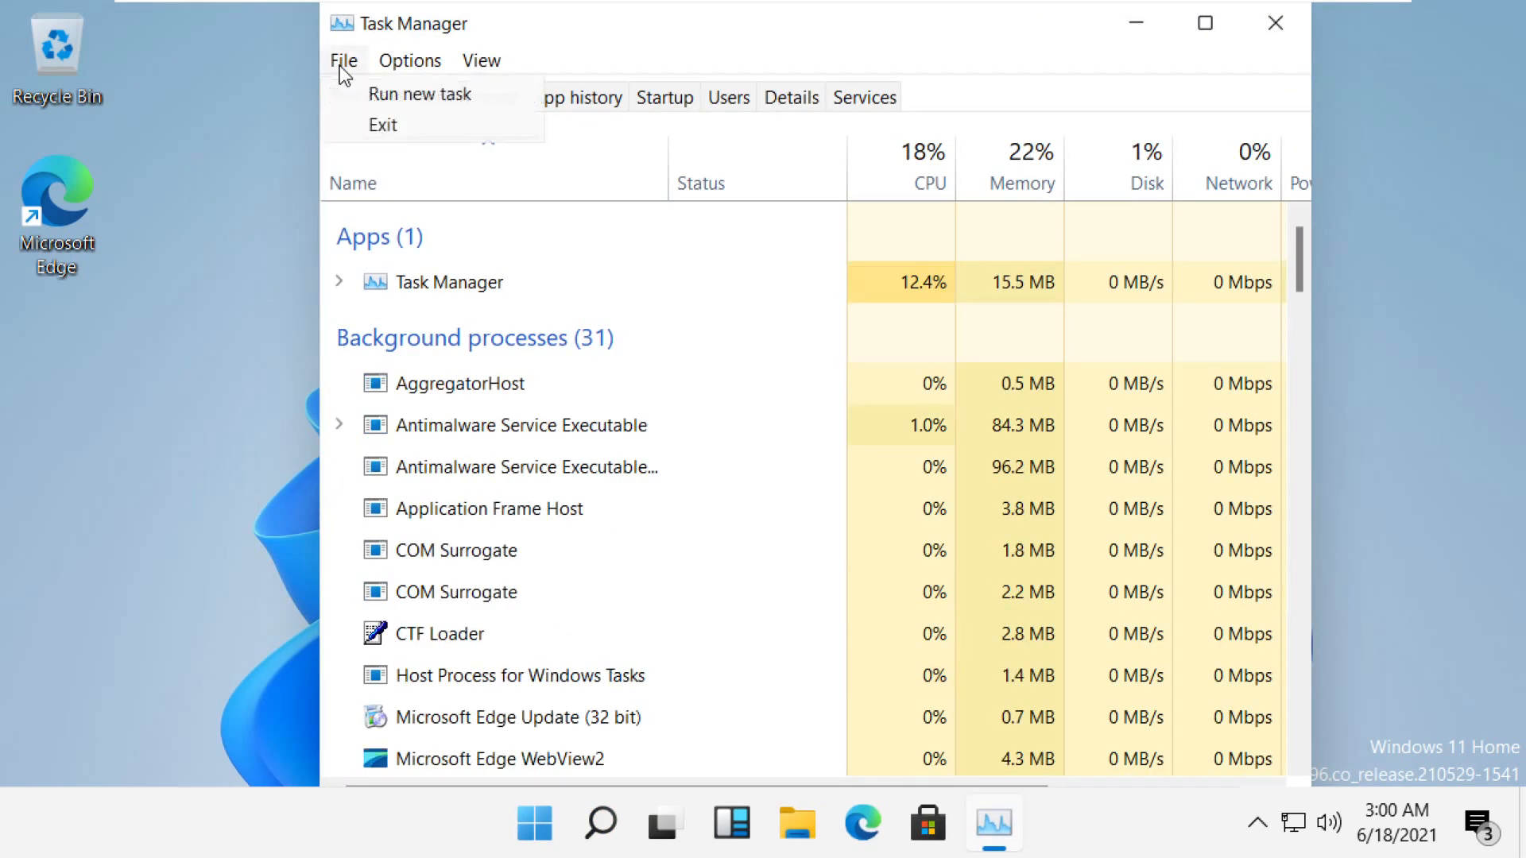
# Run a new task for C:\Windows\System32\cmd.exe with administrative privileges enabled.
pyautogui.click(420, 94)
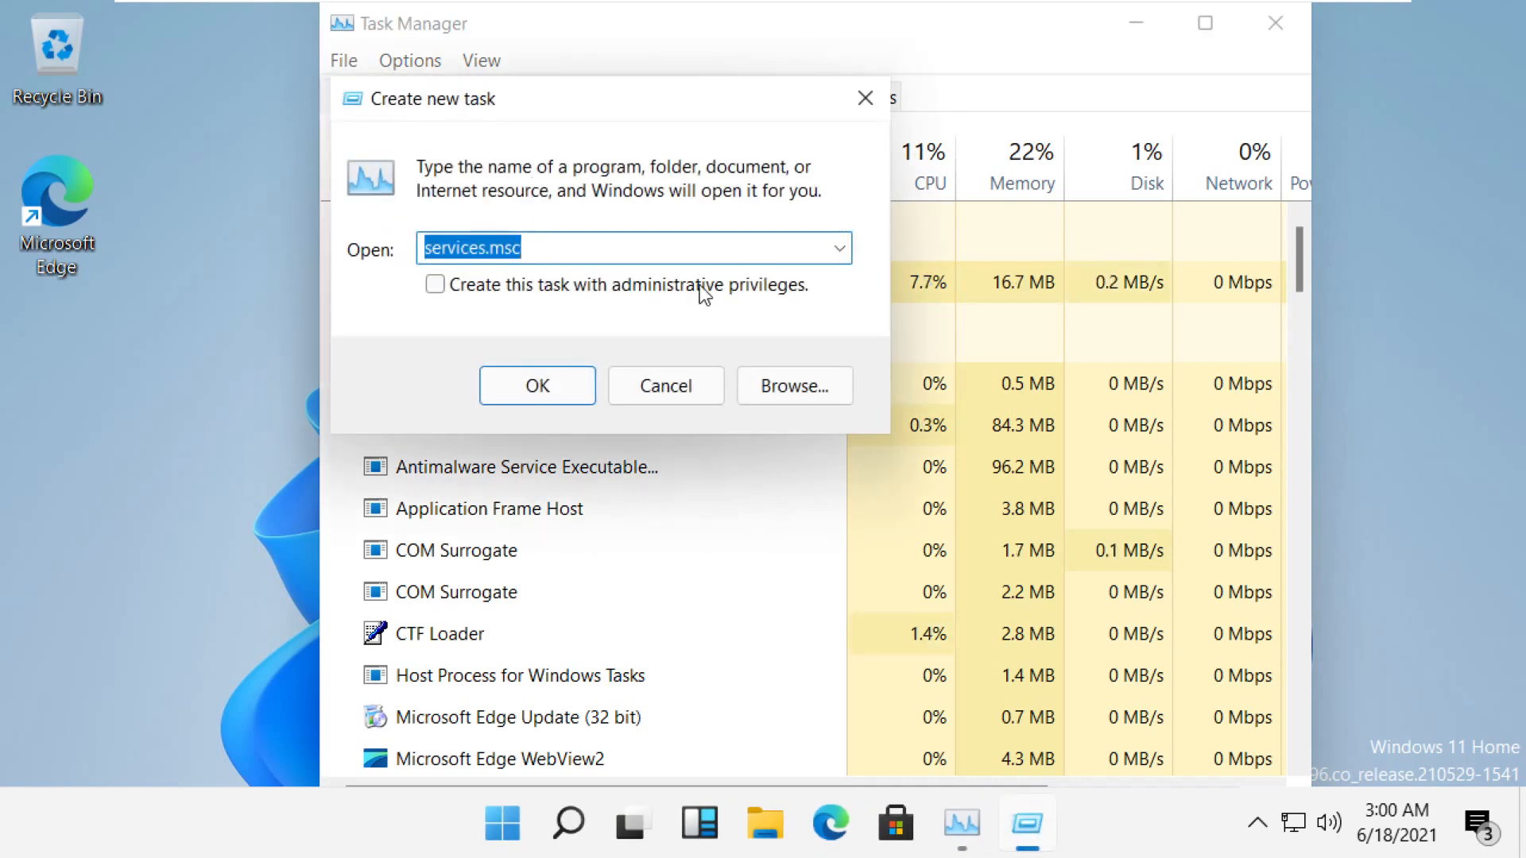
pyautogui.click(794, 385)
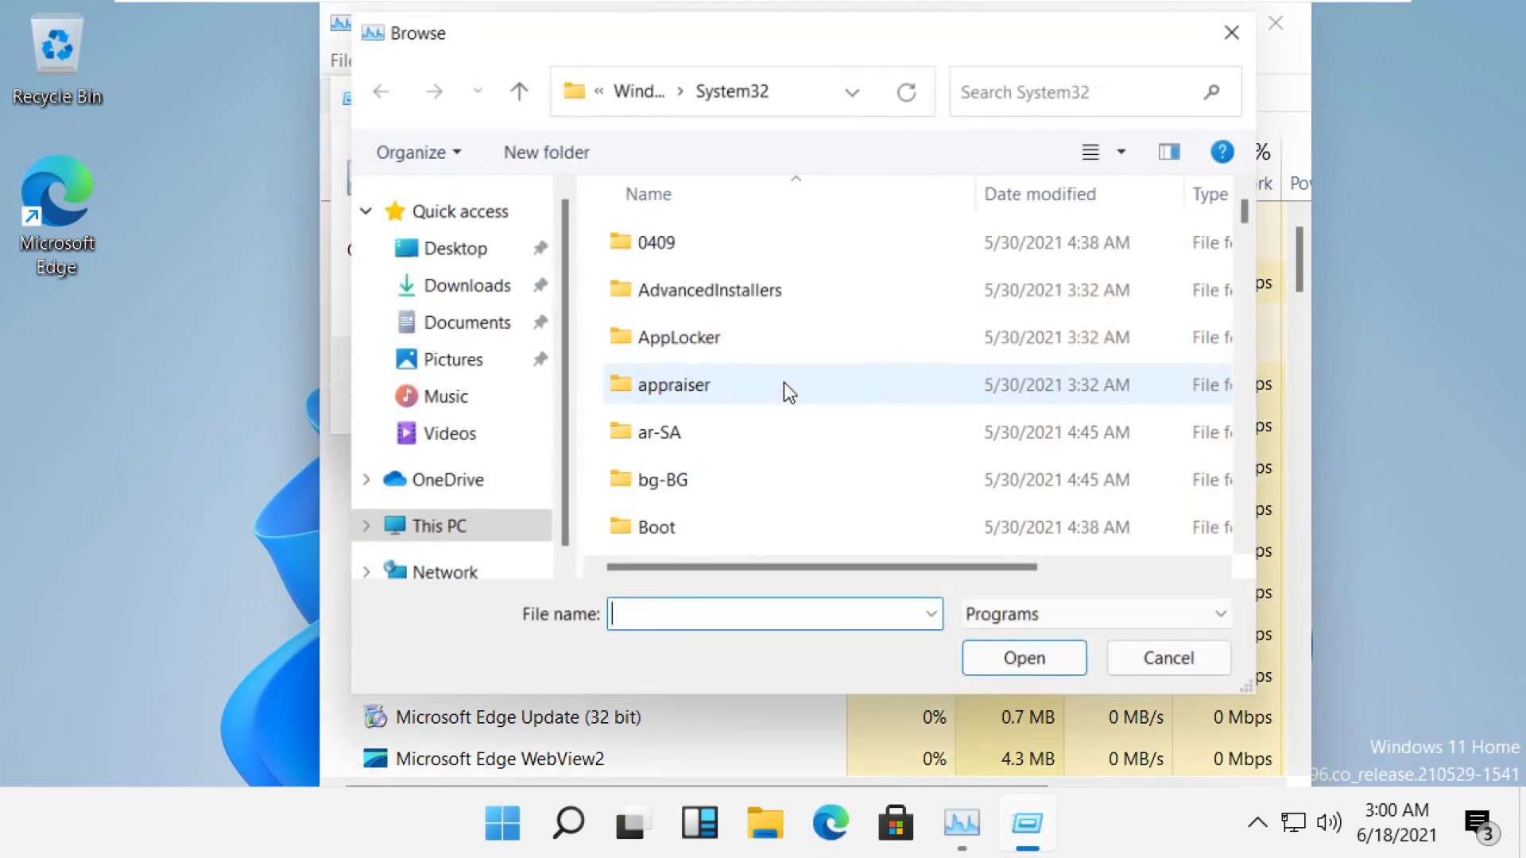
pyautogui.click(438, 526)
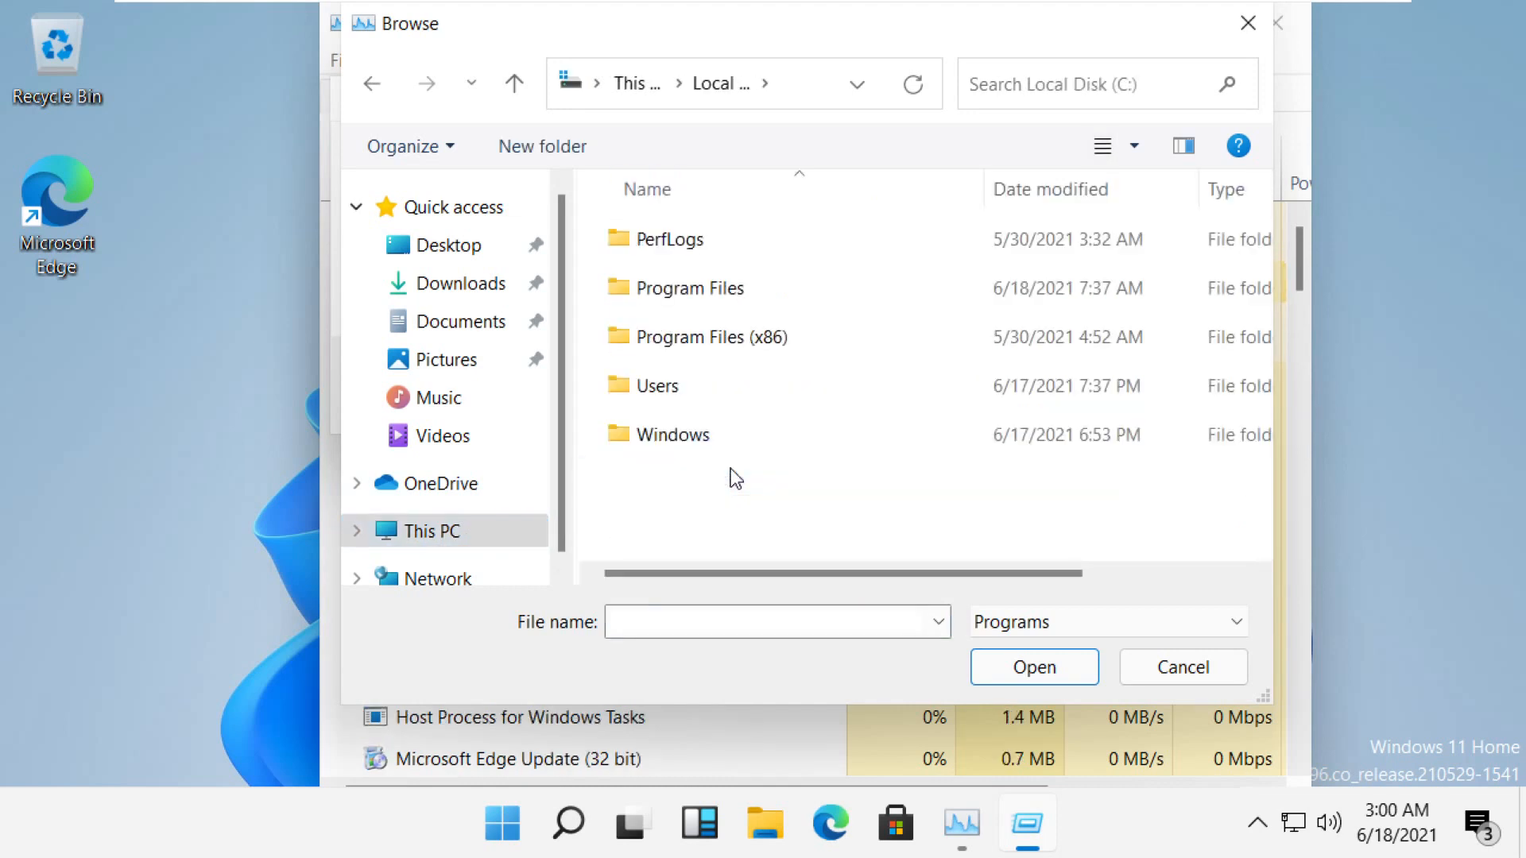
pyautogui.doubleClick(672, 434)
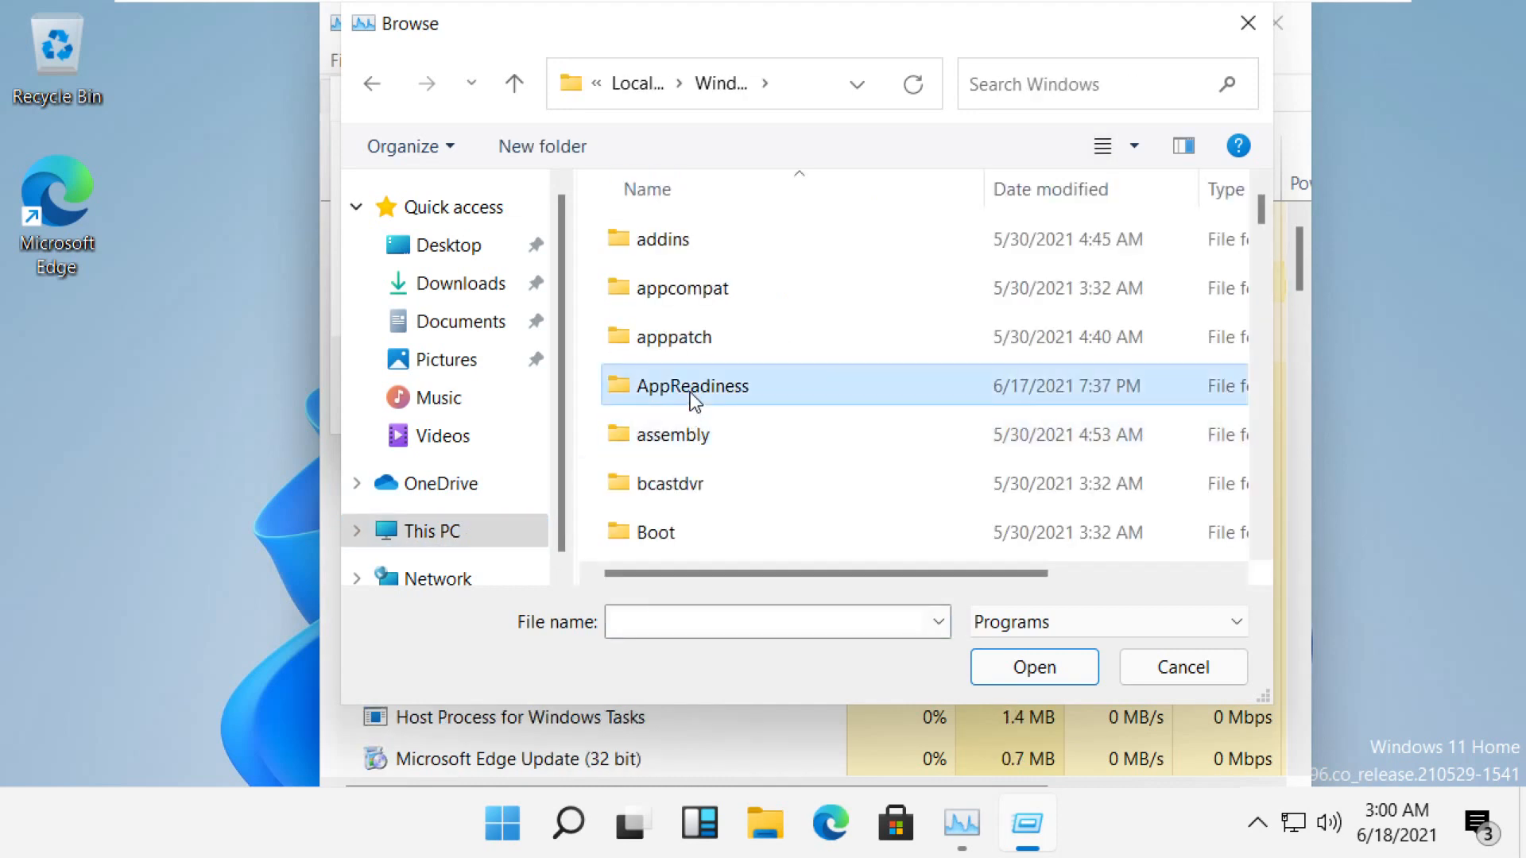
pyautogui.scroll(-3)
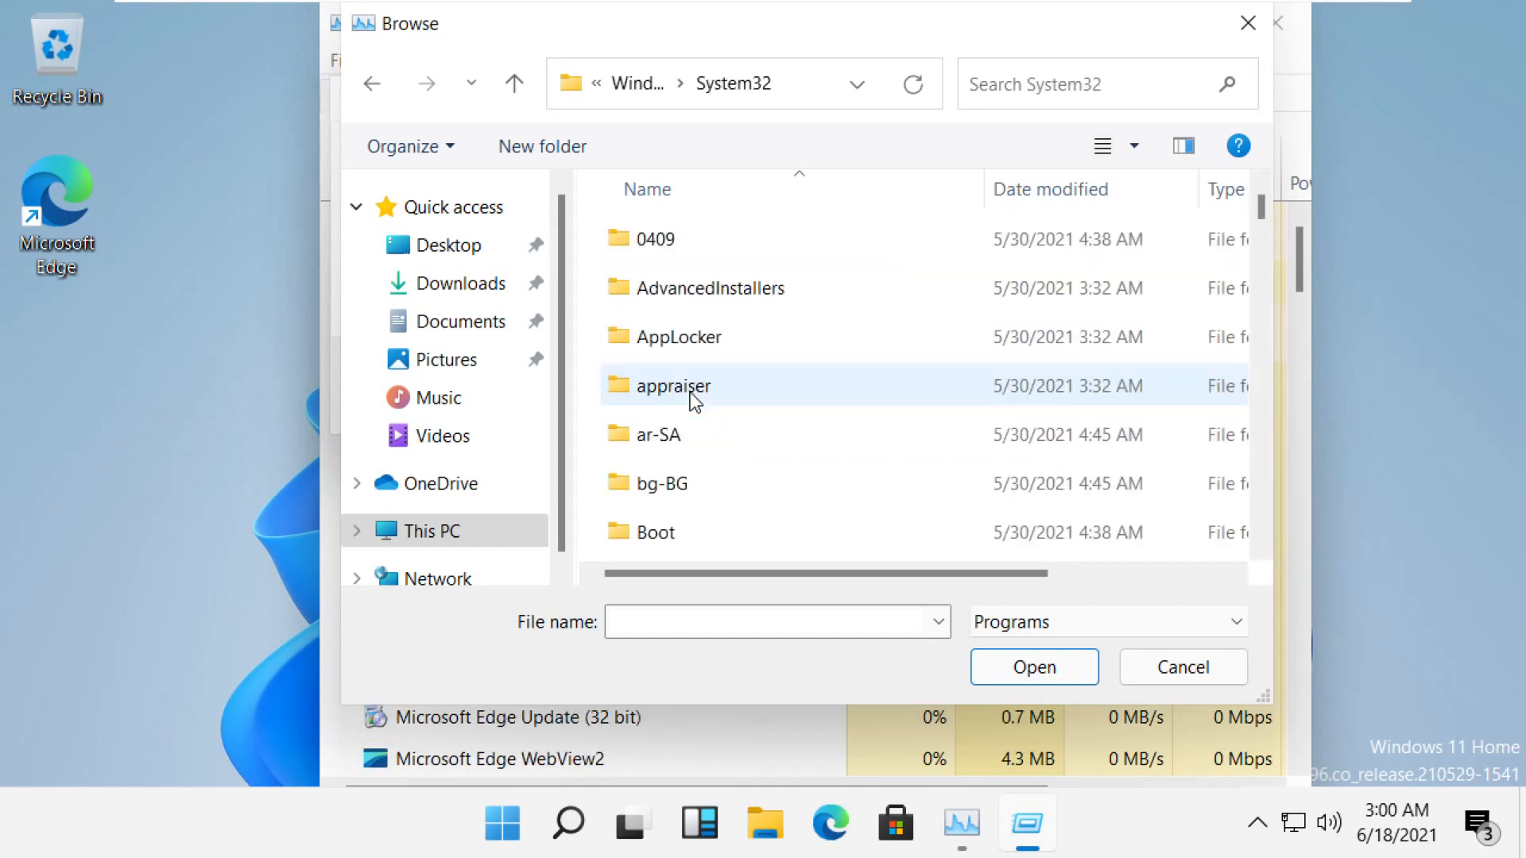
pyautogui.scroll(-3)
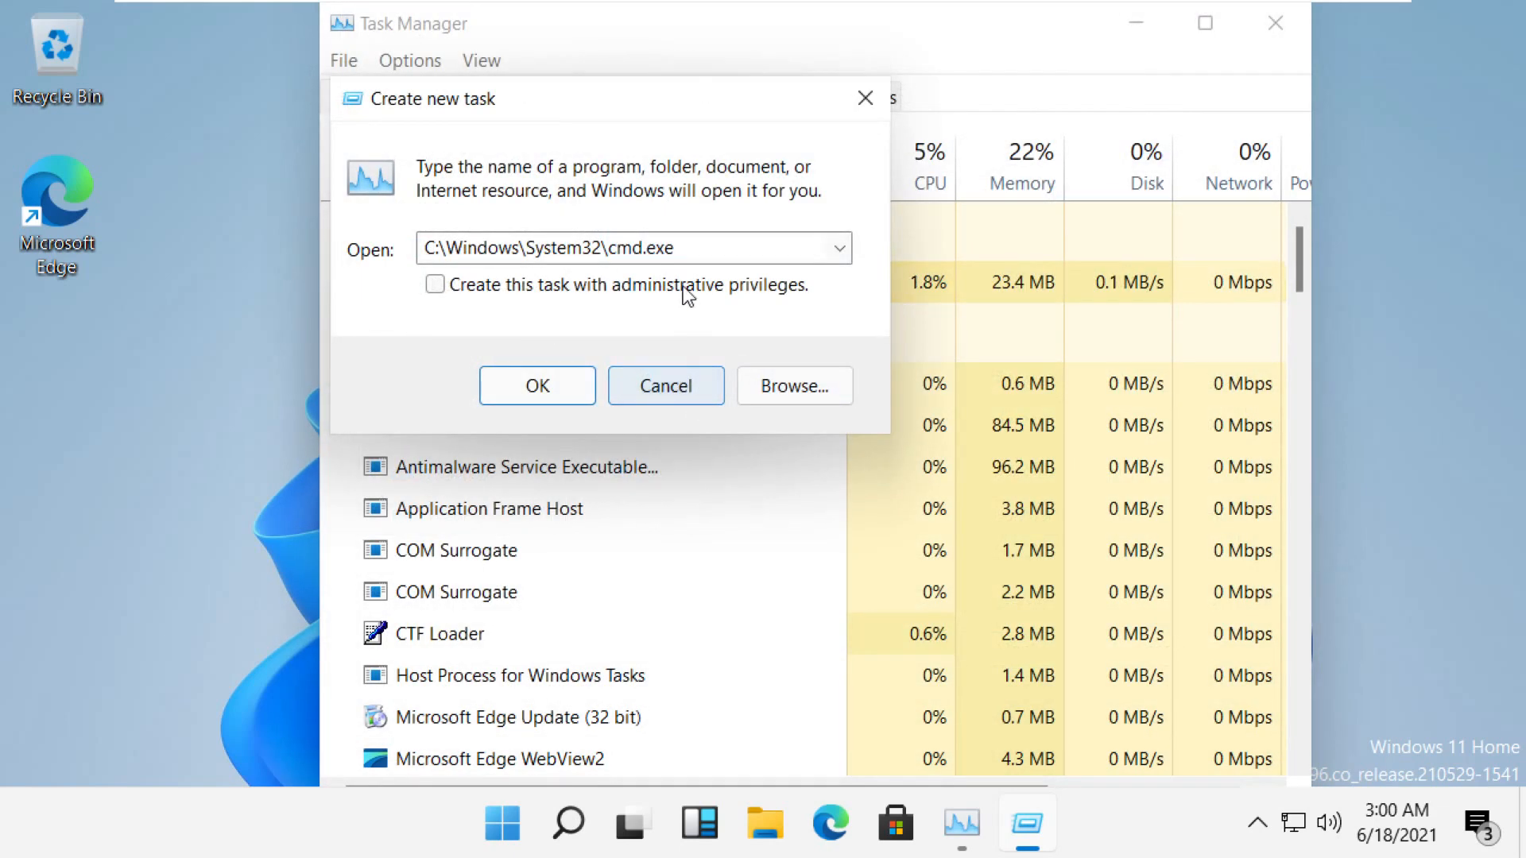
pyautogui.click(435, 284)
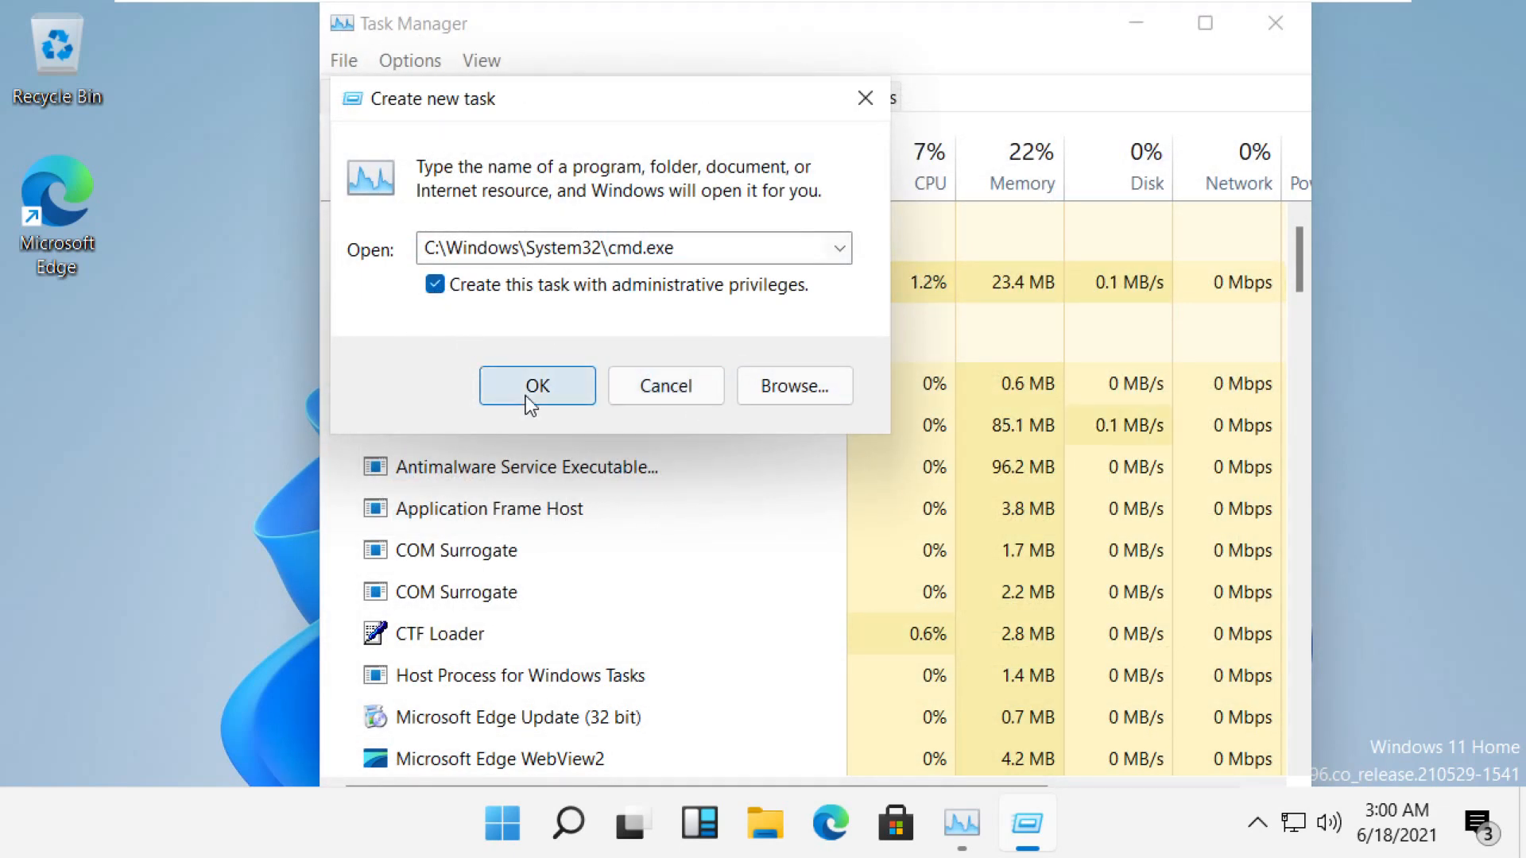
pyautogui.click(535, 385)
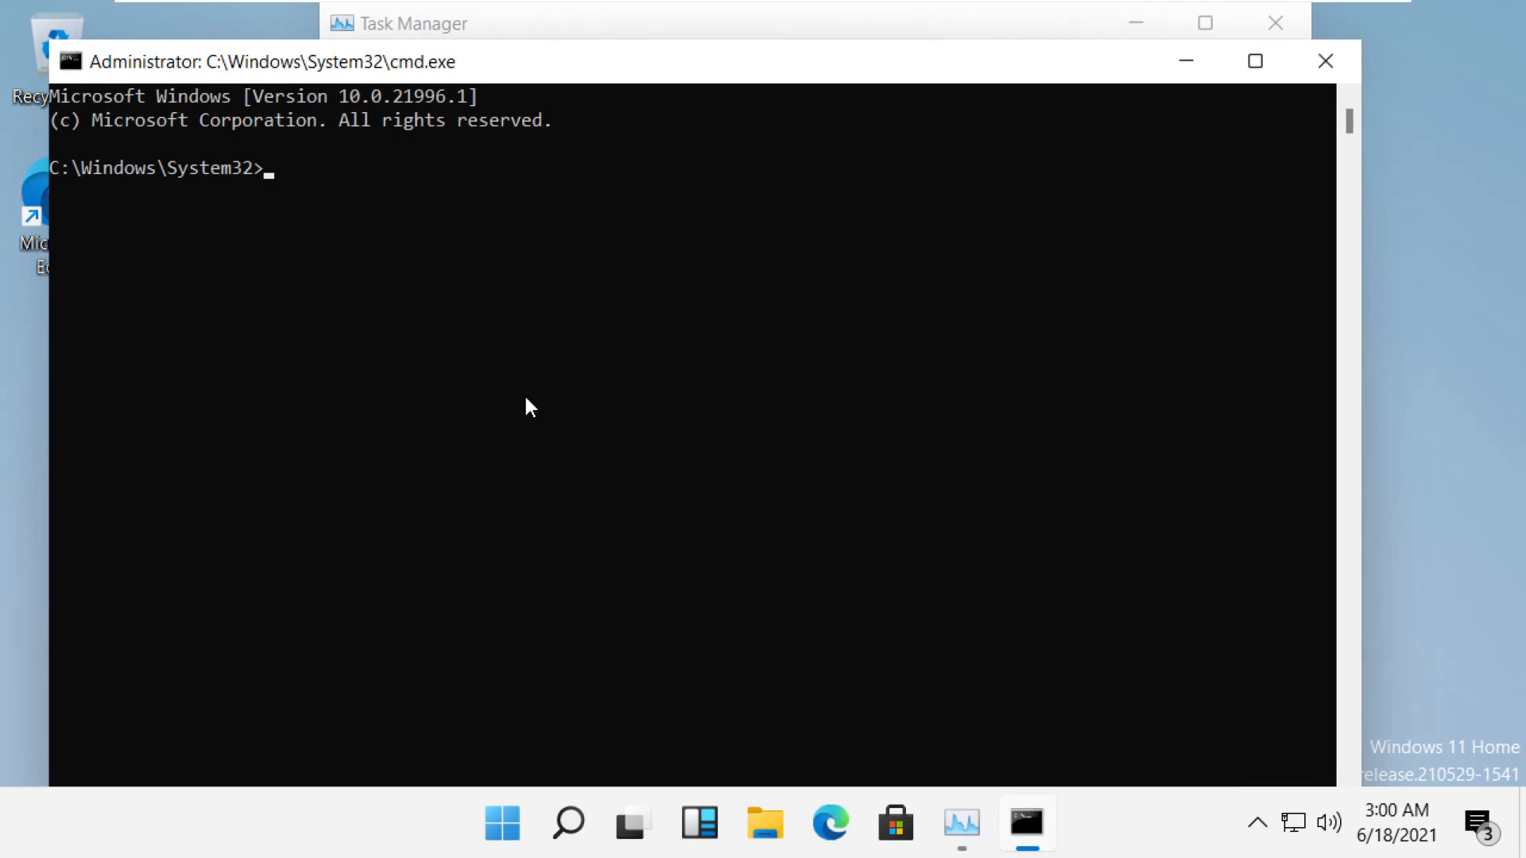
# Run netsh winsock reset and netsh winsock reset catalog.
pyautogui.write('nets')
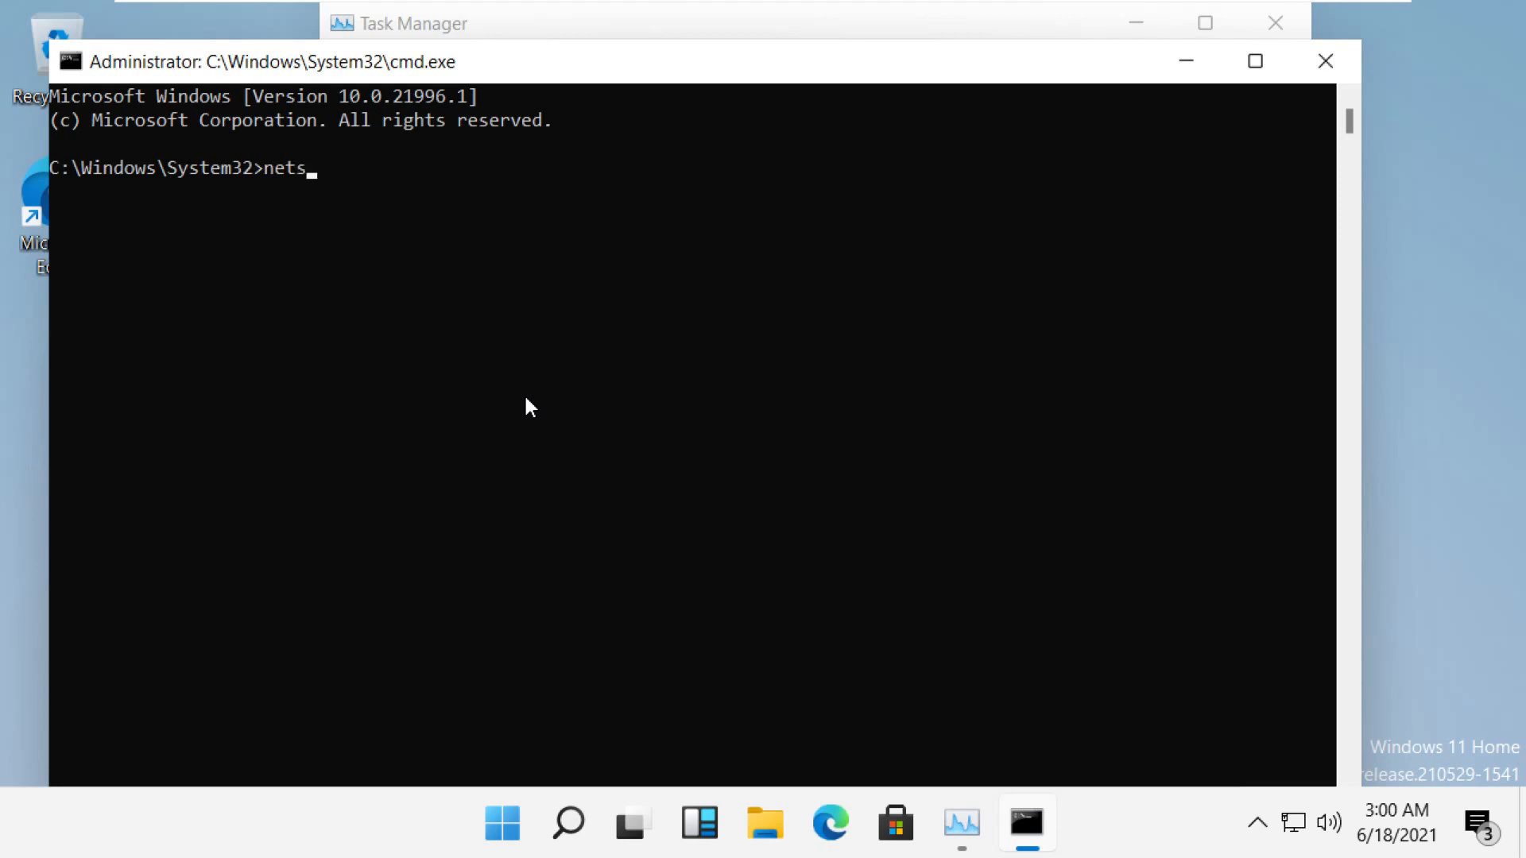
pyautogui.write('h winso')
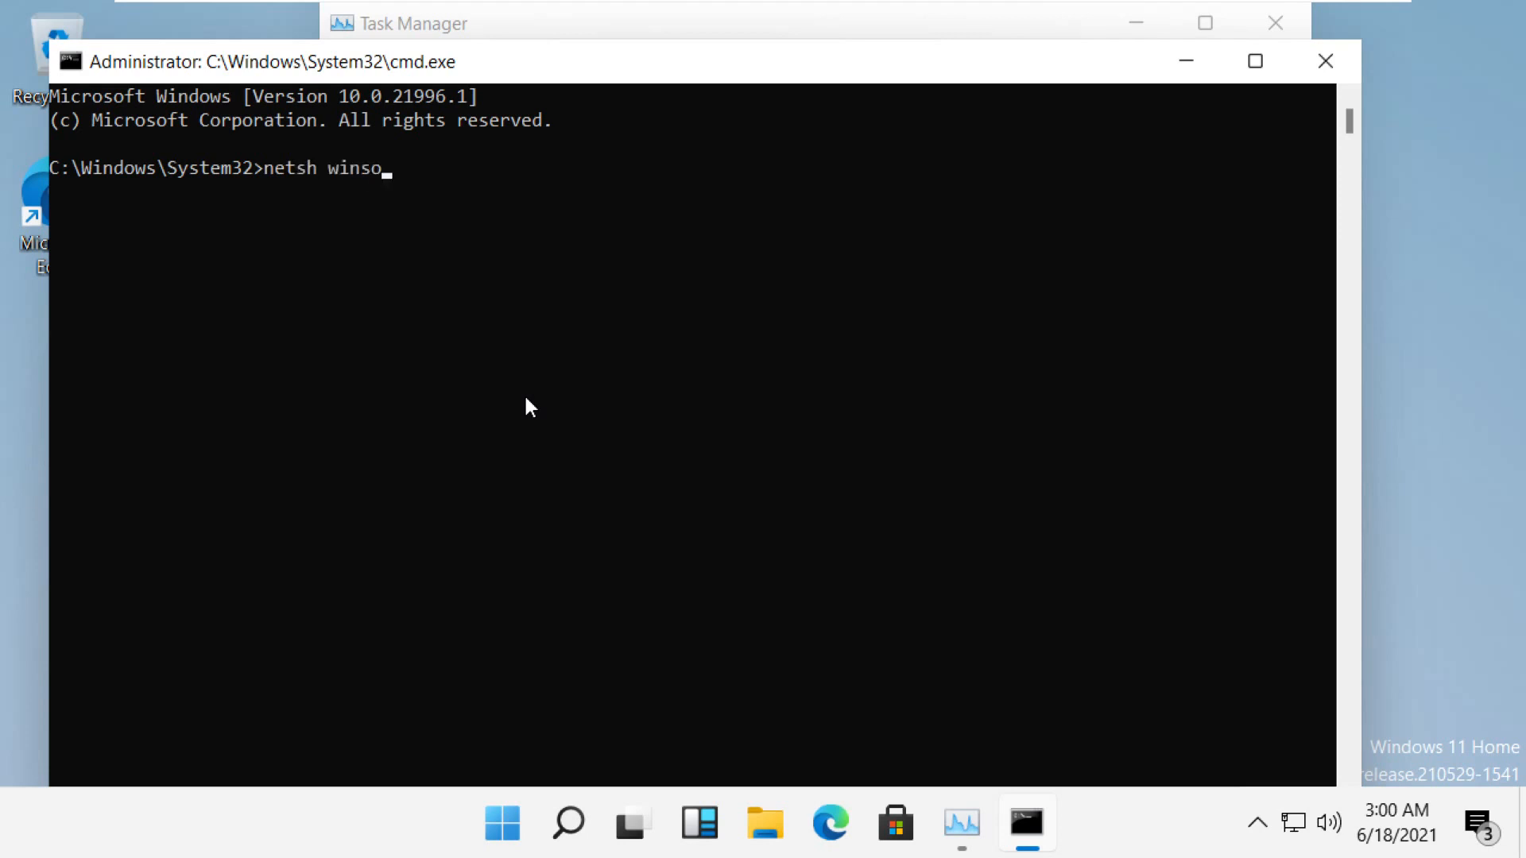
pyautogui.write('ck reset')
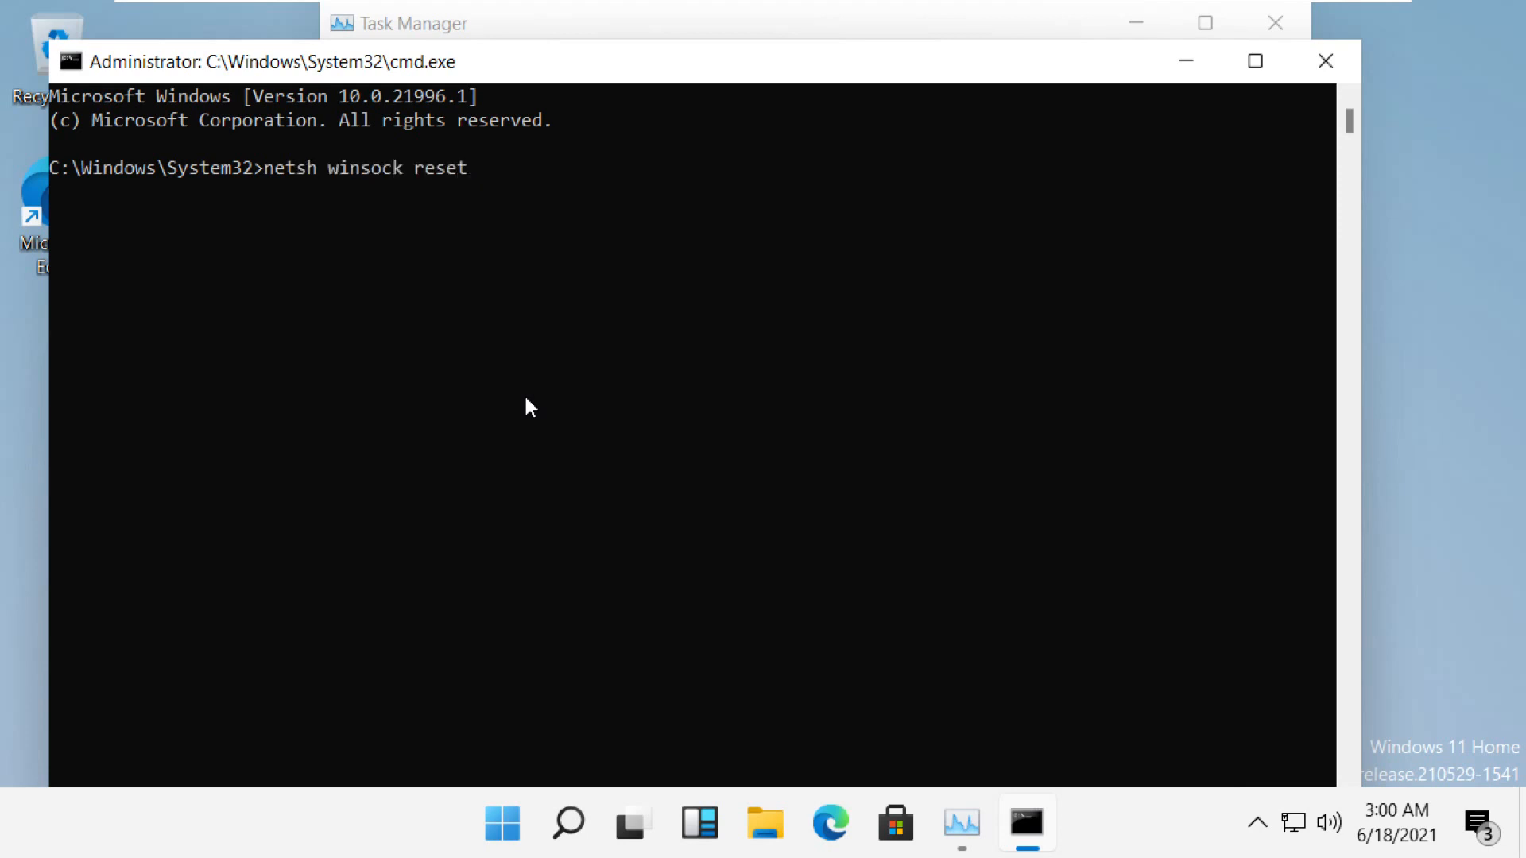
pyautogui.press('Return')
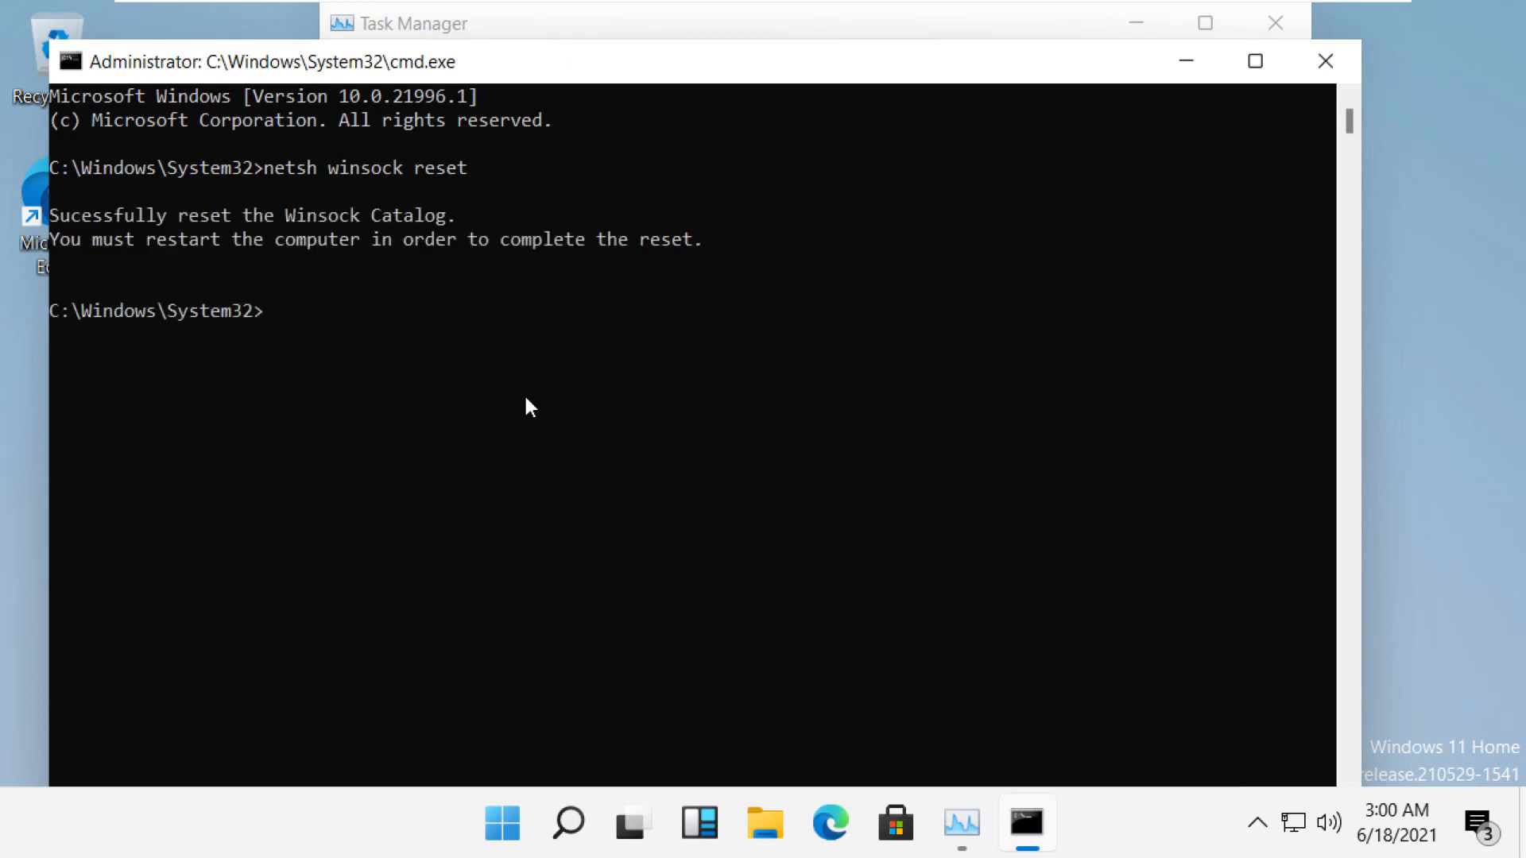
pyautogui.write('netsh')
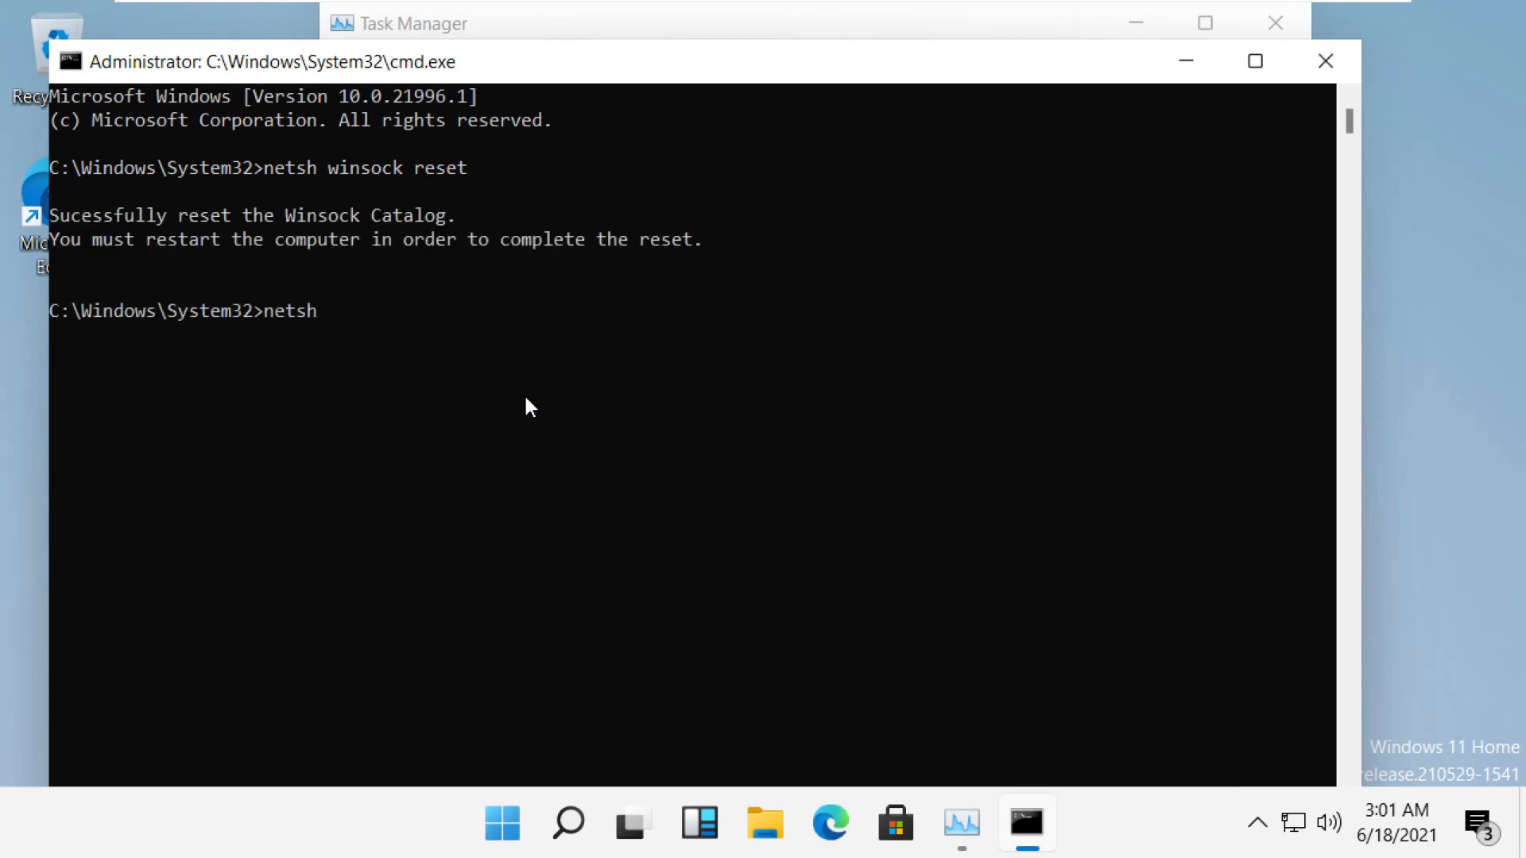
pyautogui.write('winso')
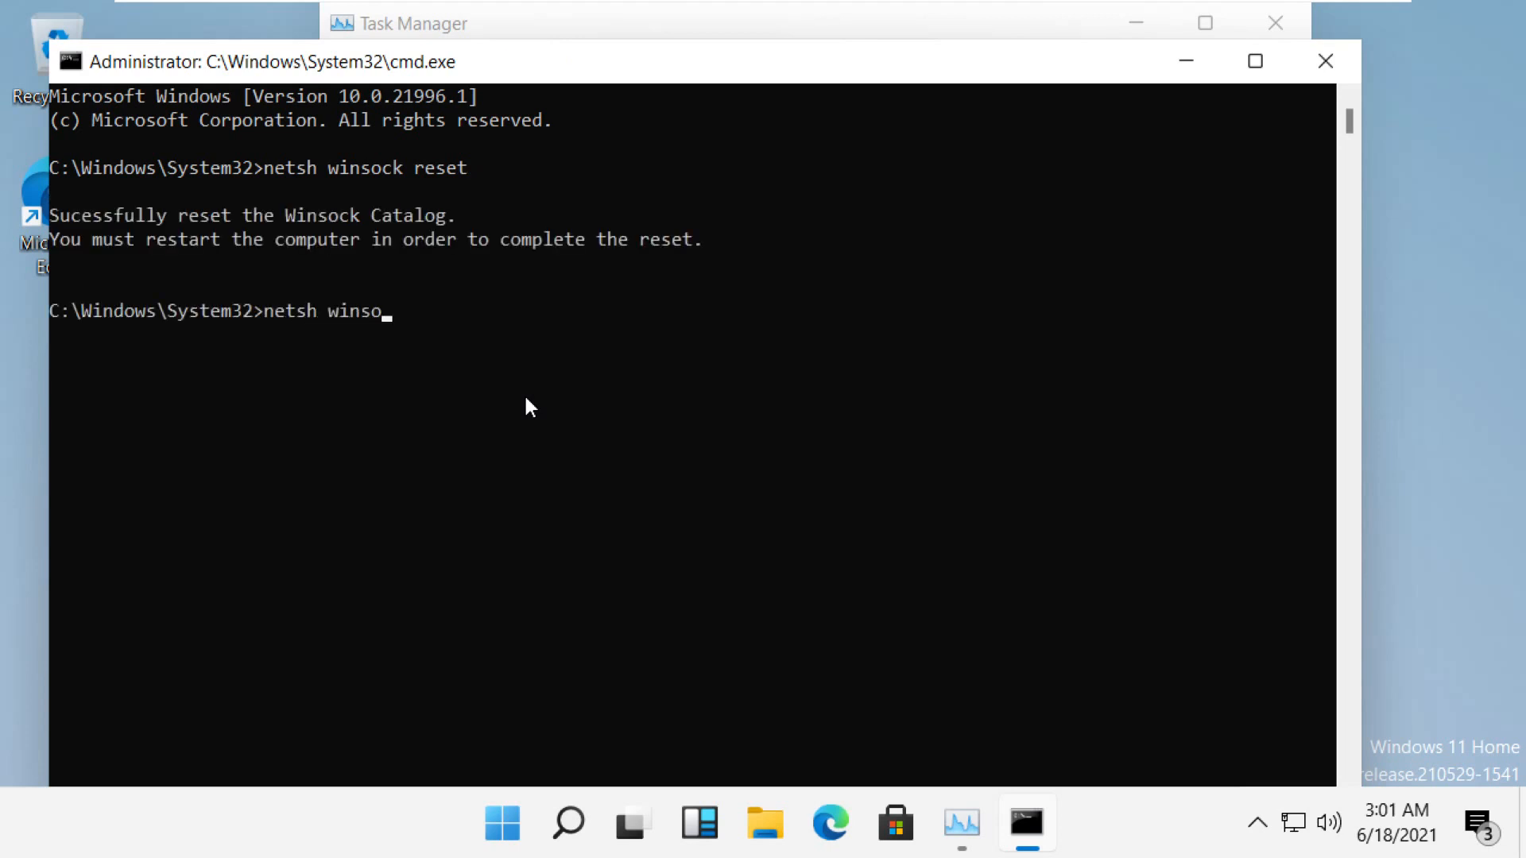
pyautogui.write('ck')
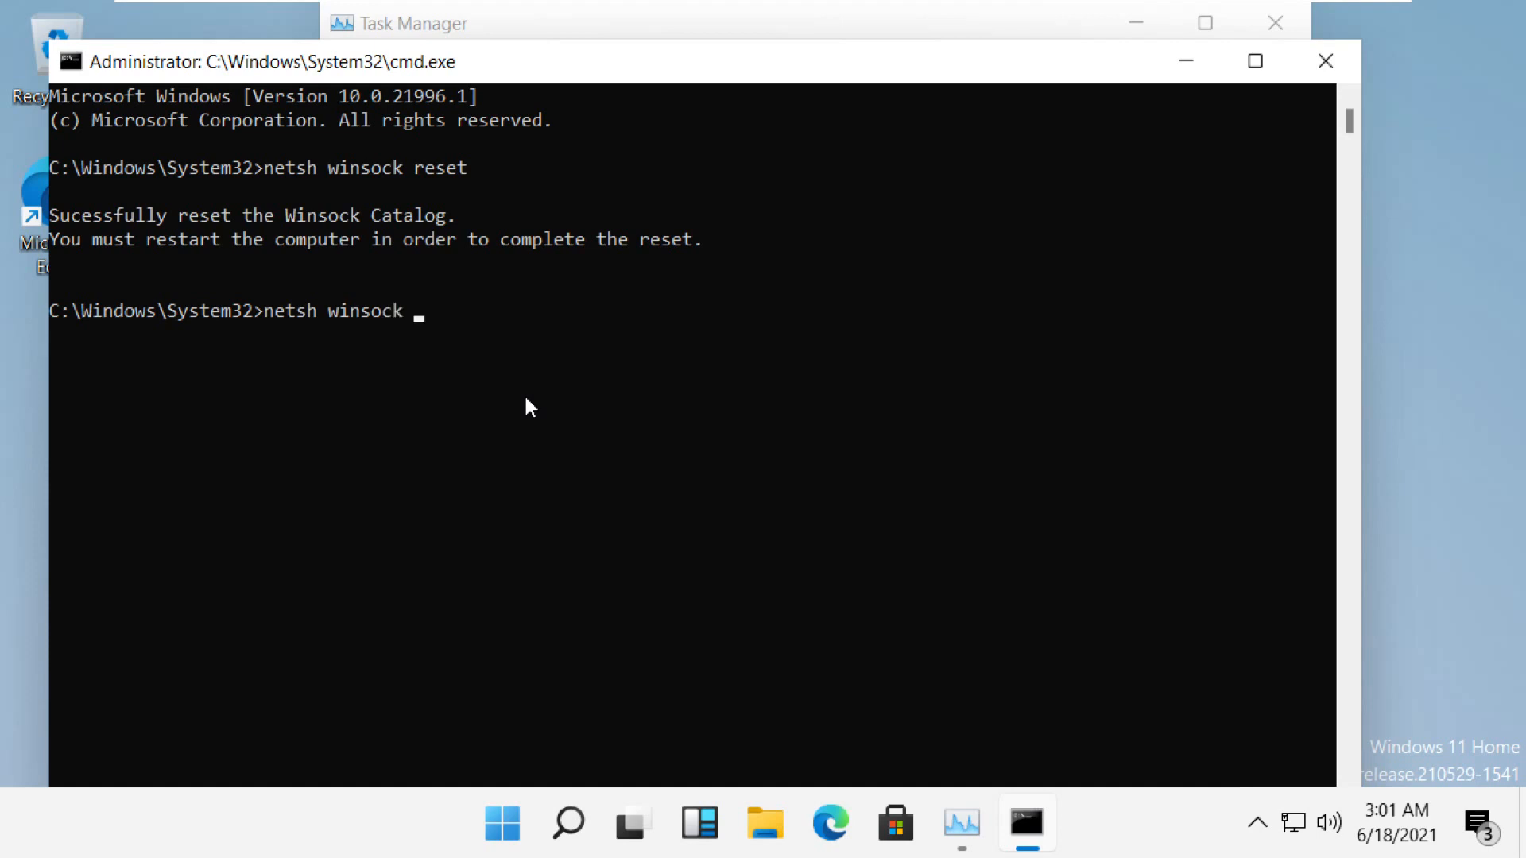
pyautogui.write('reset')
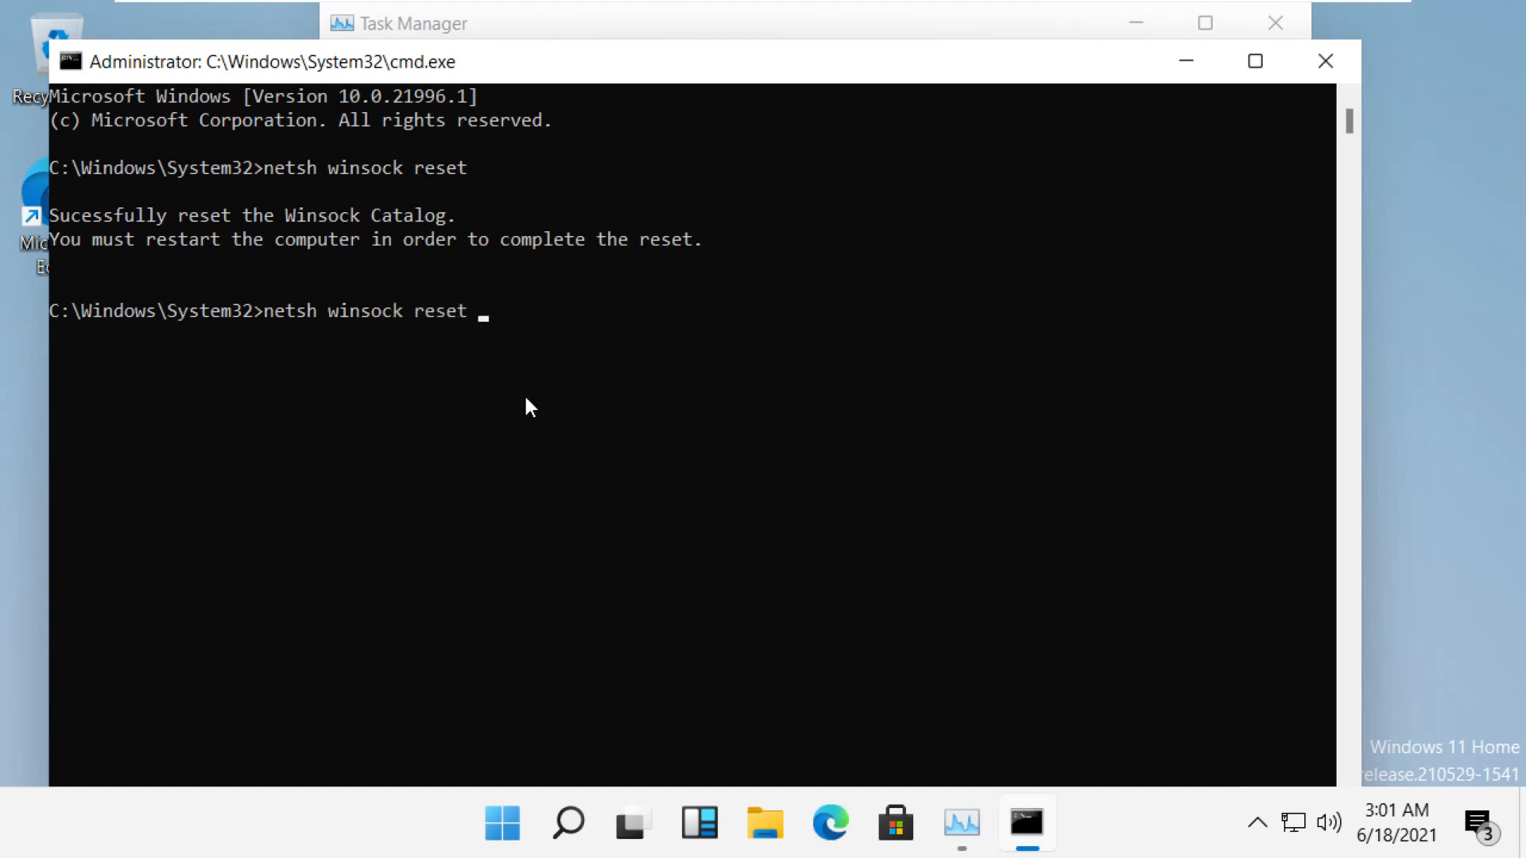
pyautogui.write('catalog')
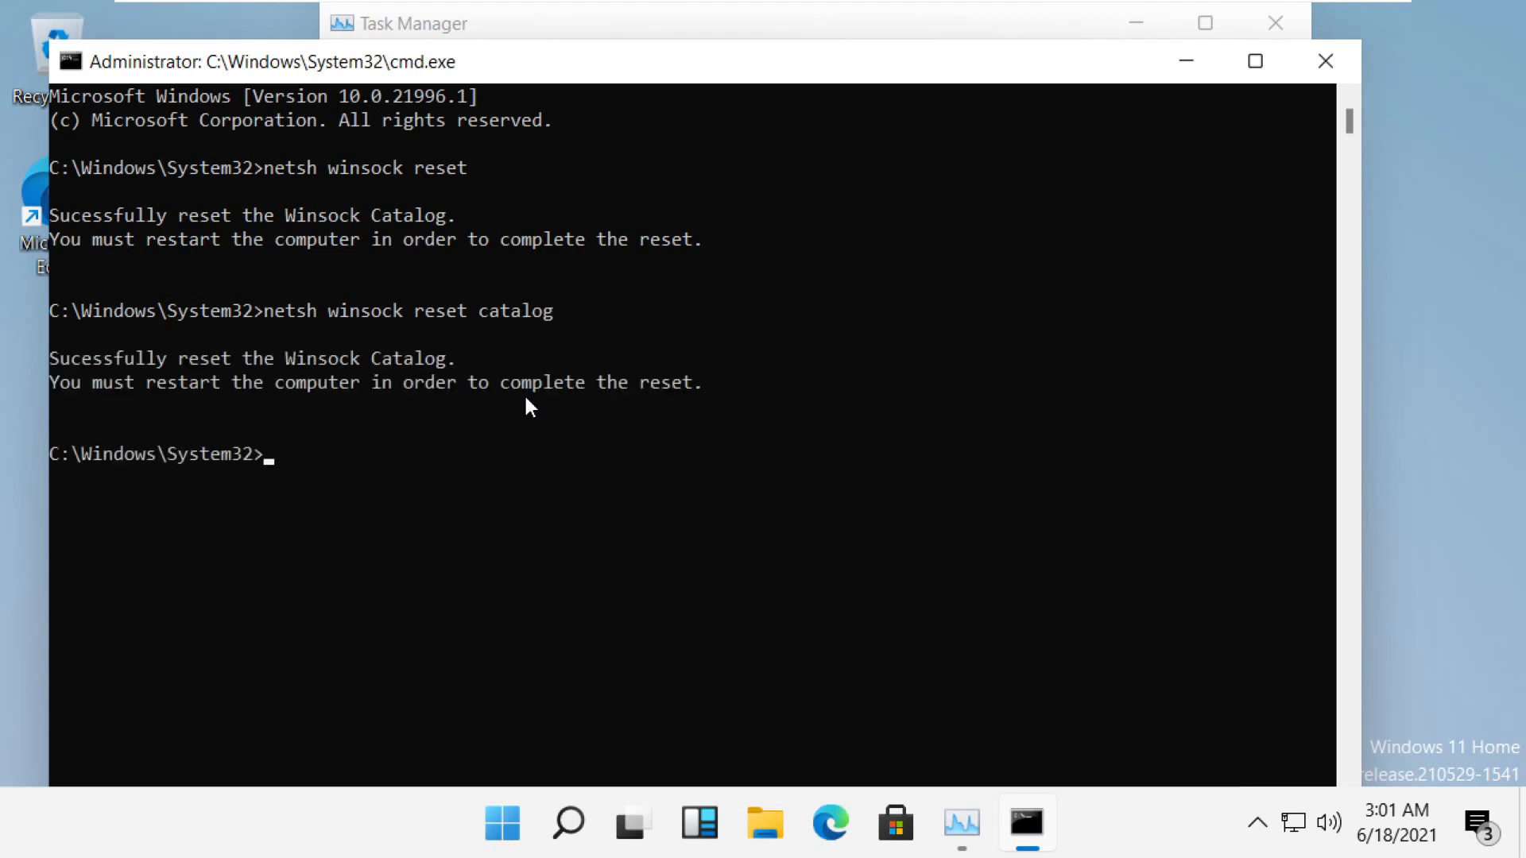
# Reset the TCP/IP stack with netsh int ip reset, logging to resetlog.txt.
pyautogui.write('netsh')
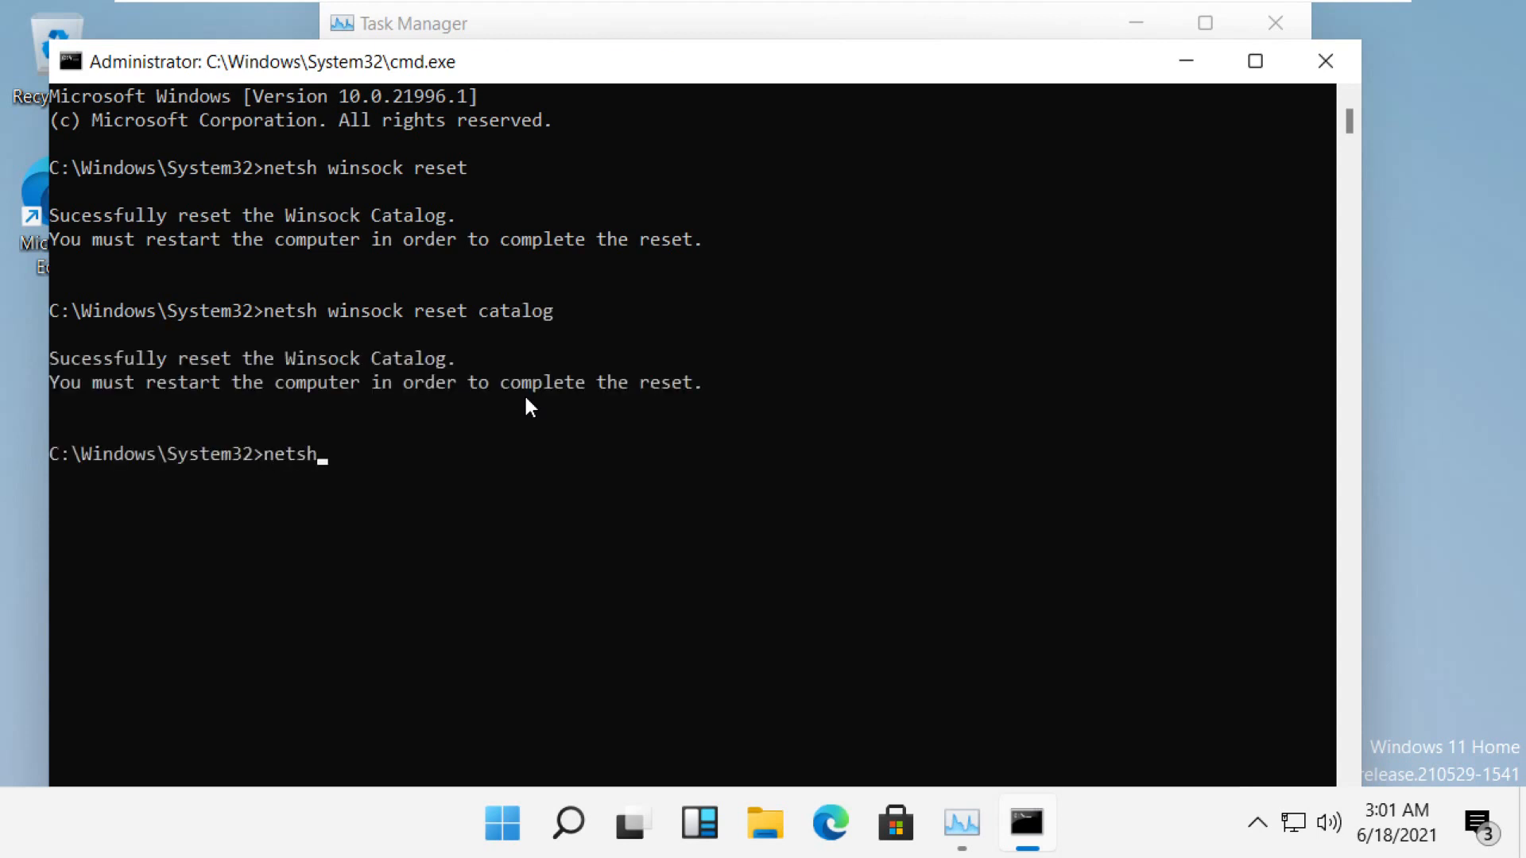
pyautogui.write('int')
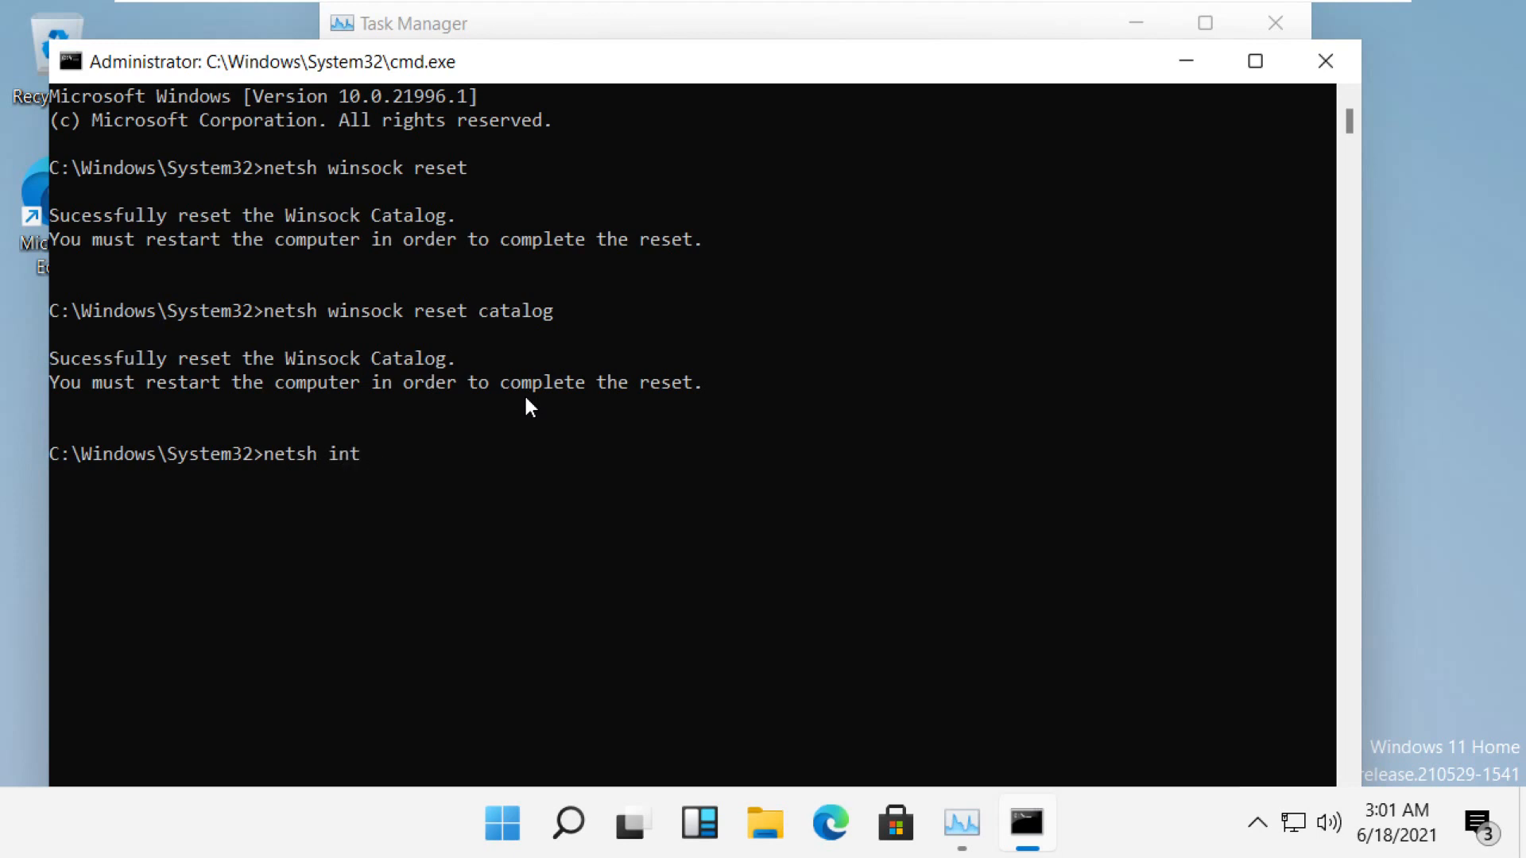
pyautogui.write('ip re')
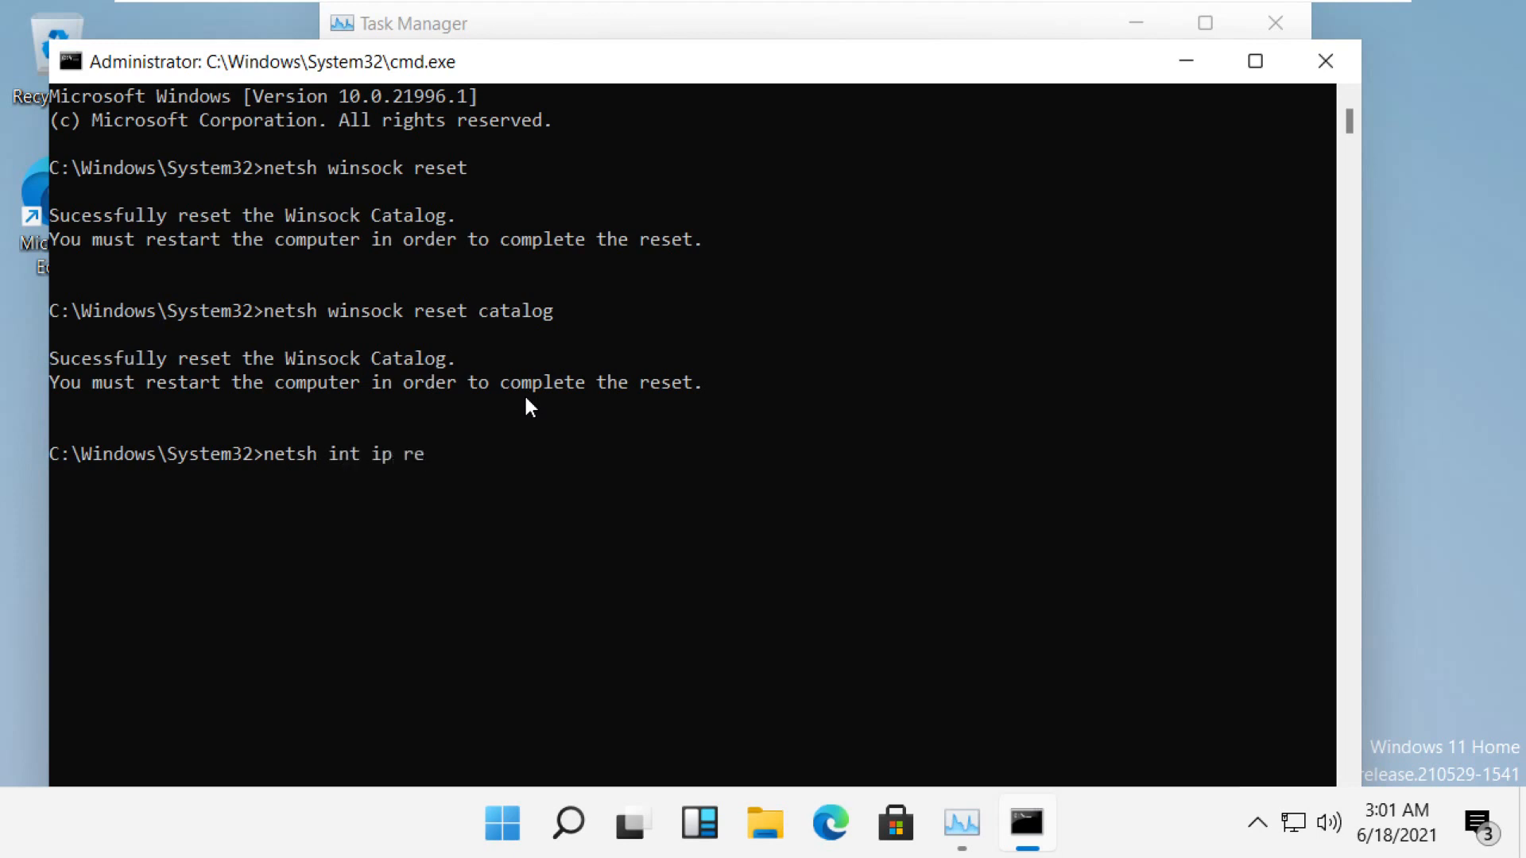
pyautogui.write('set r')
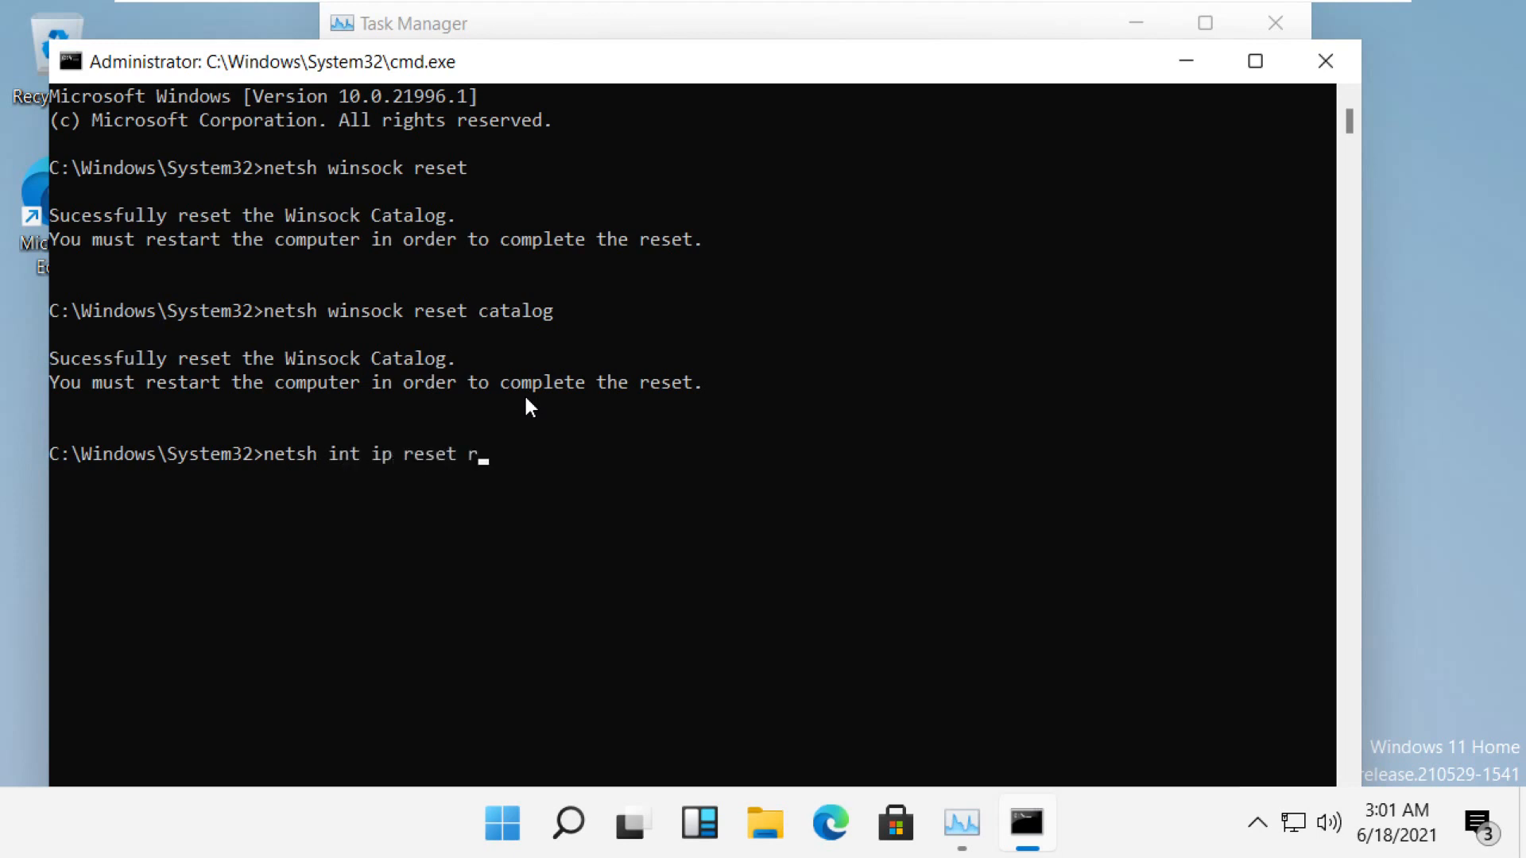
pyautogui.write('esetlog')
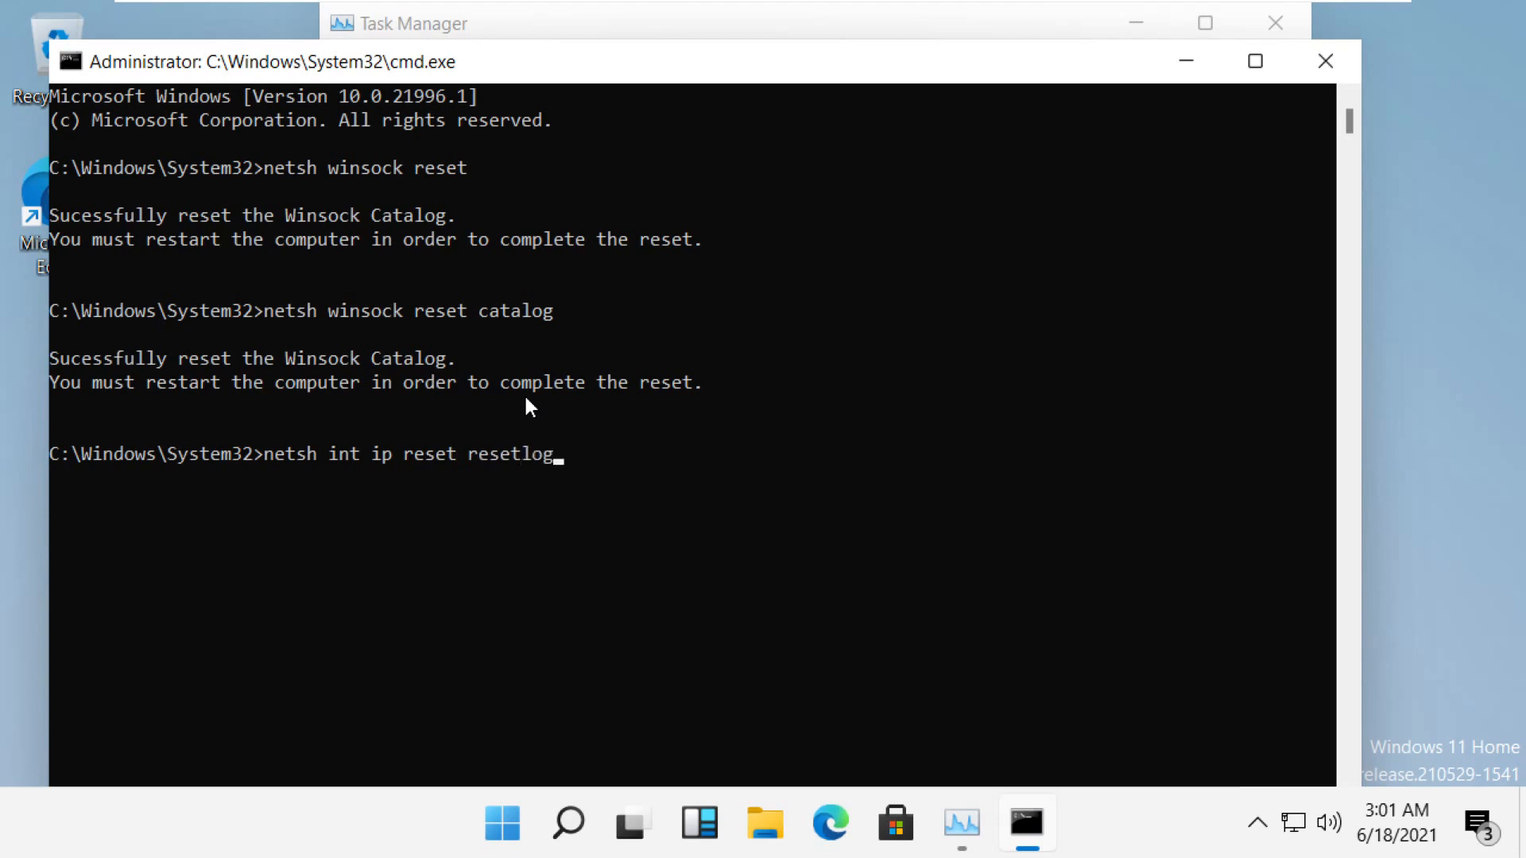
pyautogui.write('.txt')
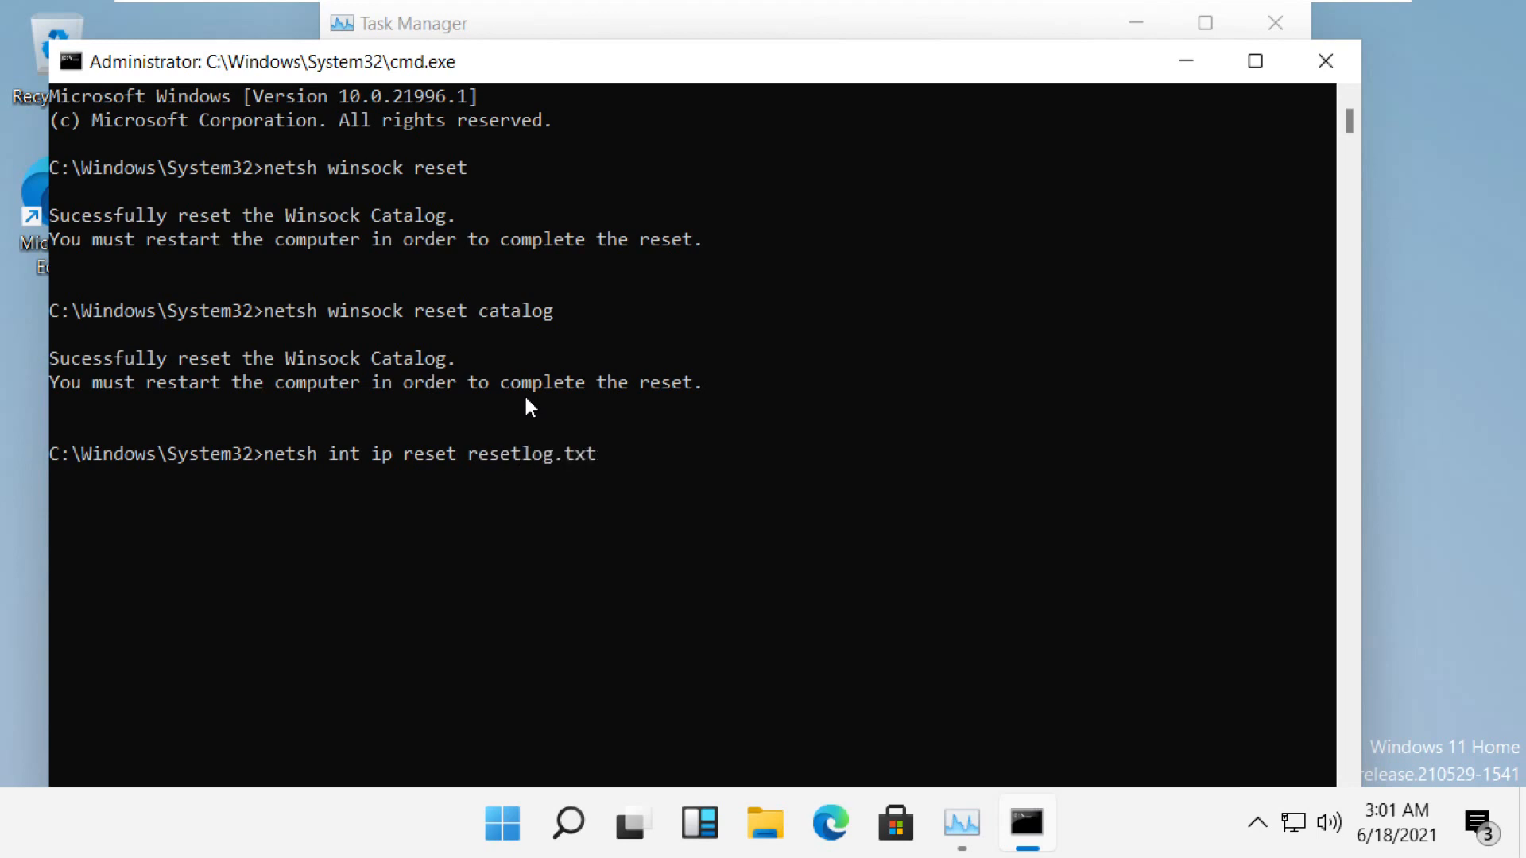
pyautogui.press('Return')
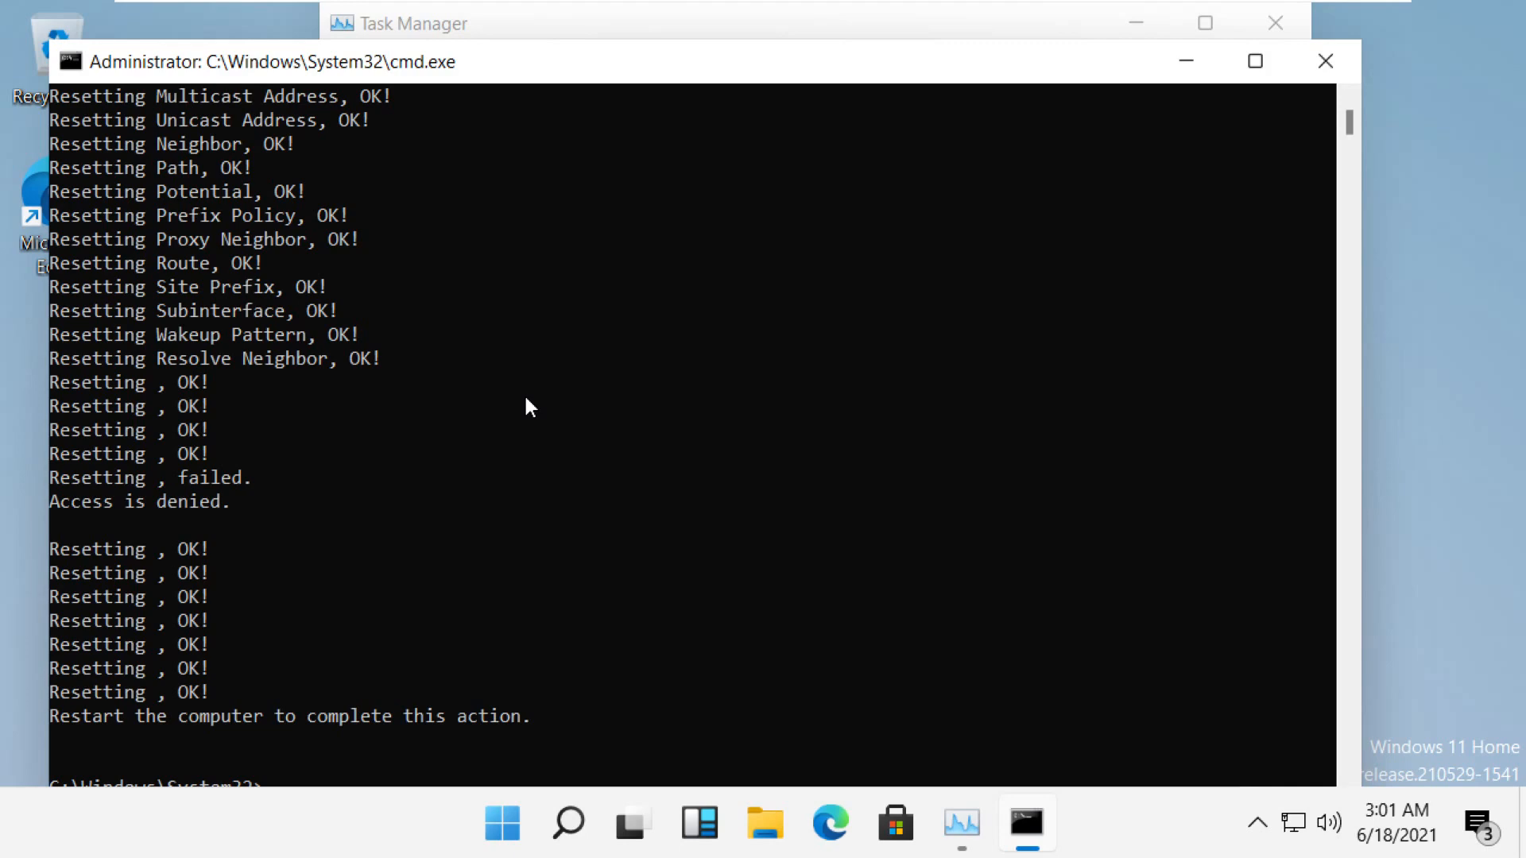
pyautogui.moveTo(544, 153)
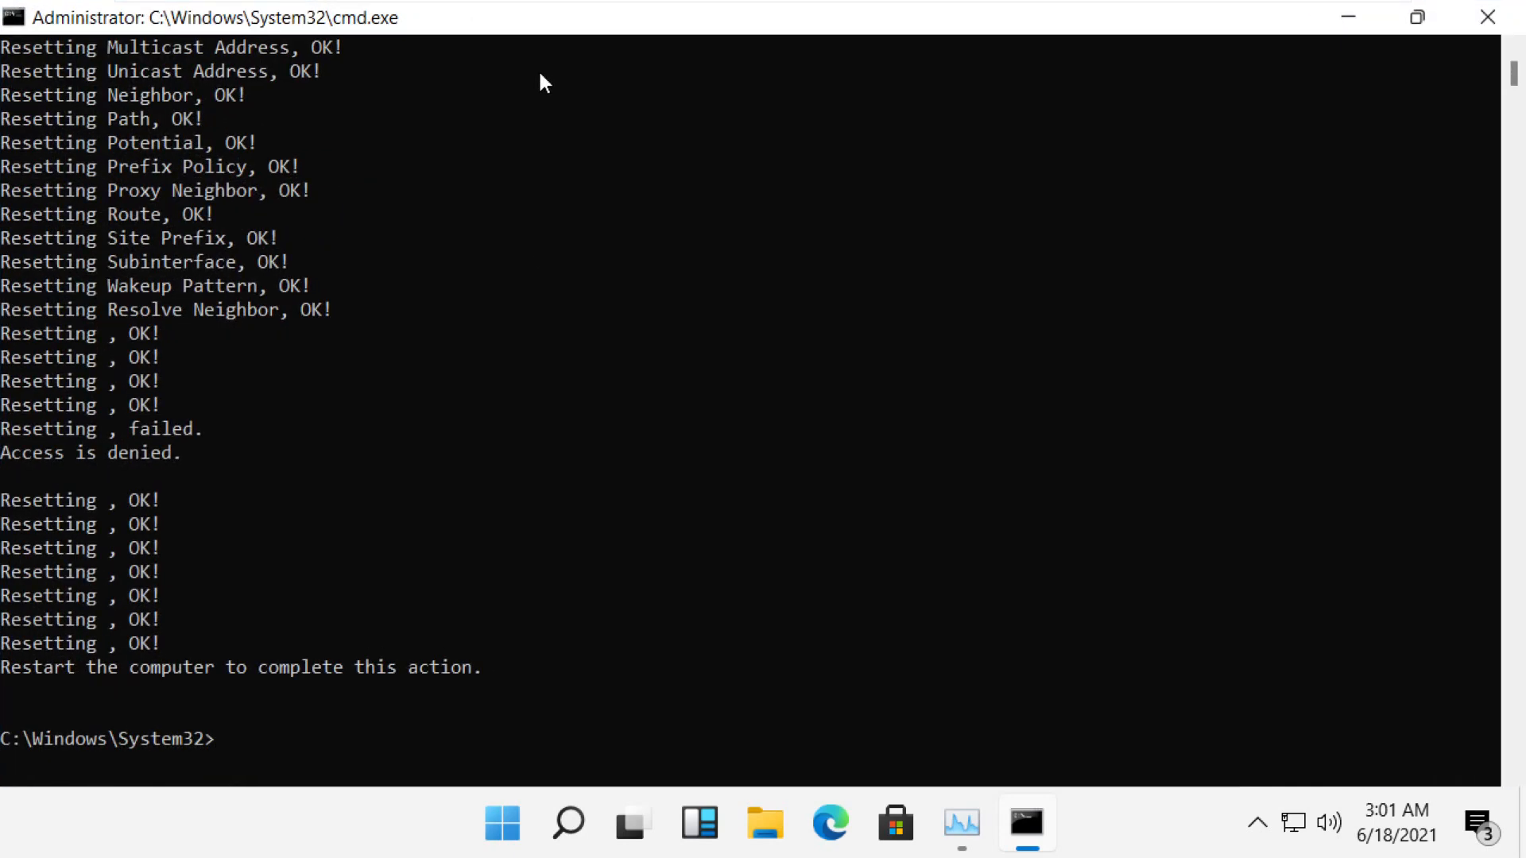
# Clear the screen and release the IP address with ipconfig /release.
pyautogui.write('cls')
pyautogui.write('ip')
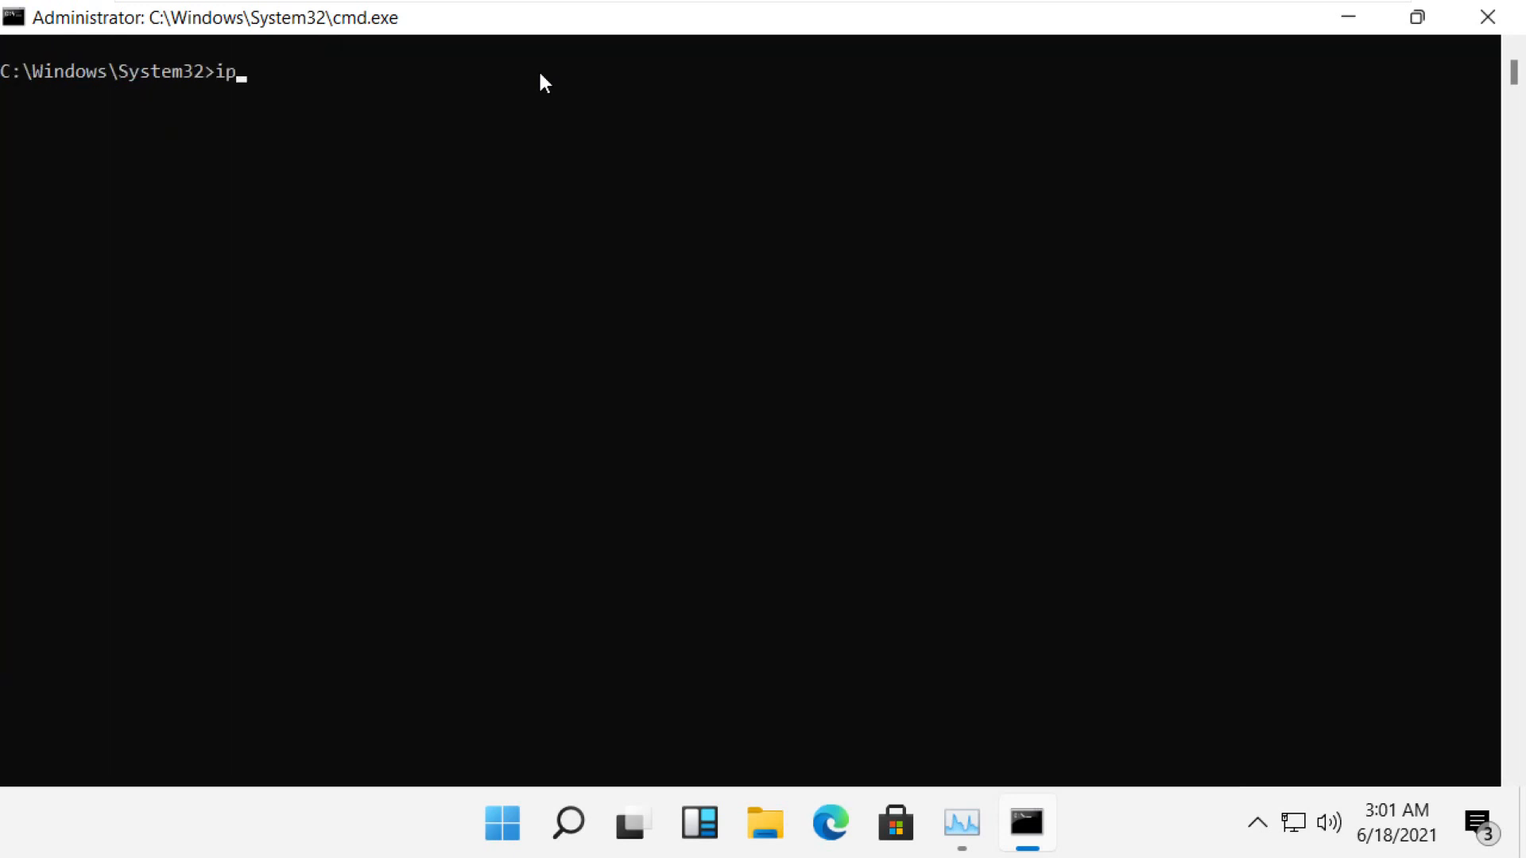
pyautogui.write('config')
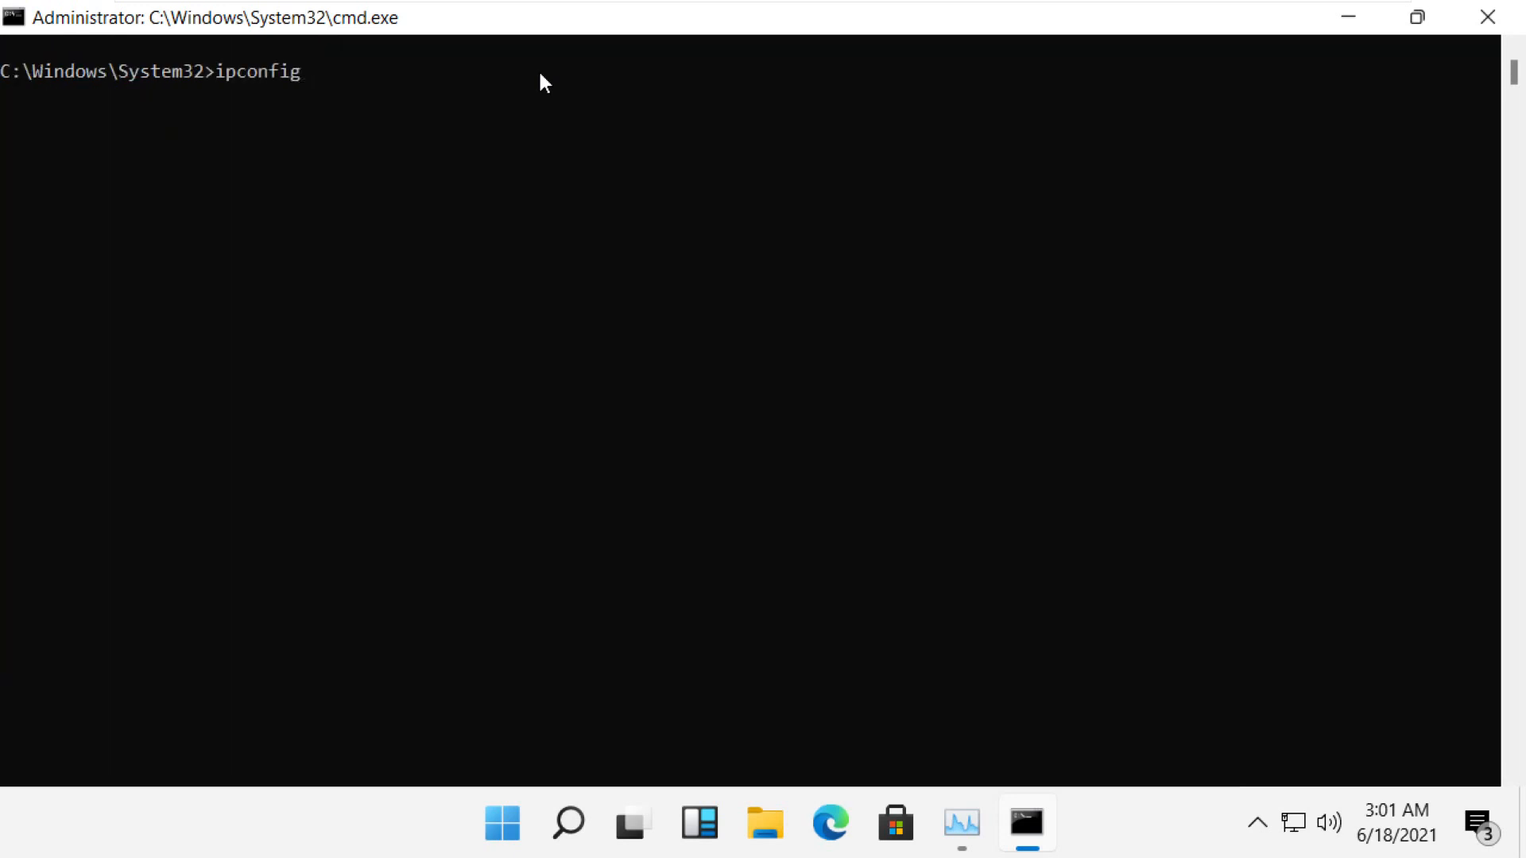
pyautogui.write('/r')
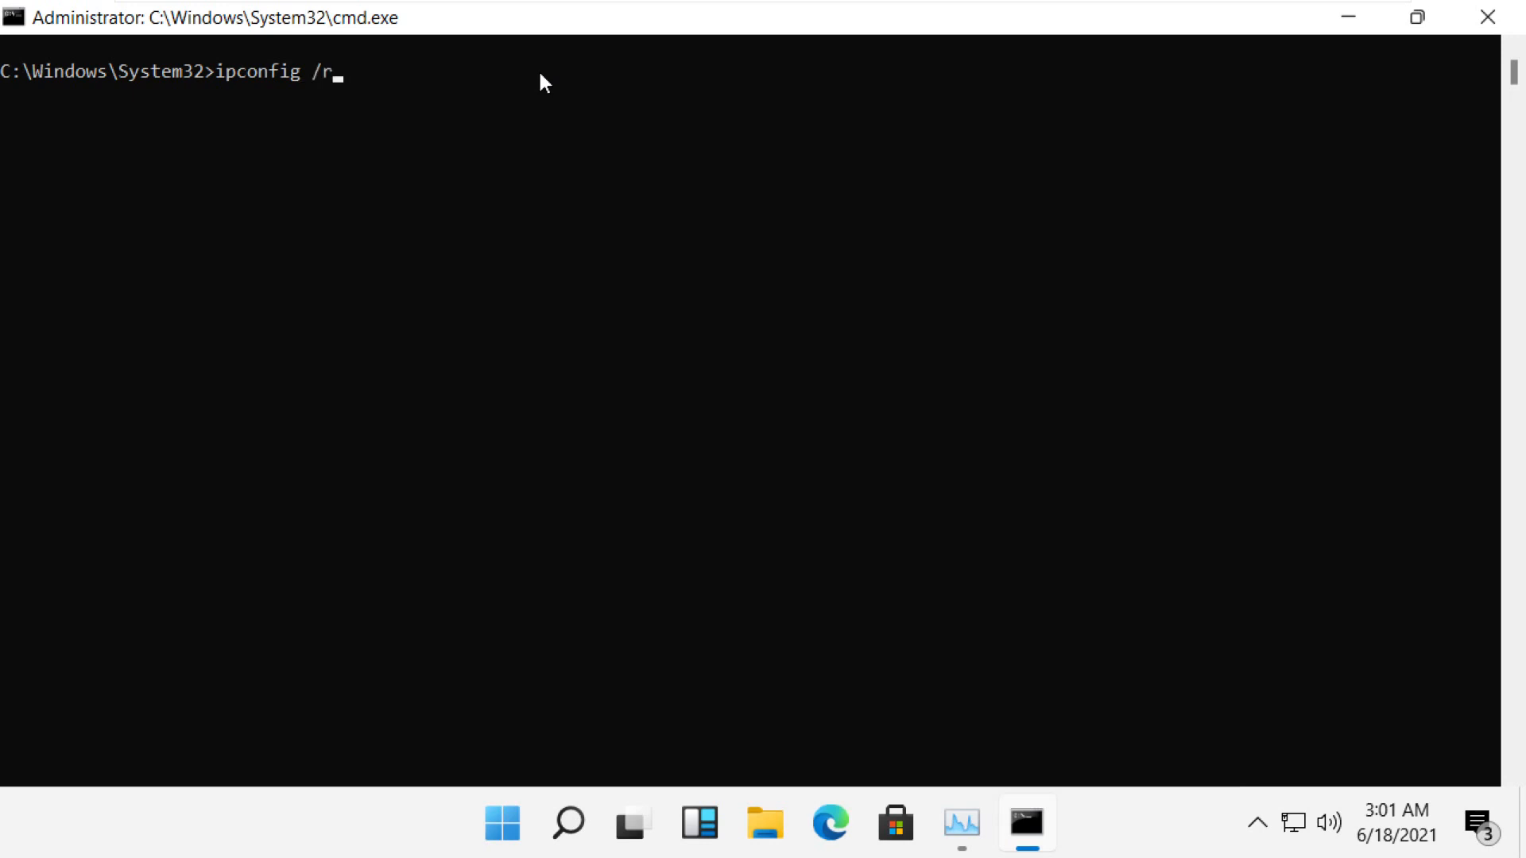
pyautogui.write('elease')
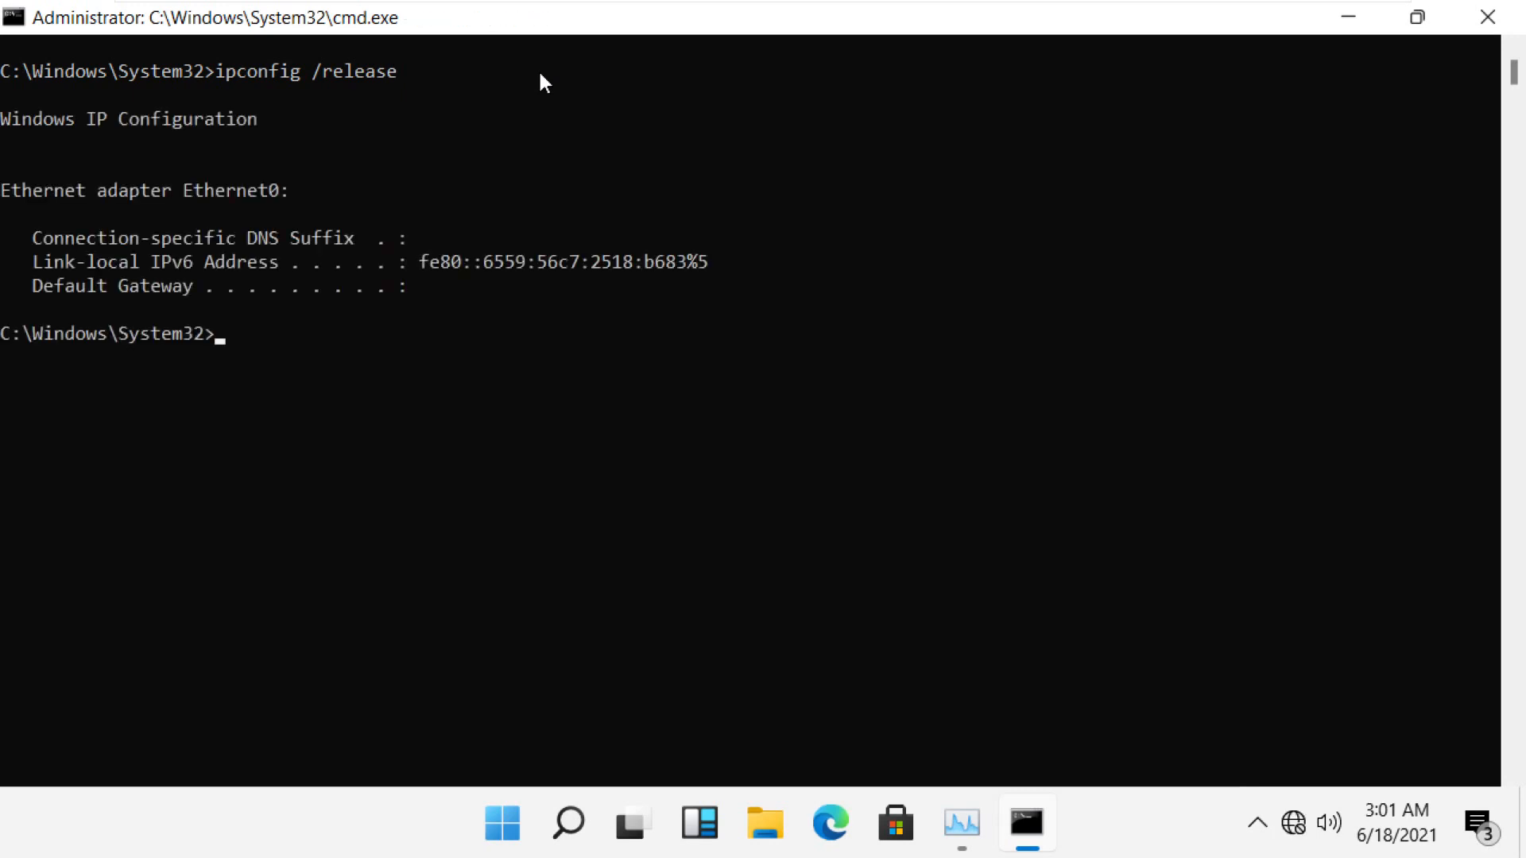
# Renew the IP address with ipconfig /renew.
pyautogui.write('ipconfig')
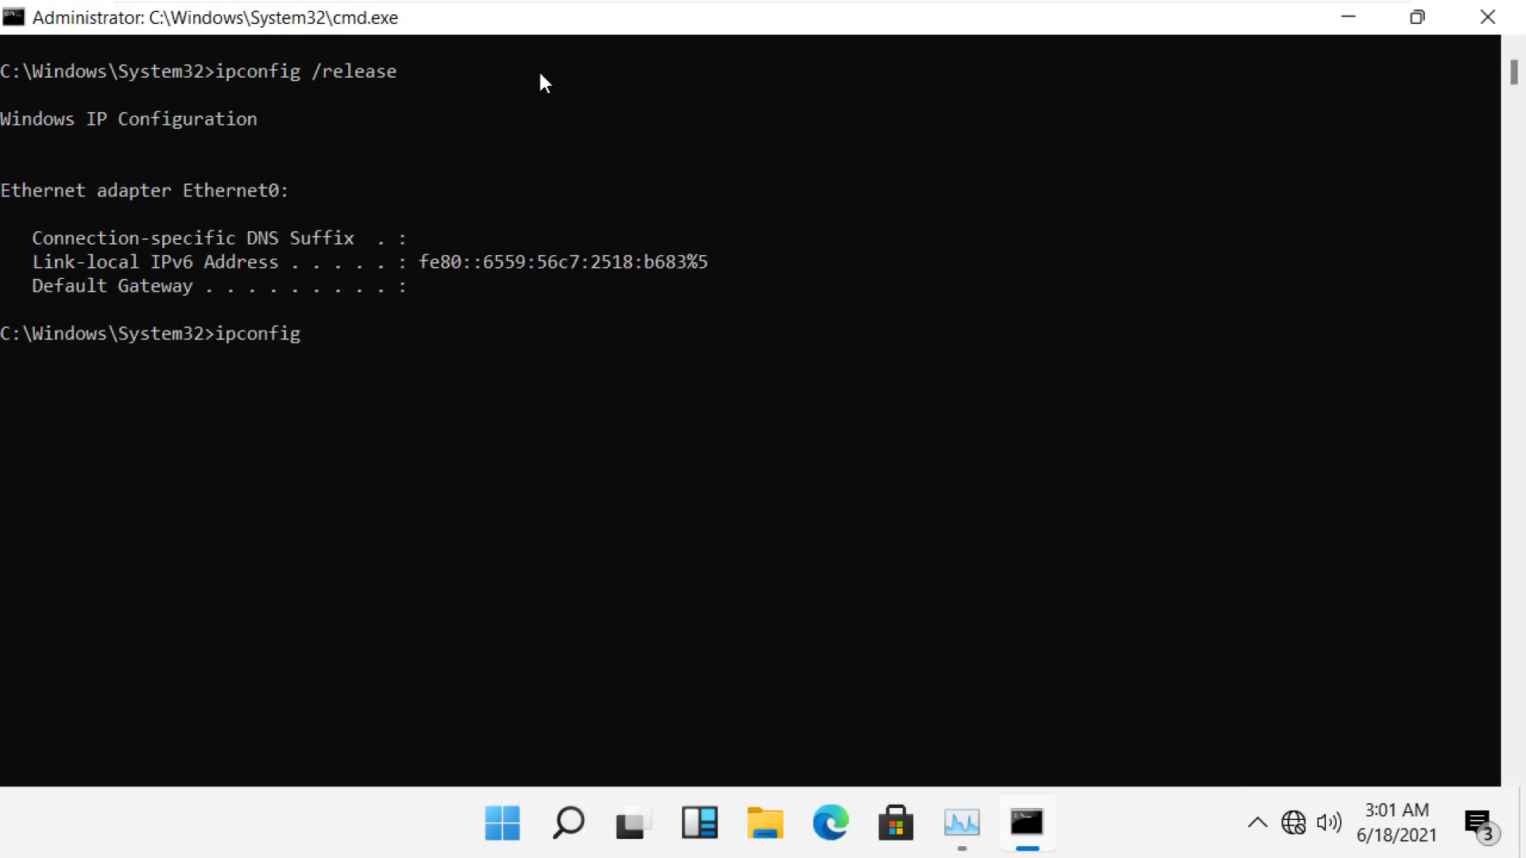
pyautogui.write('/')
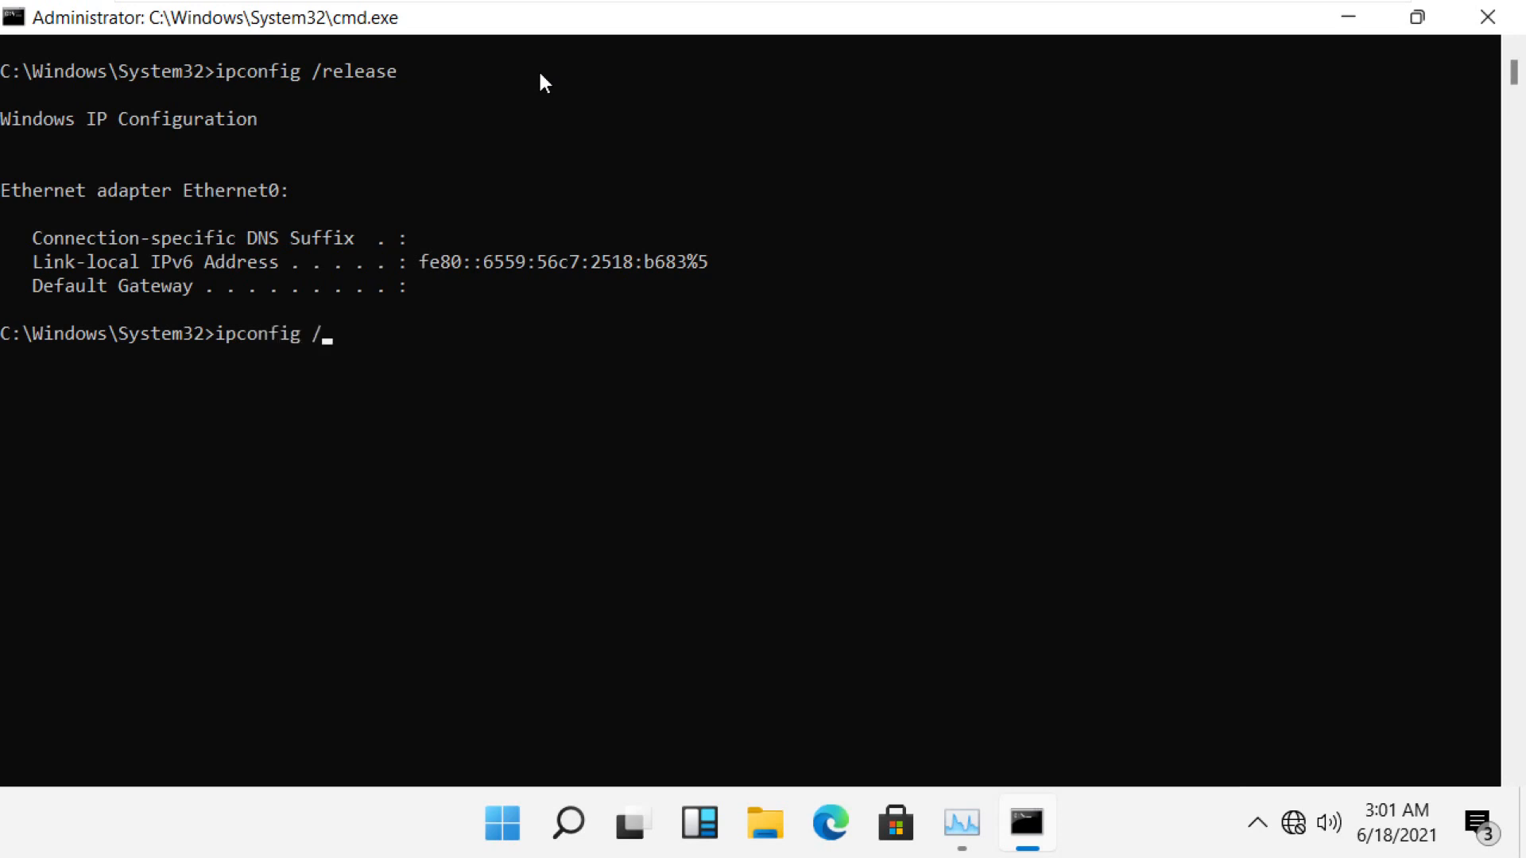
pyautogui.write('r')
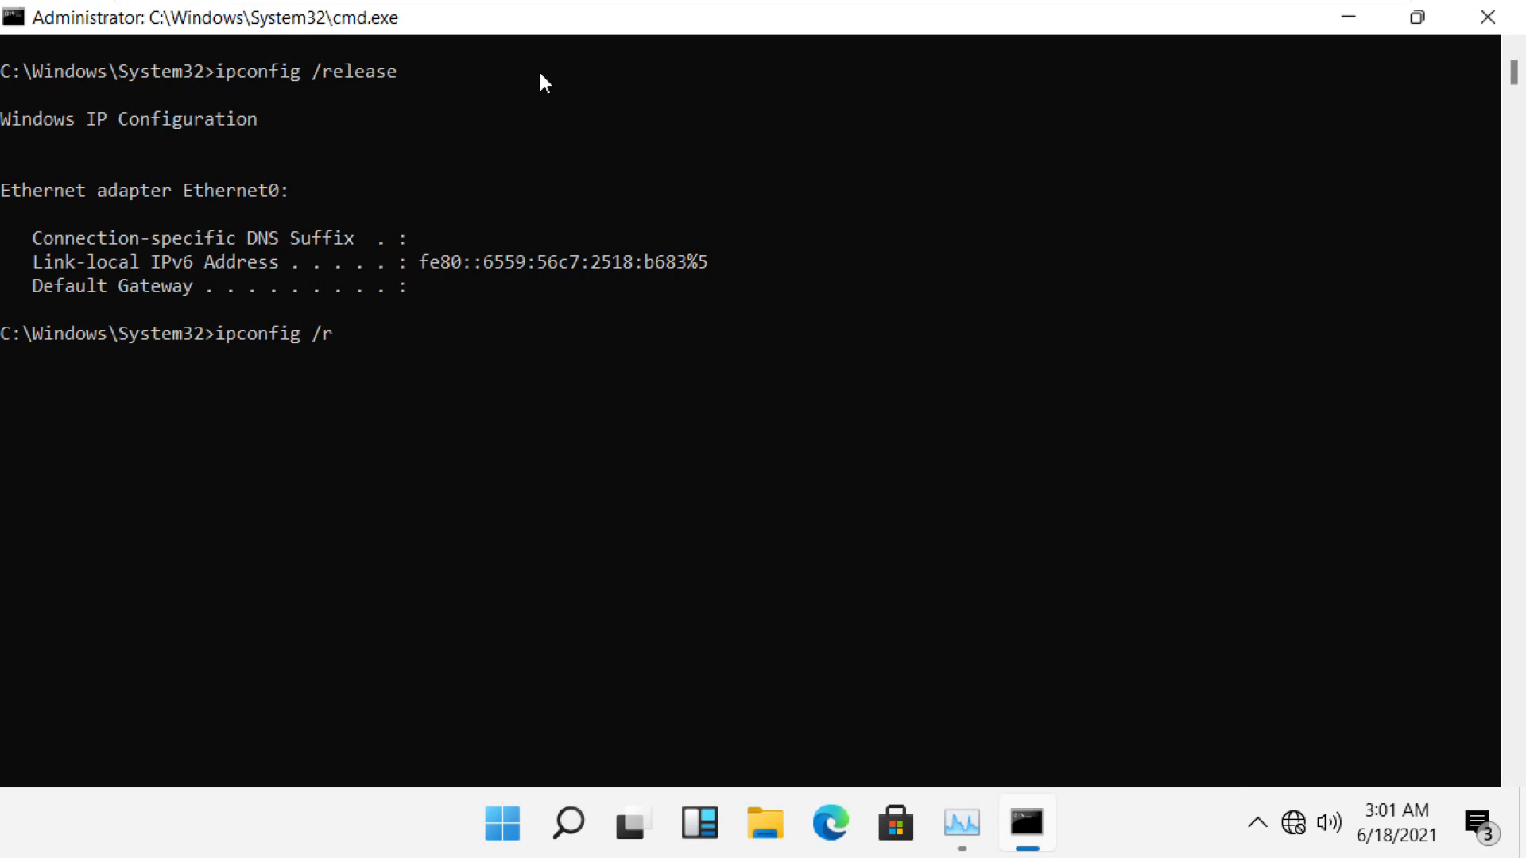
pyautogui.write('ene')
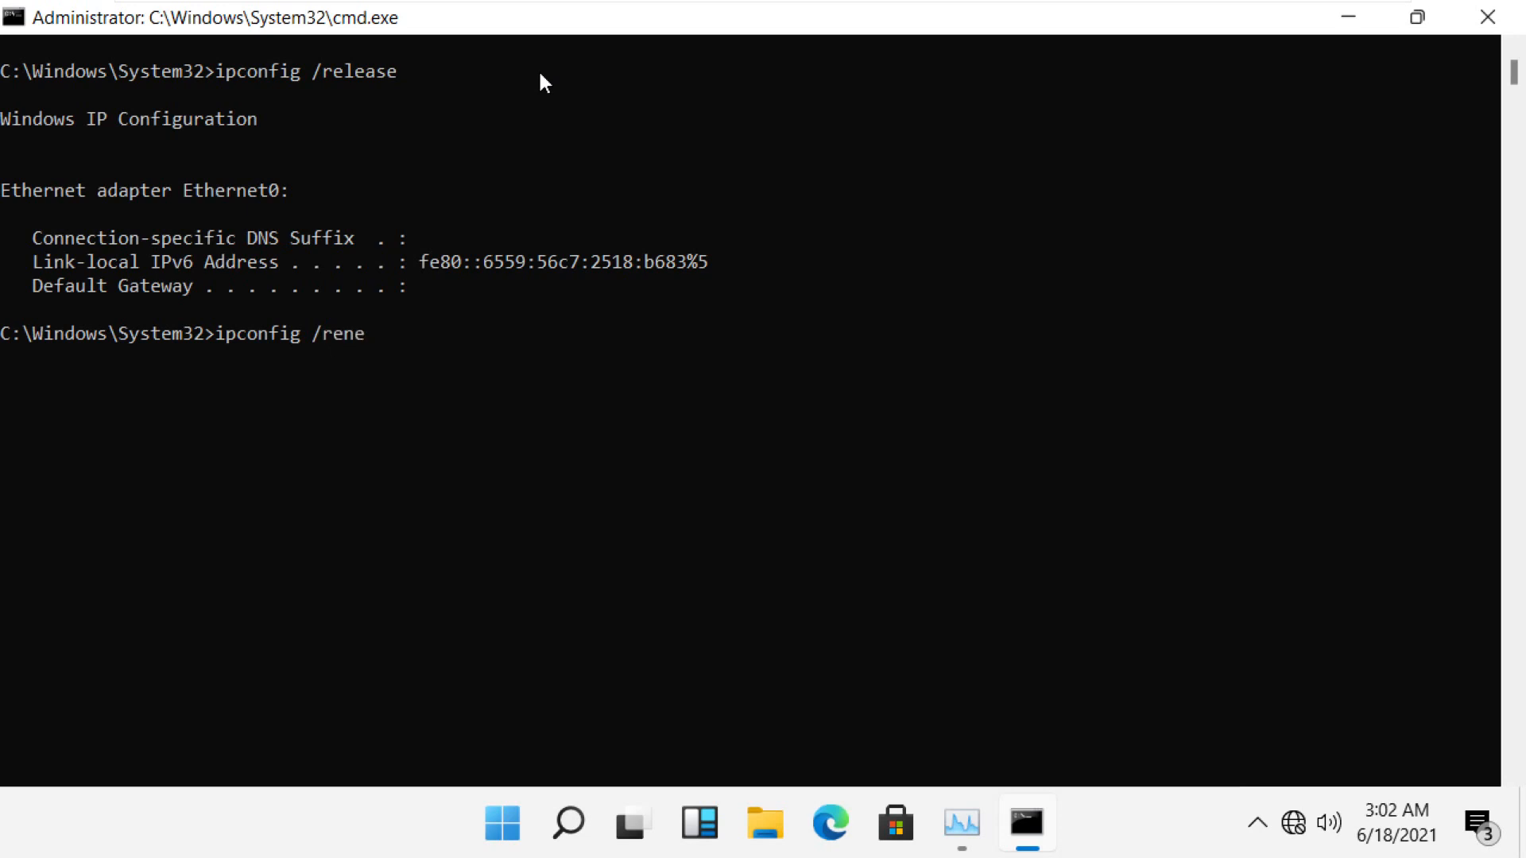
pyautogui.write('w')
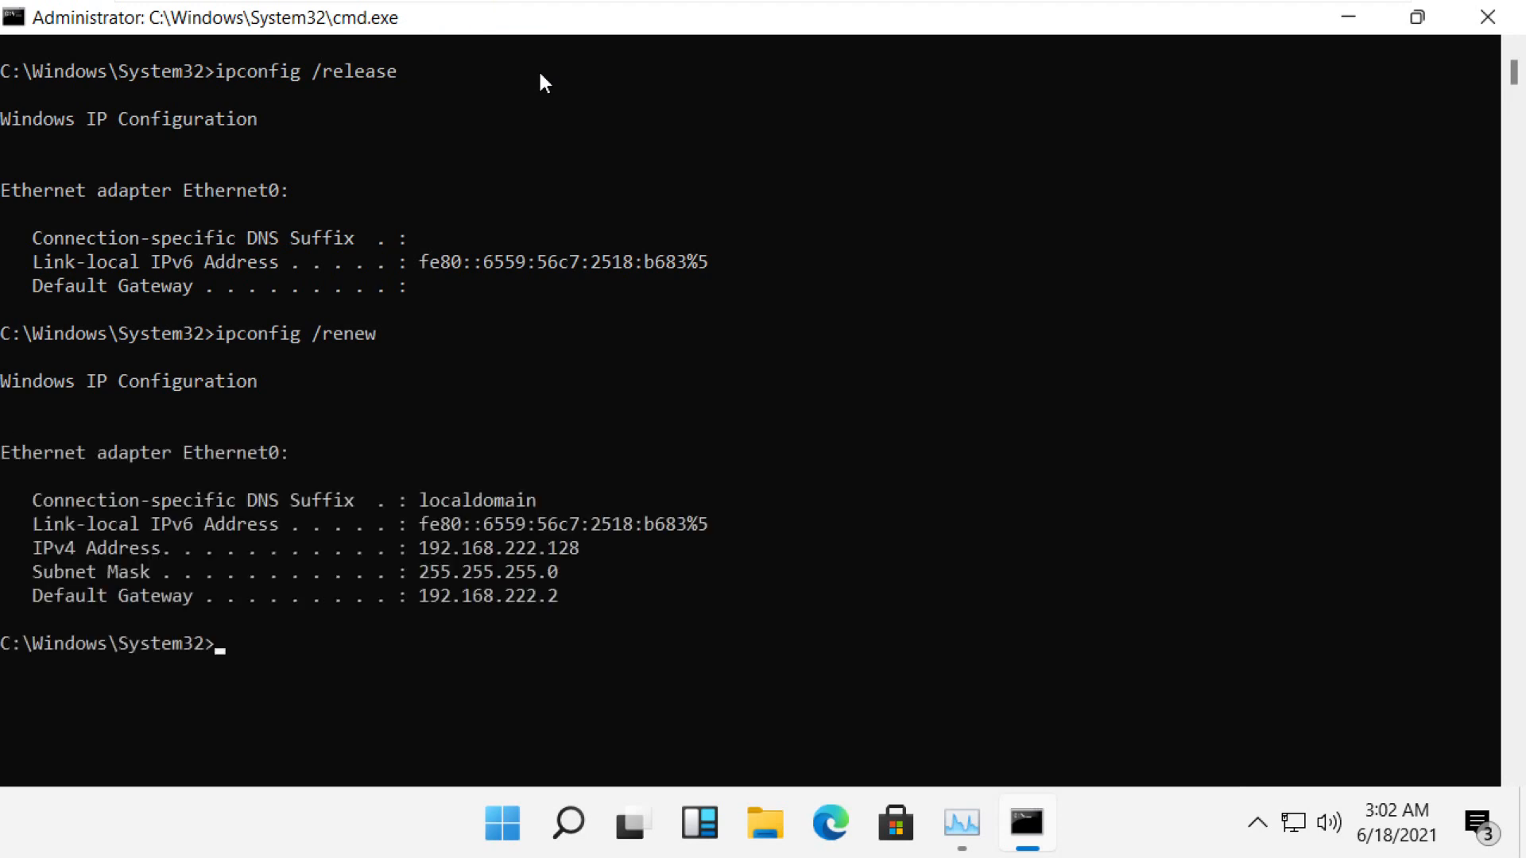
# Flush the DNS resolver cache with ipconfig /flushdns, then exit and close Command Prompt.
pyautogui.write('ipco')
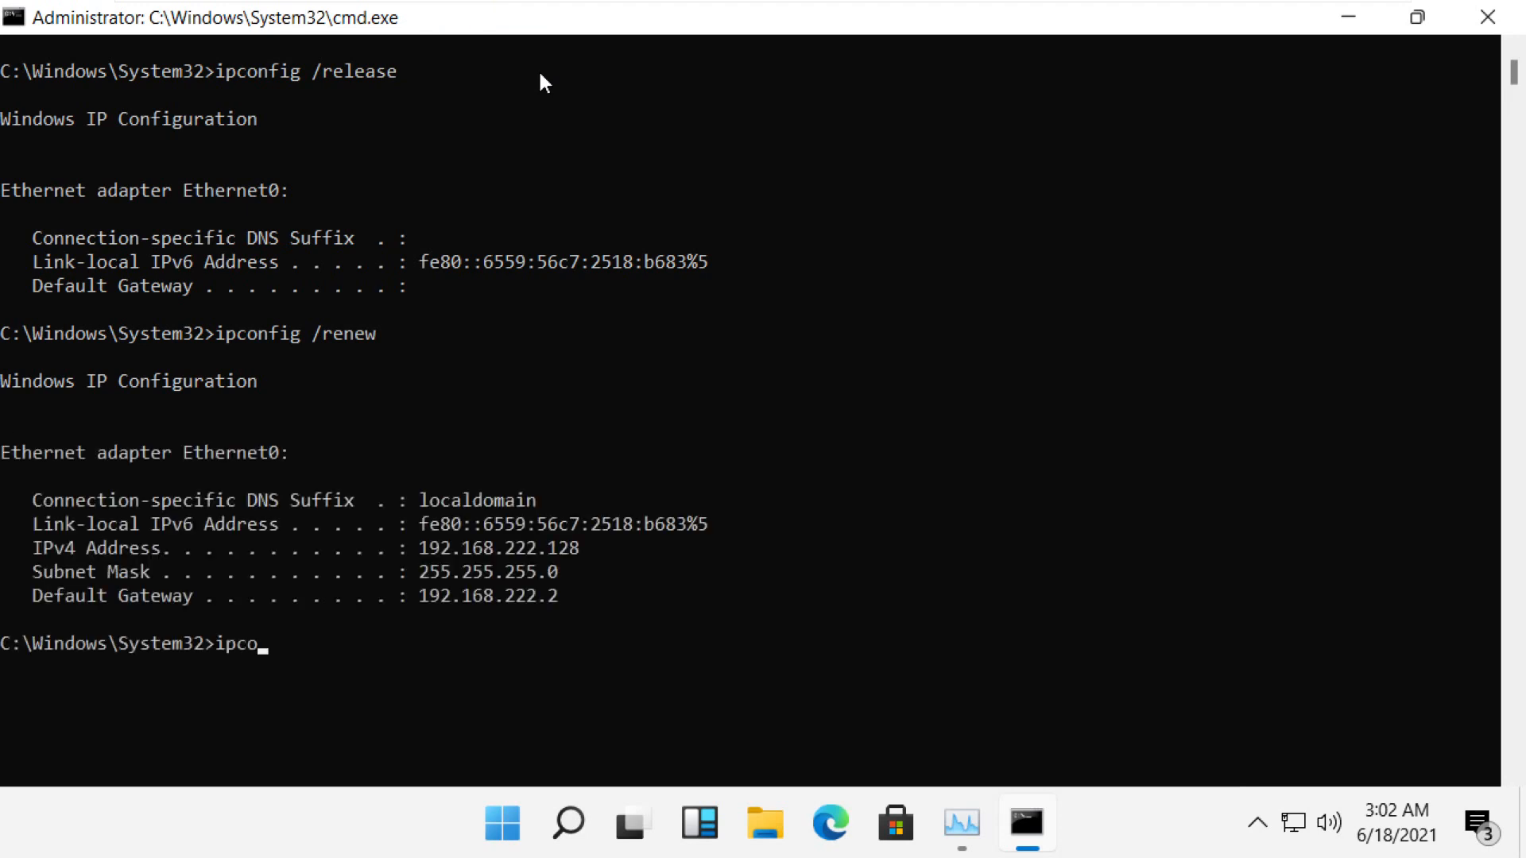
pyautogui.write('nfig .')
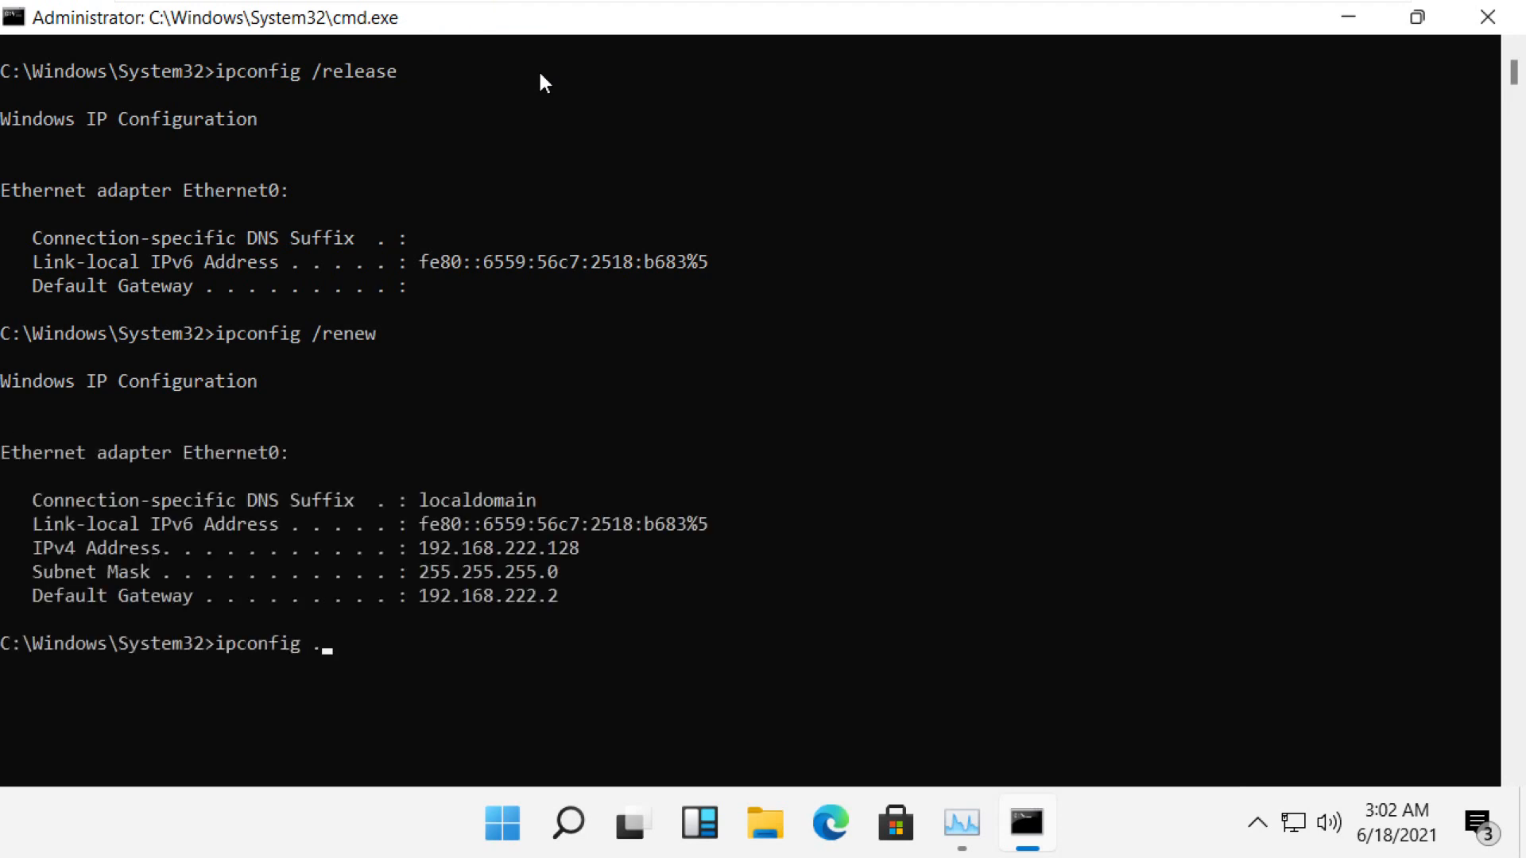
pyautogui.write('flushdns')
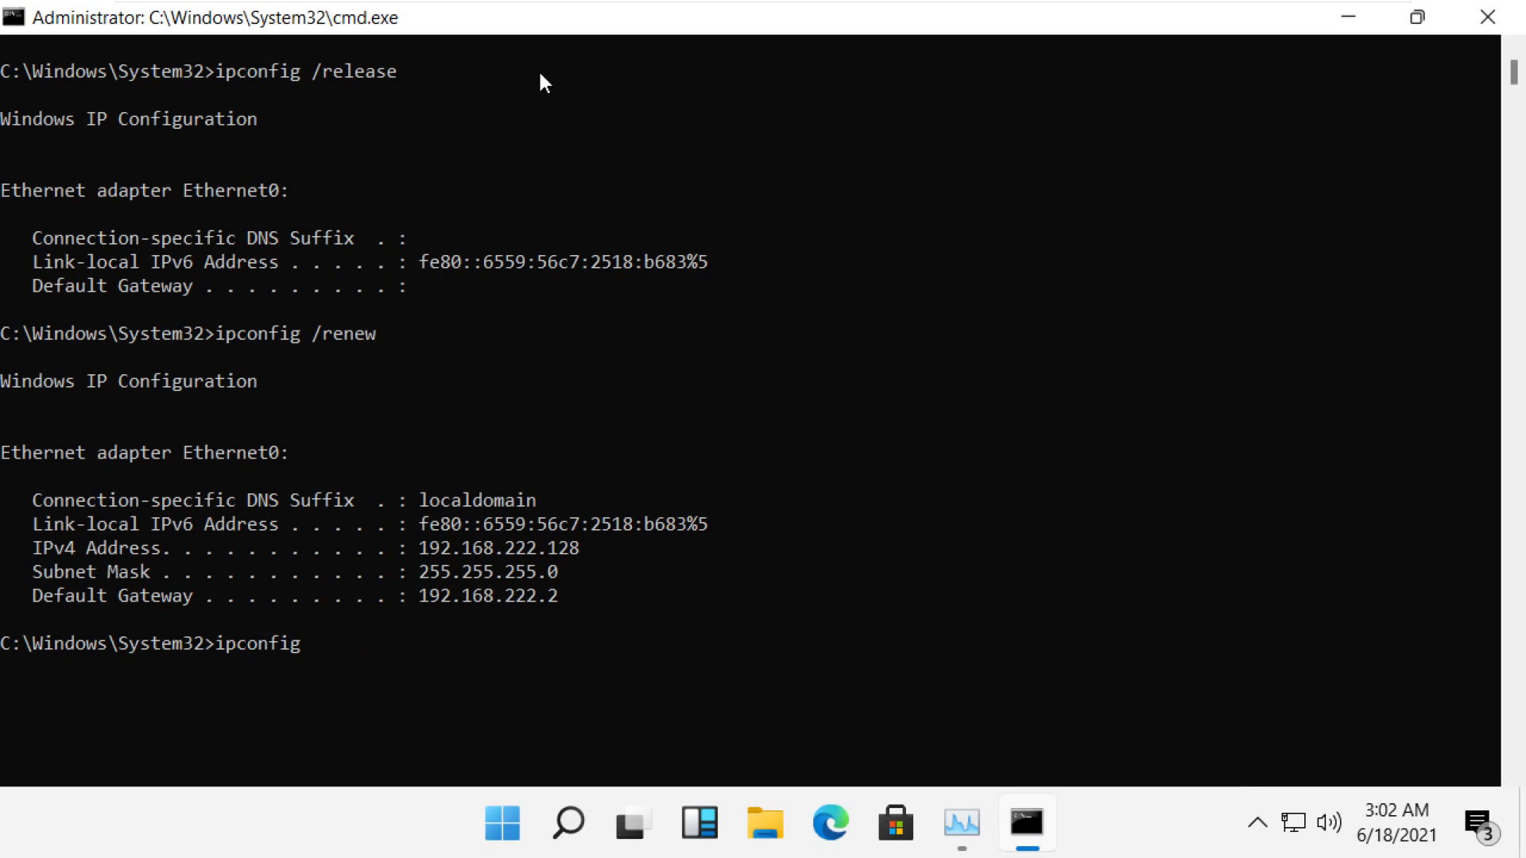
pyautogui.write('/flushd')
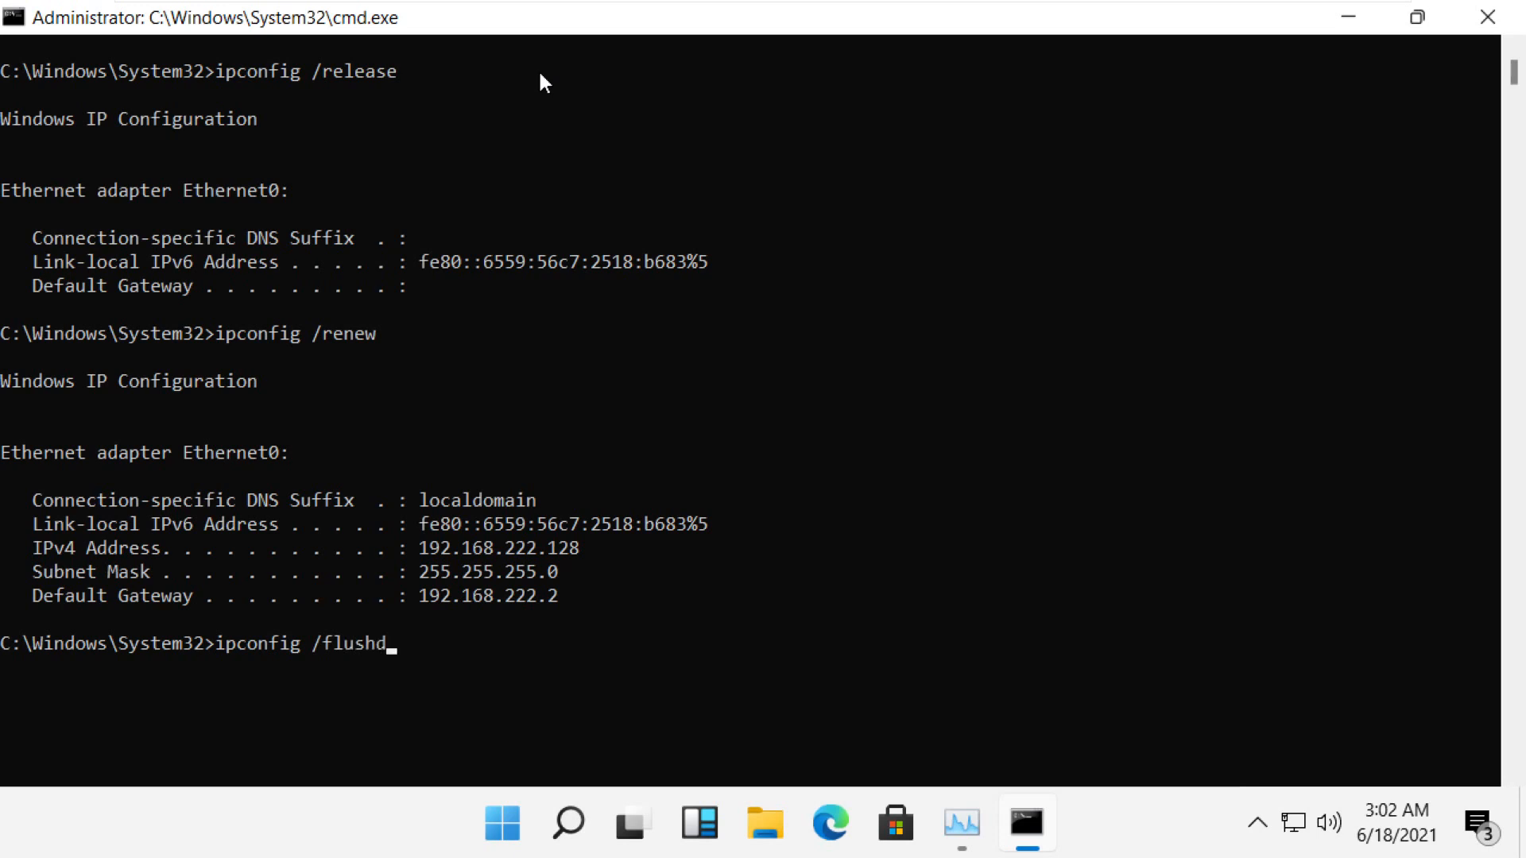
pyautogui.press('Return')
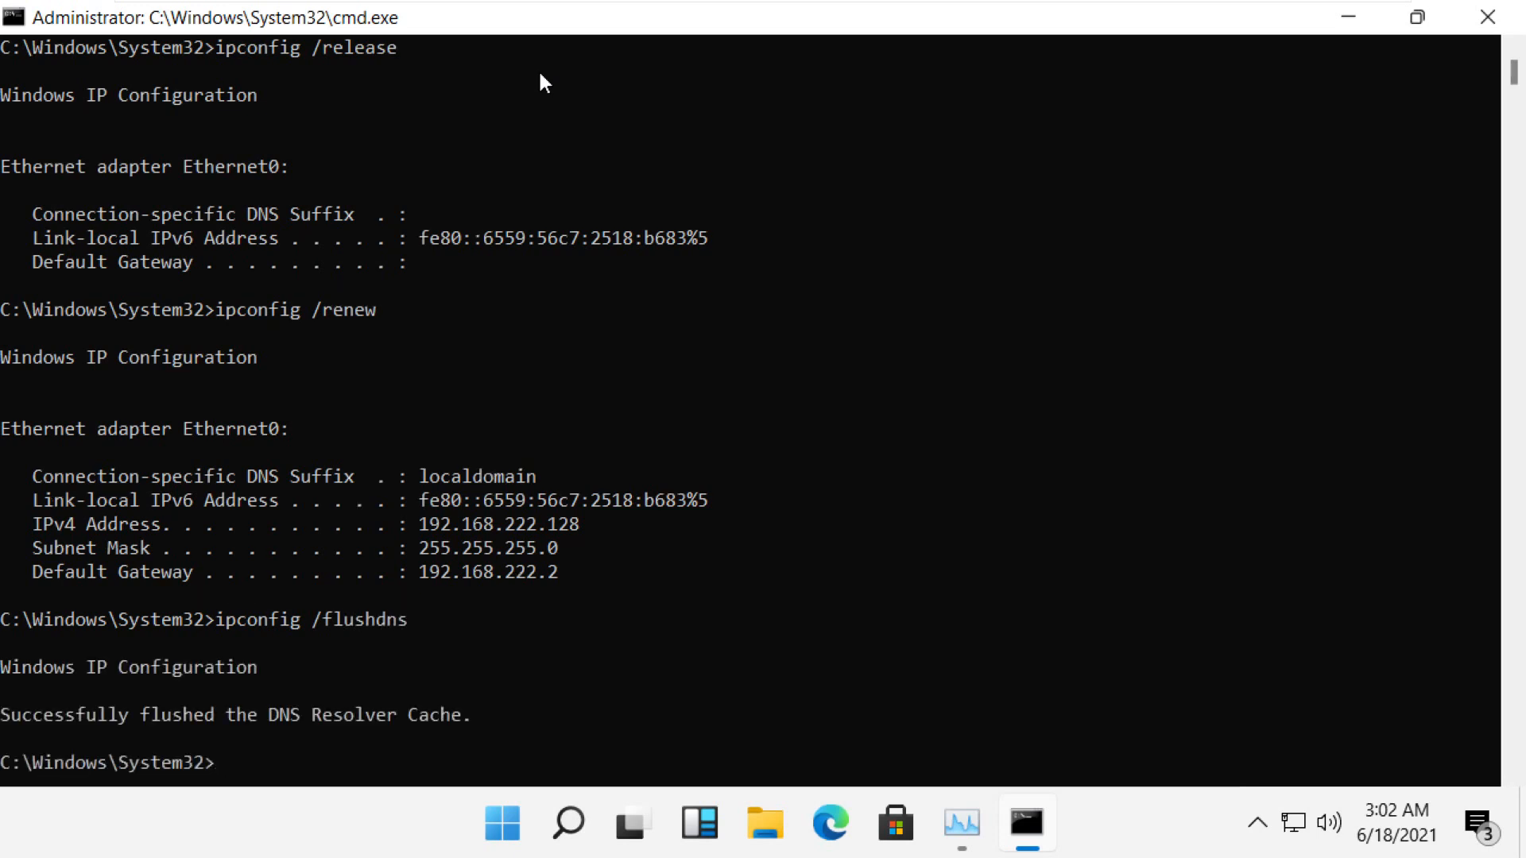
pyautogui.write('exi')
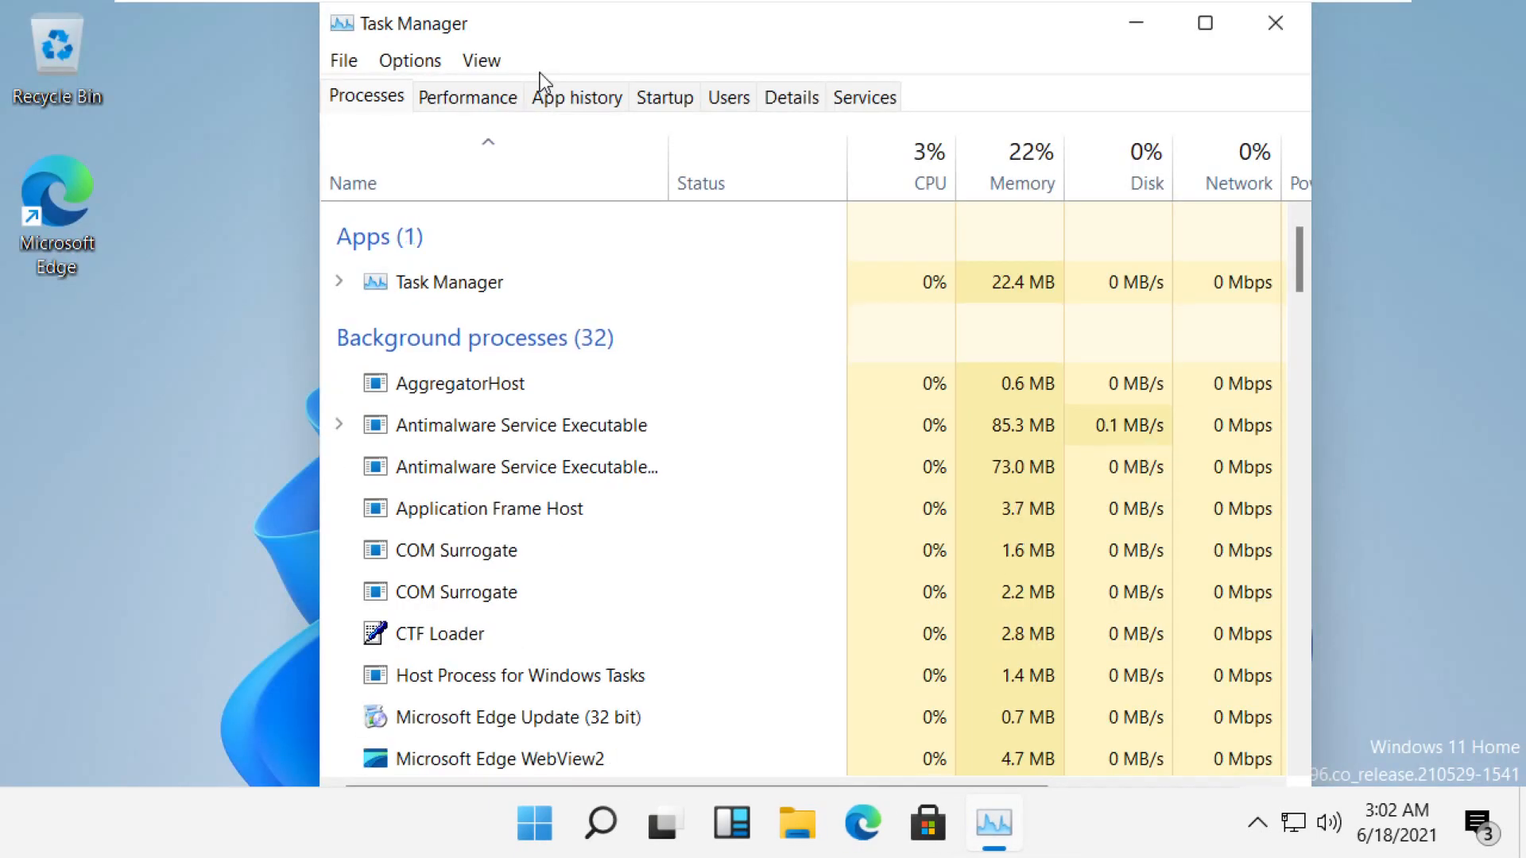
pyautogui.click(1275, 22)
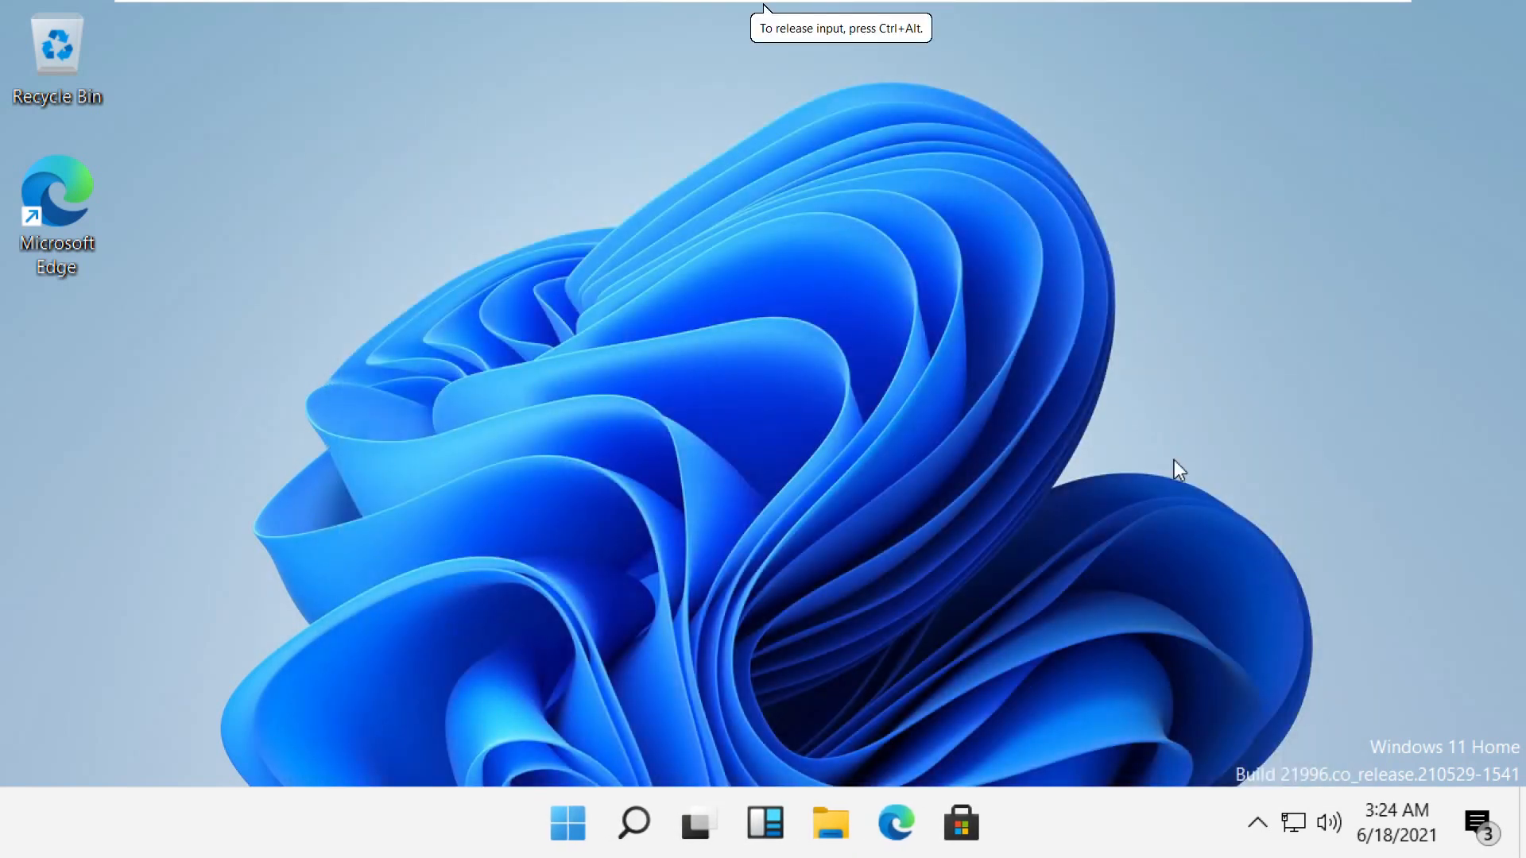
# In Device Manager, reinstall the Intel driver for the Wireless-AC 9560 adapter from the compatible drivers list.
pyautogui.click(632, 821)
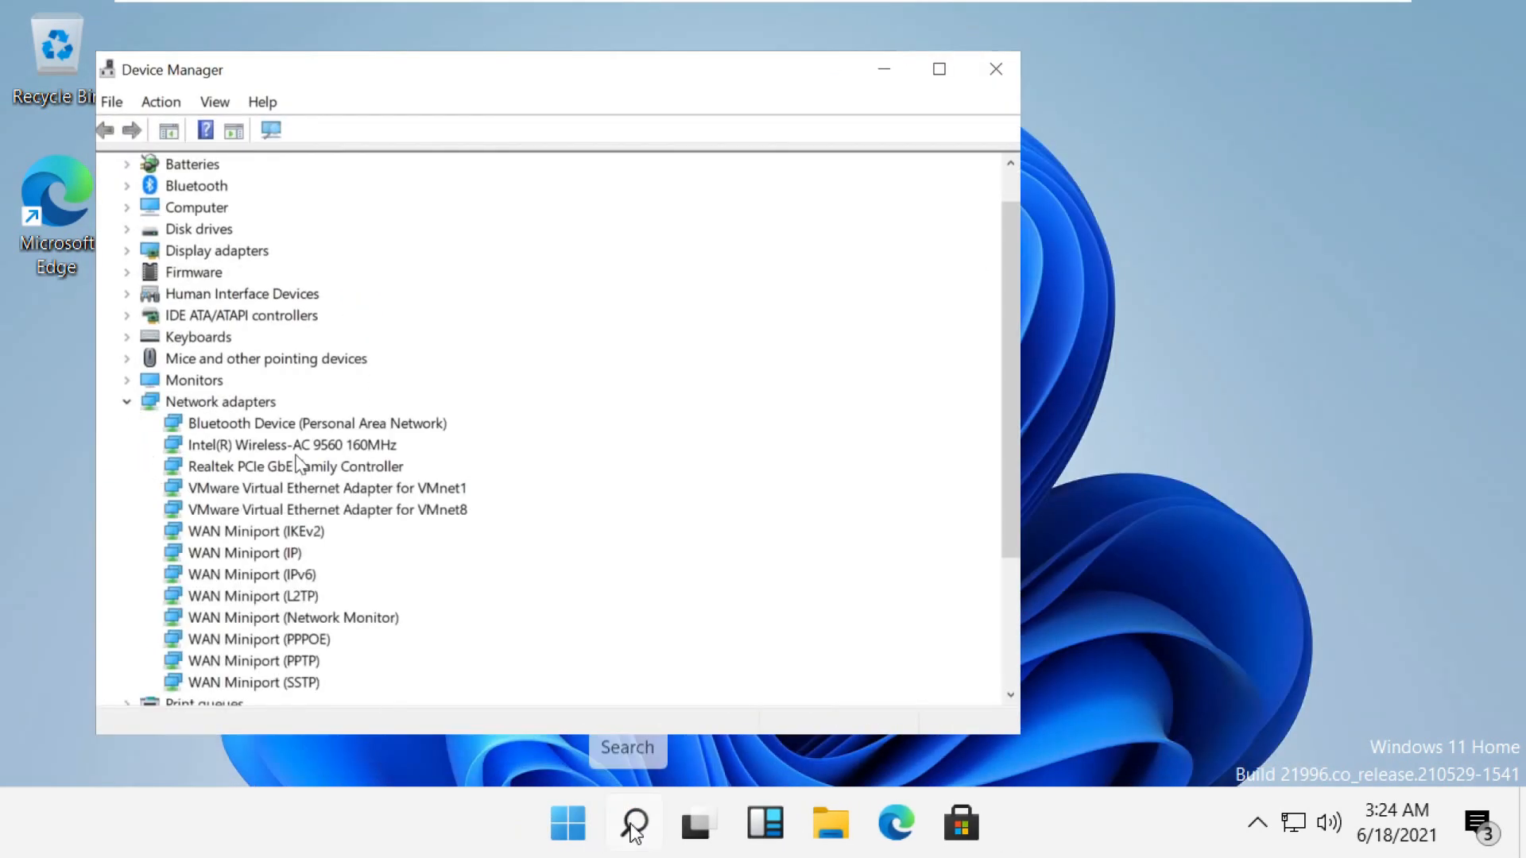
pyautogui.rightClick(289, 445)
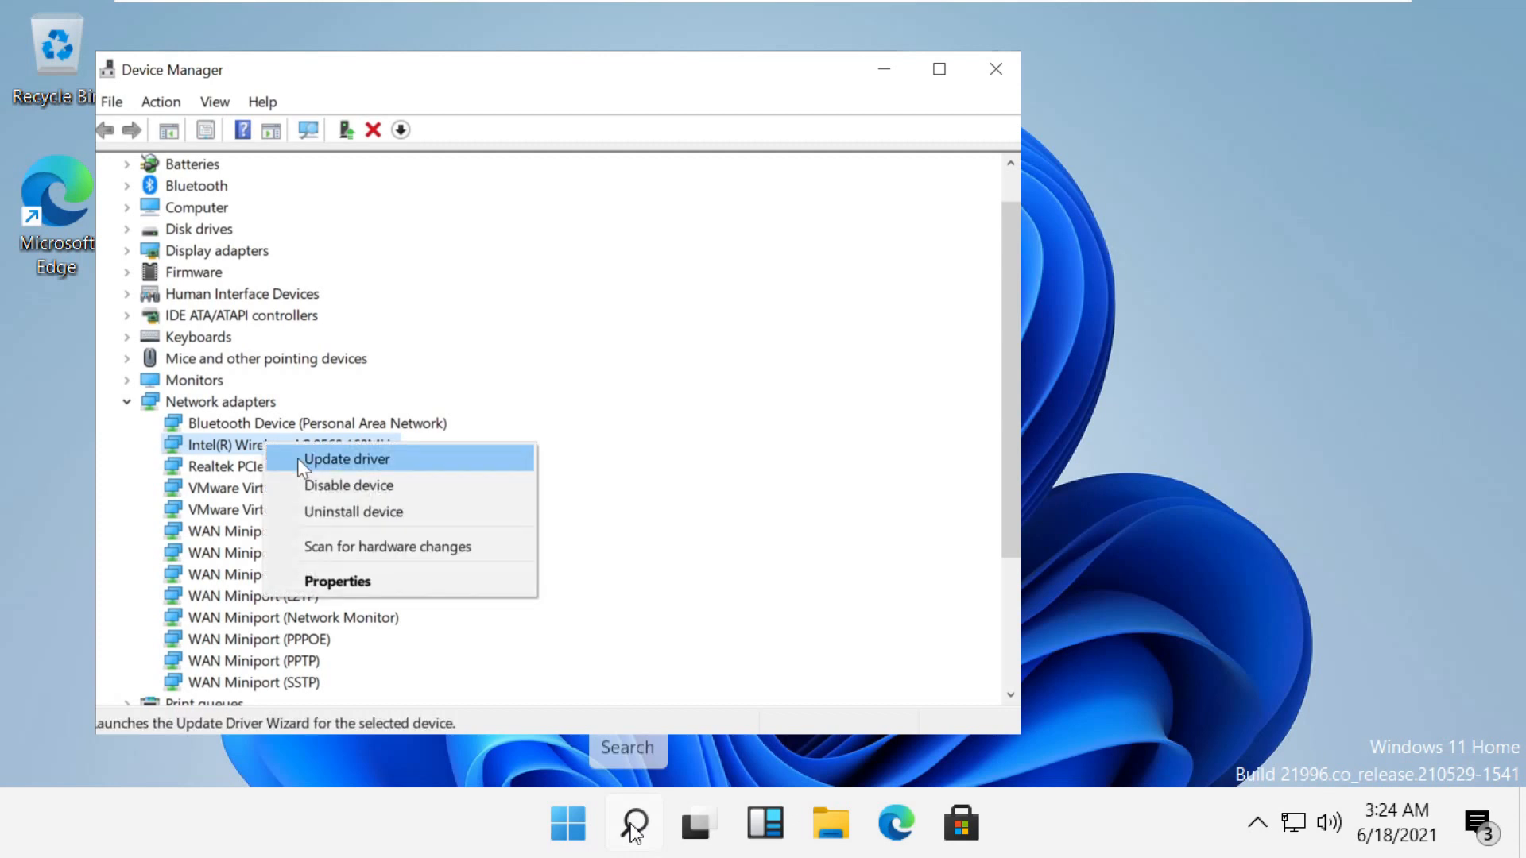
pyautogui.click(346, 458)
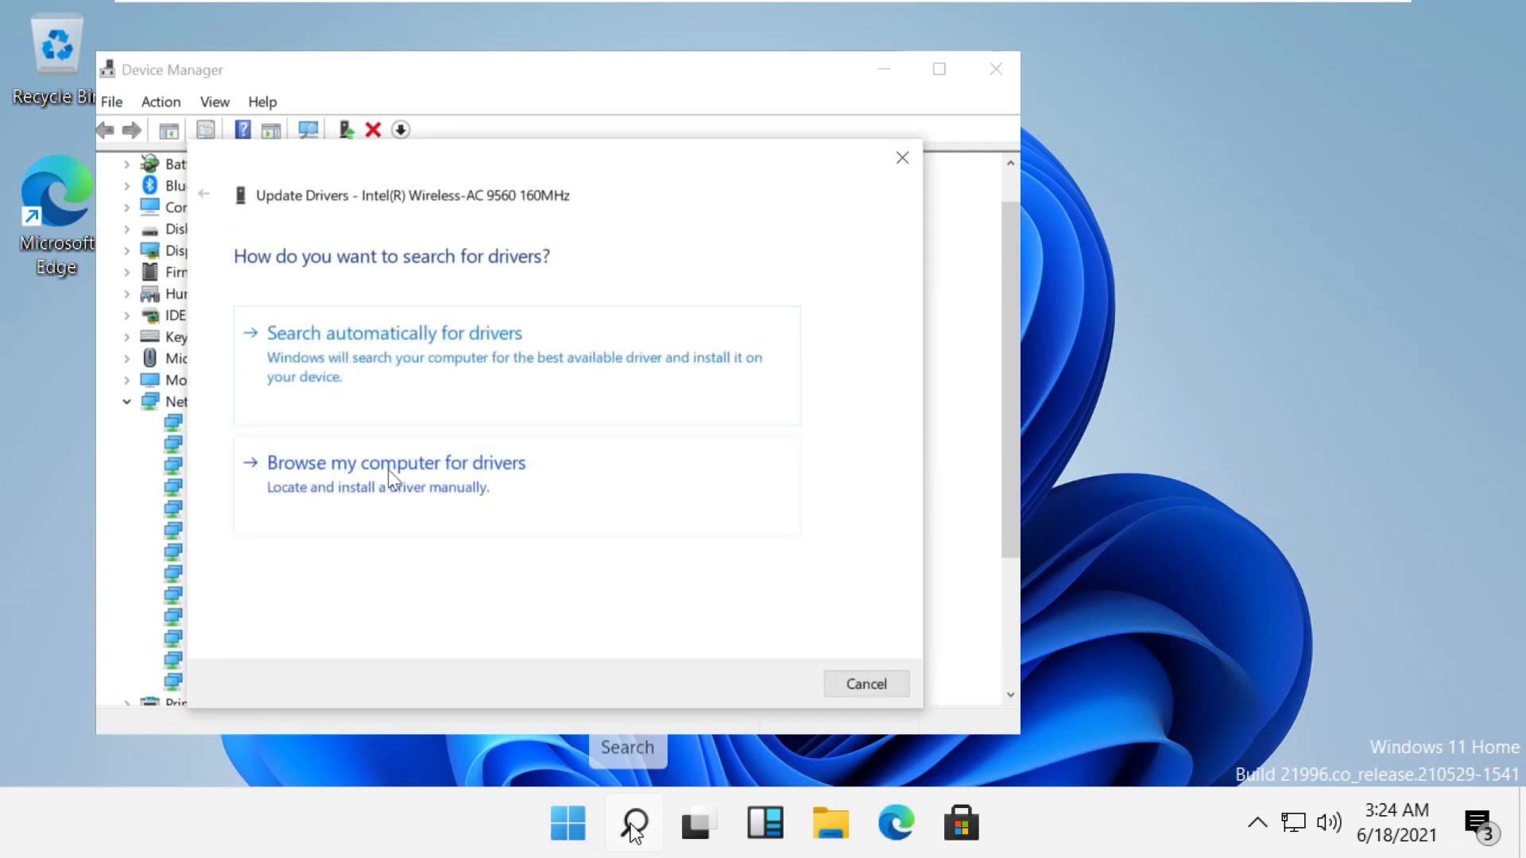
pyautogui.click(395, 462)
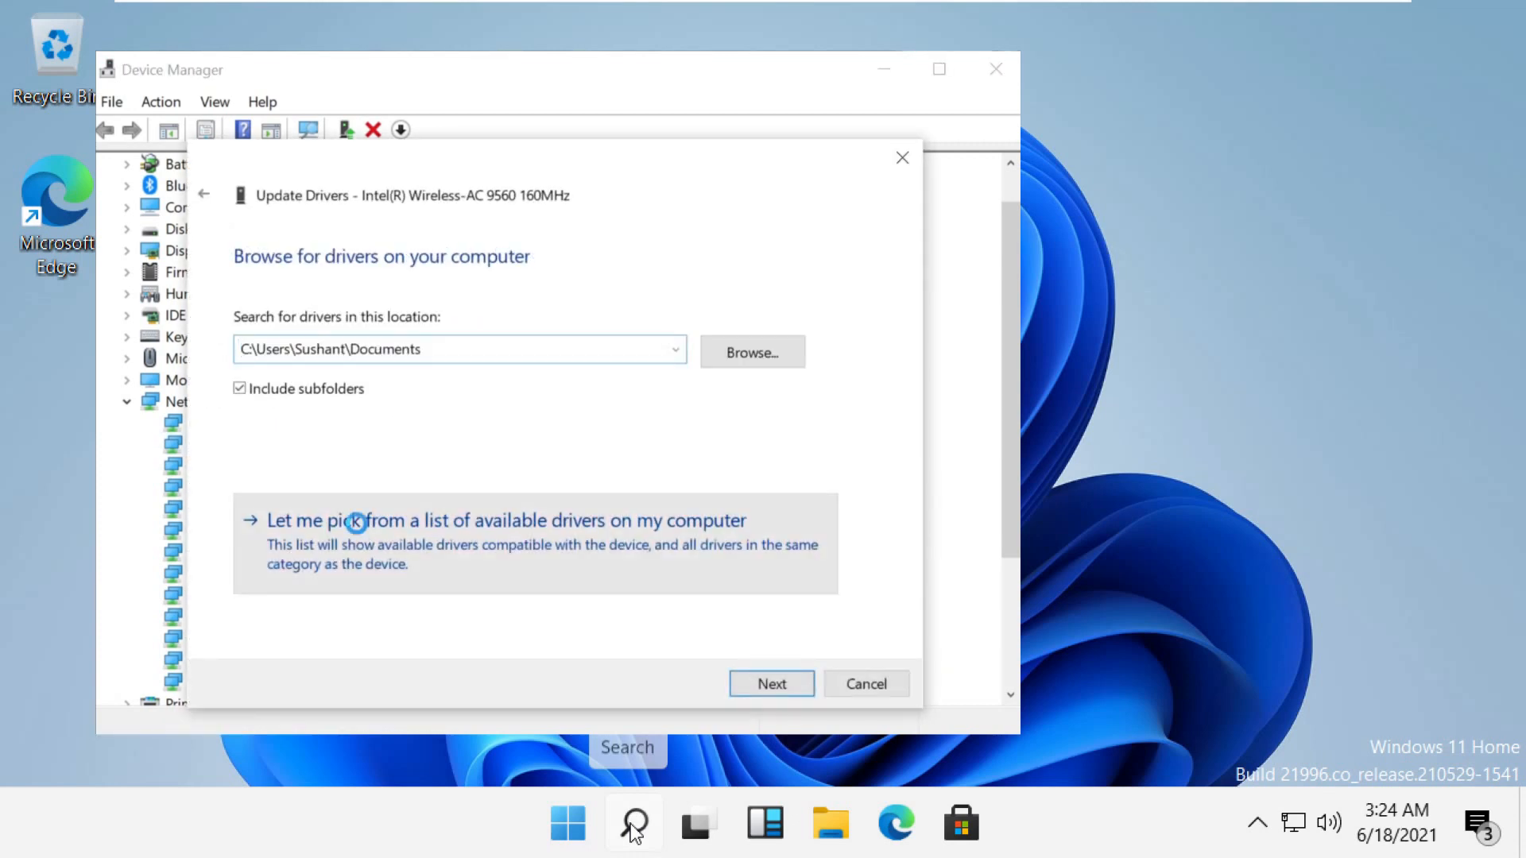
pyautogui.click(506, 521)
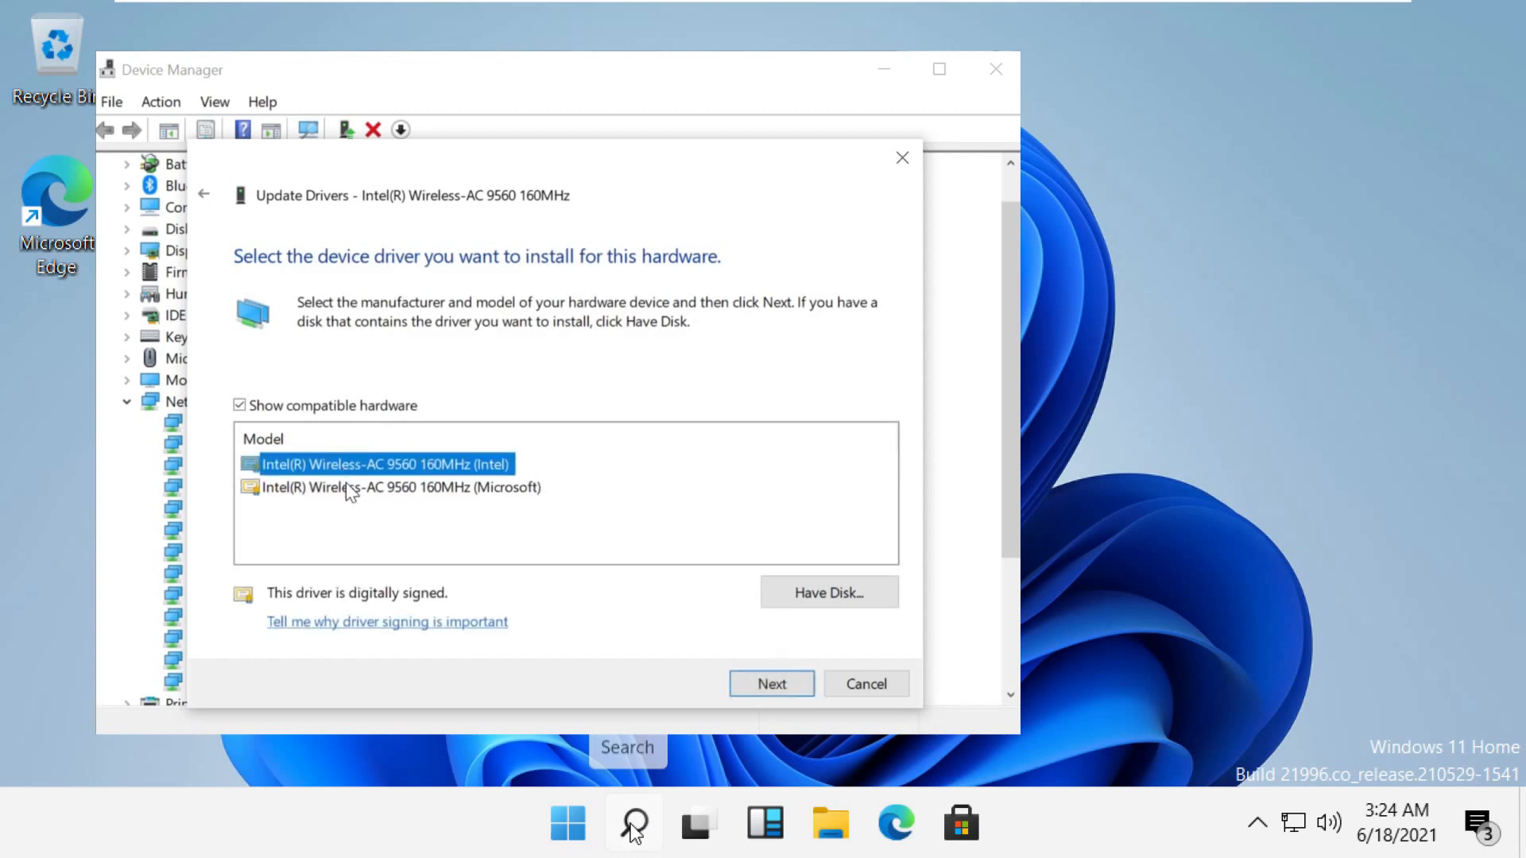
pyautogui.click(771, 683)
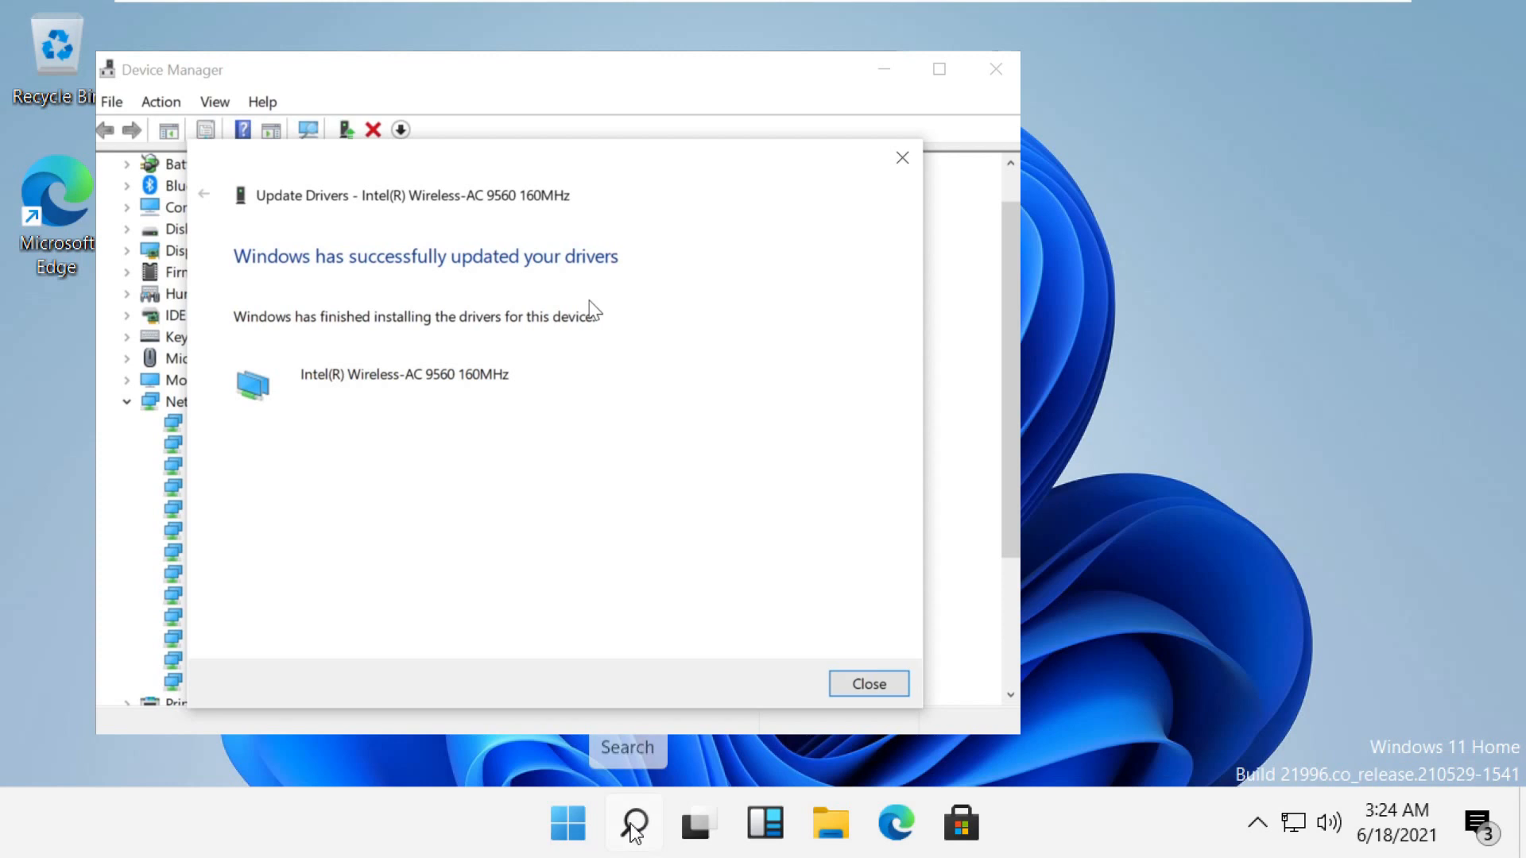
pyautogui.click(868, 683)
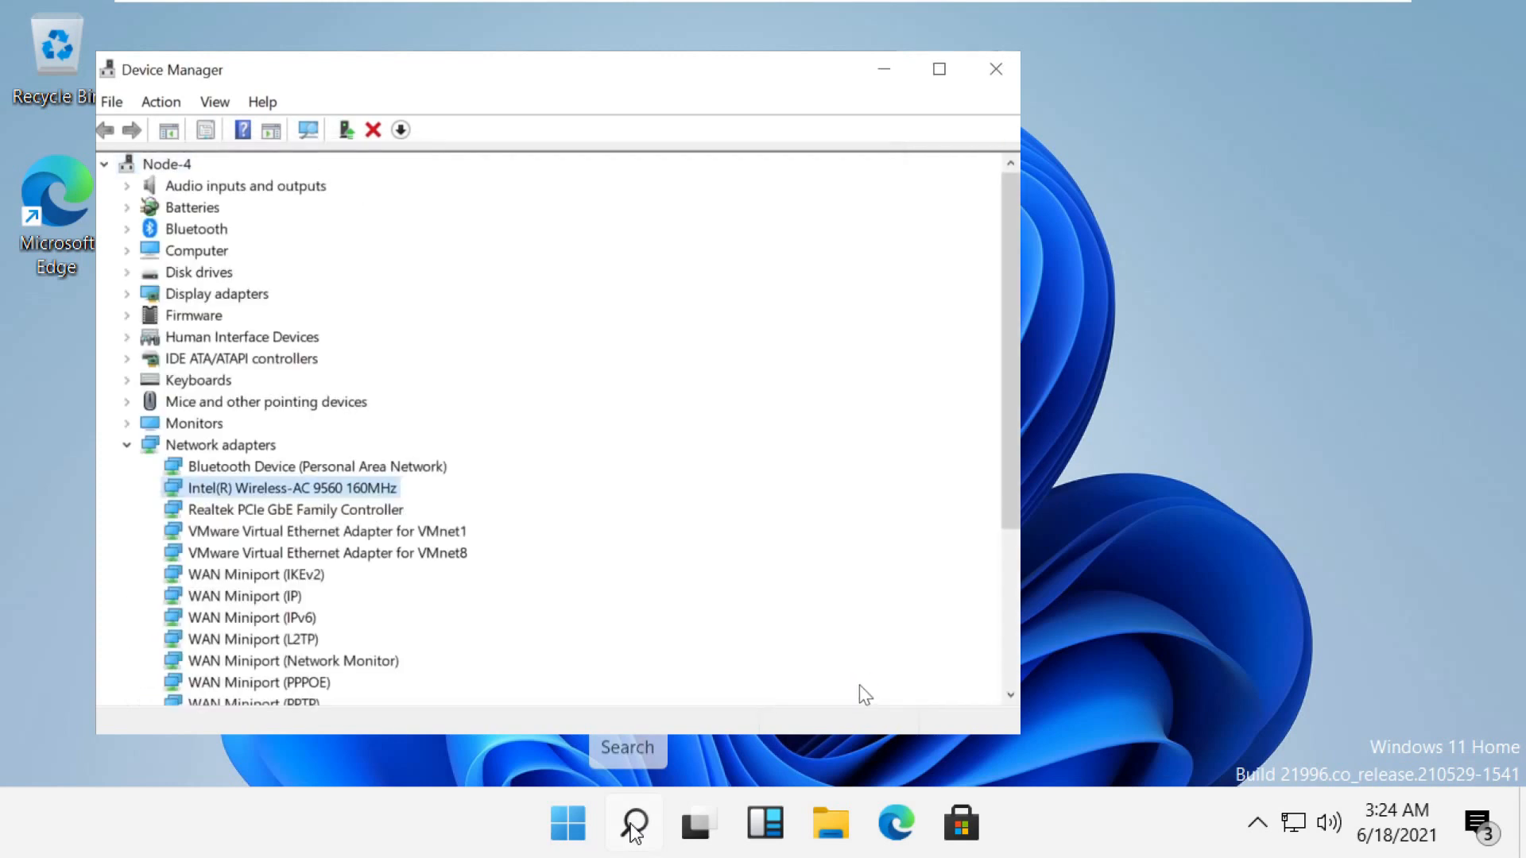
# Scan for hardware changes and close Device Manager.
pyautogui.click(399, 129)
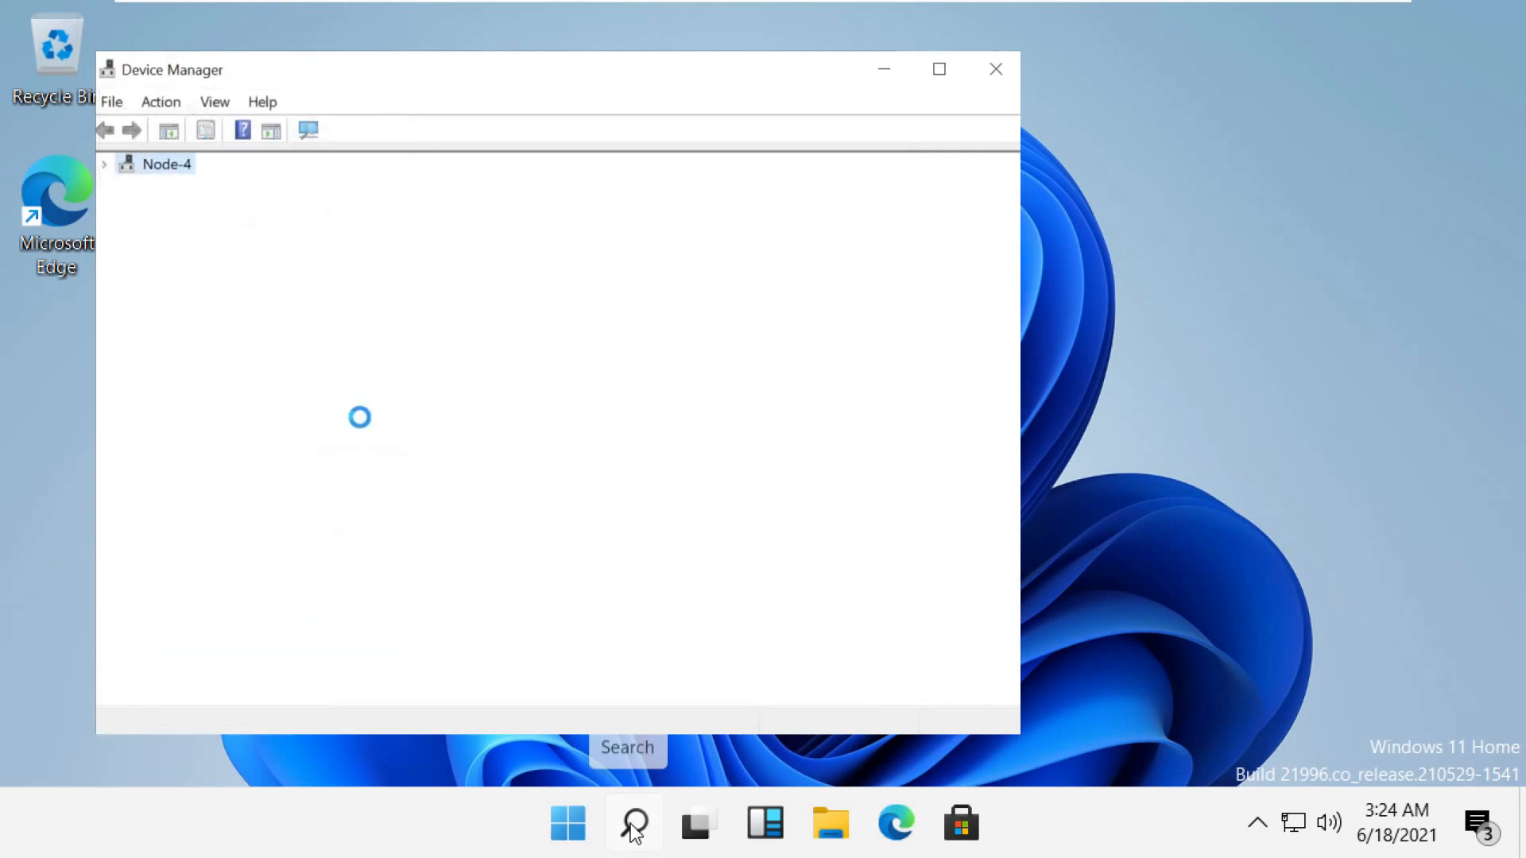
pyautogui.click(103, 164)
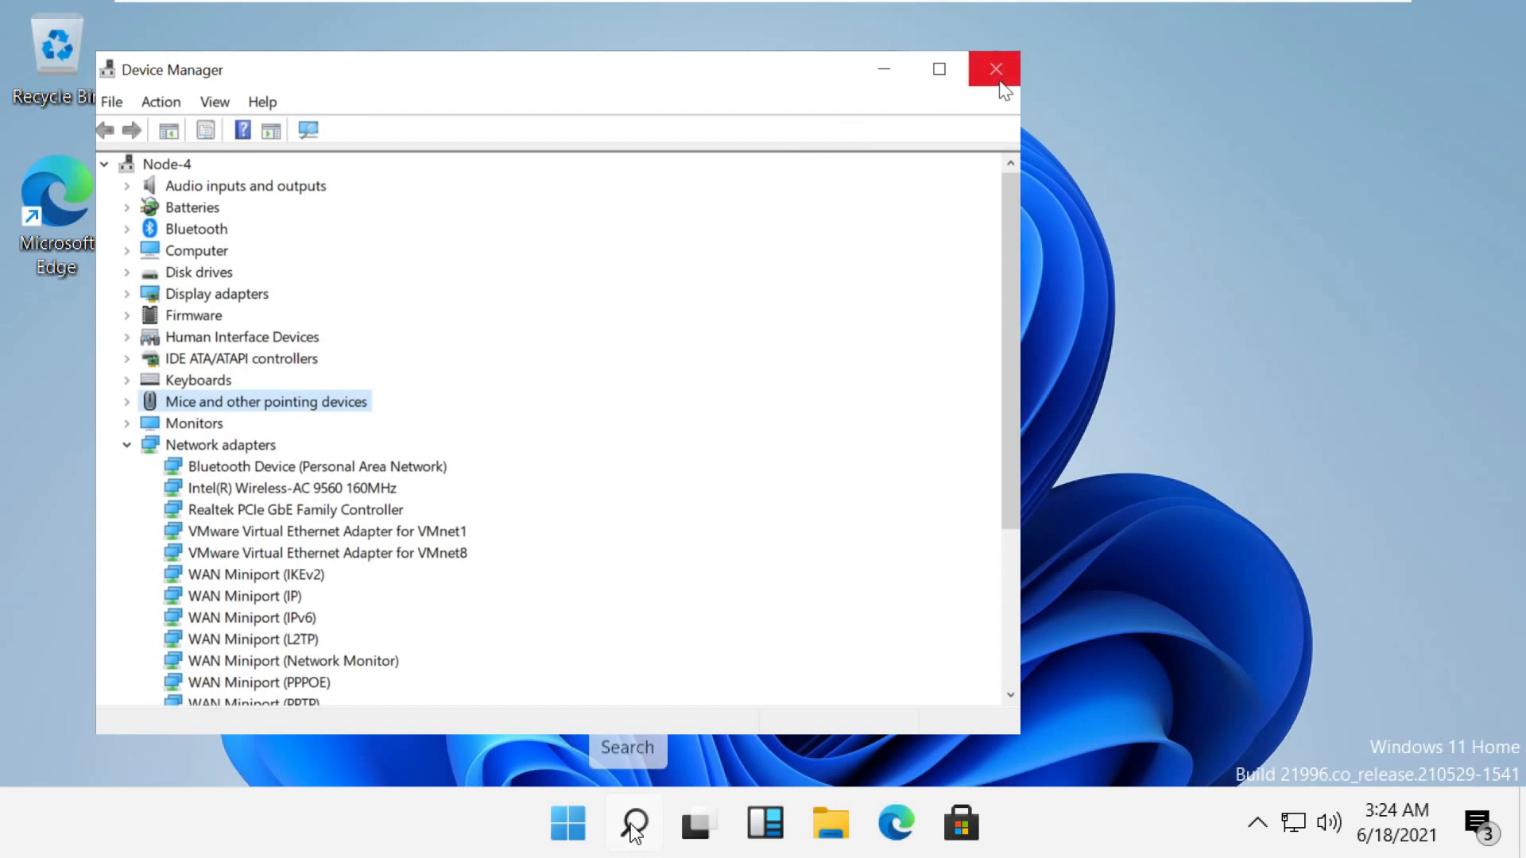
pyautogui.click(995, 68)
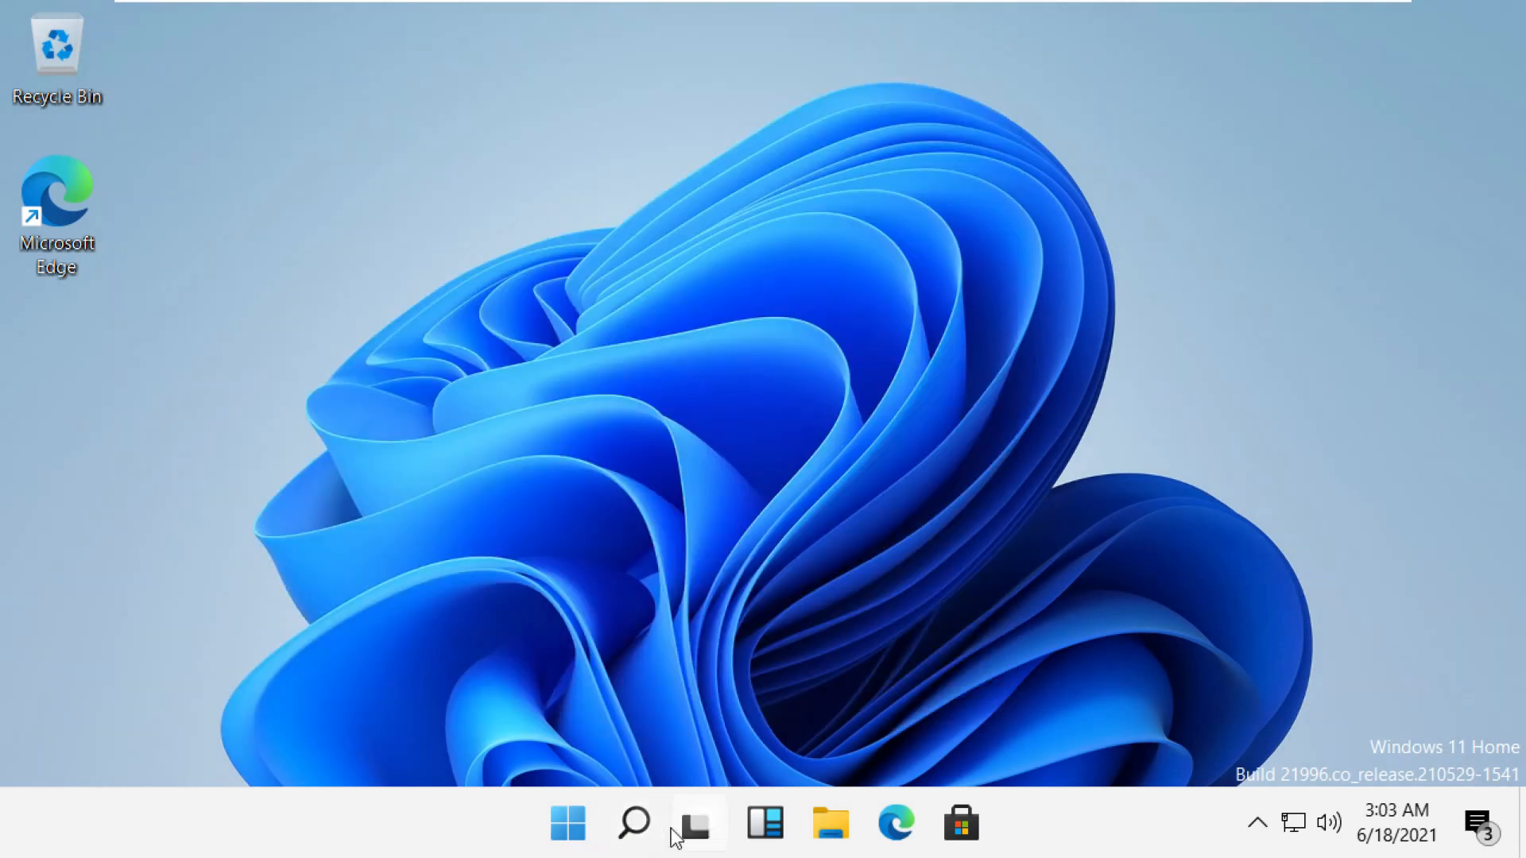
# In Control Panel's Internet Options advanced settings, enable Use TLS 1.2 and TLS 1.3 and confirm.
pyautogui.write('control Panel')
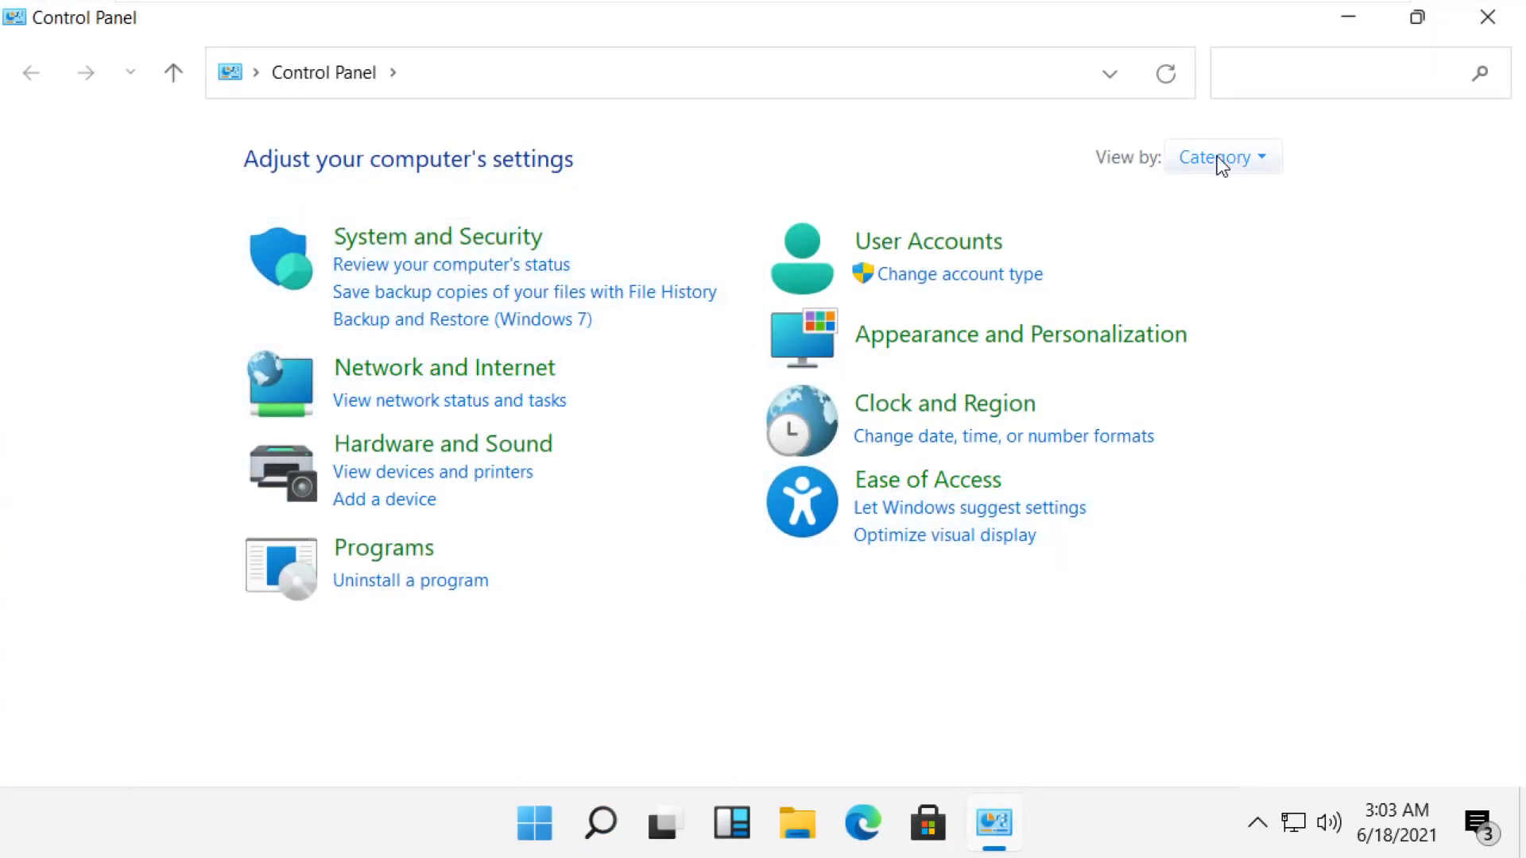
pyautogui.click(1222, 155)
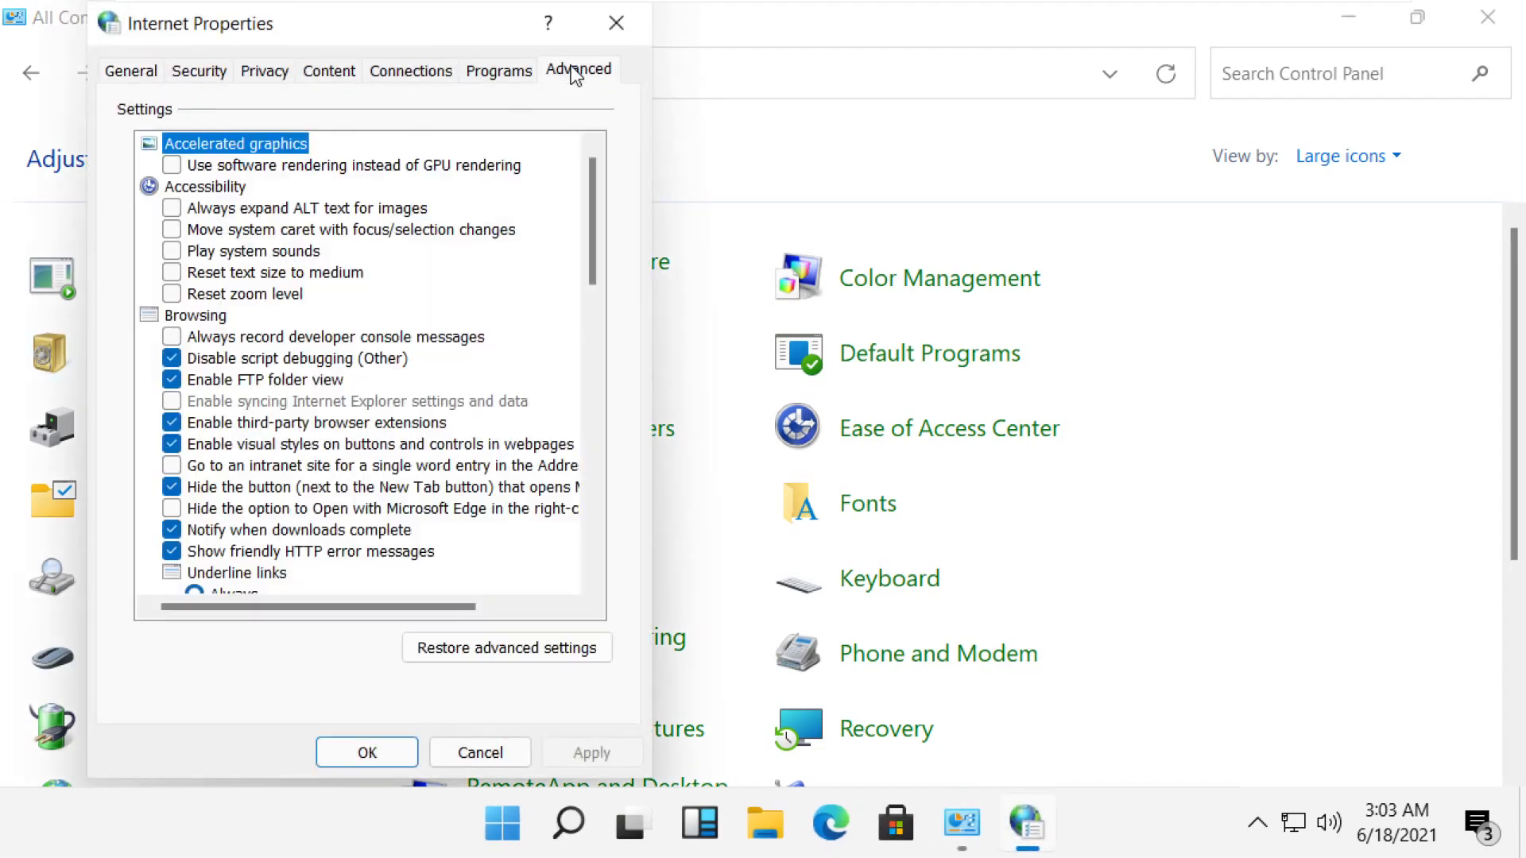
pyautogui.scroll(-3)
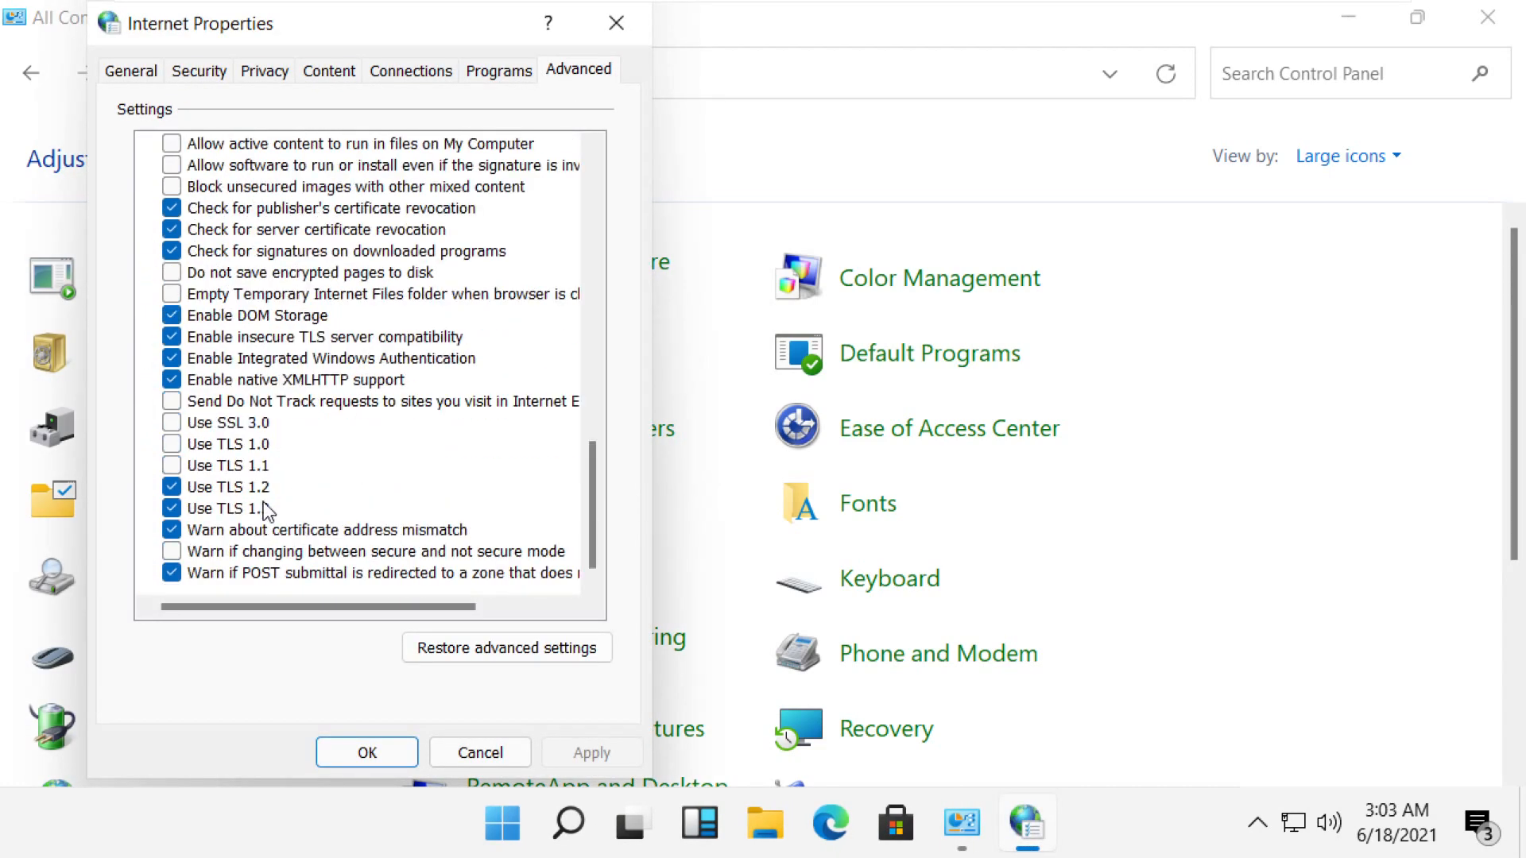
pyautogui.click(173, 444)
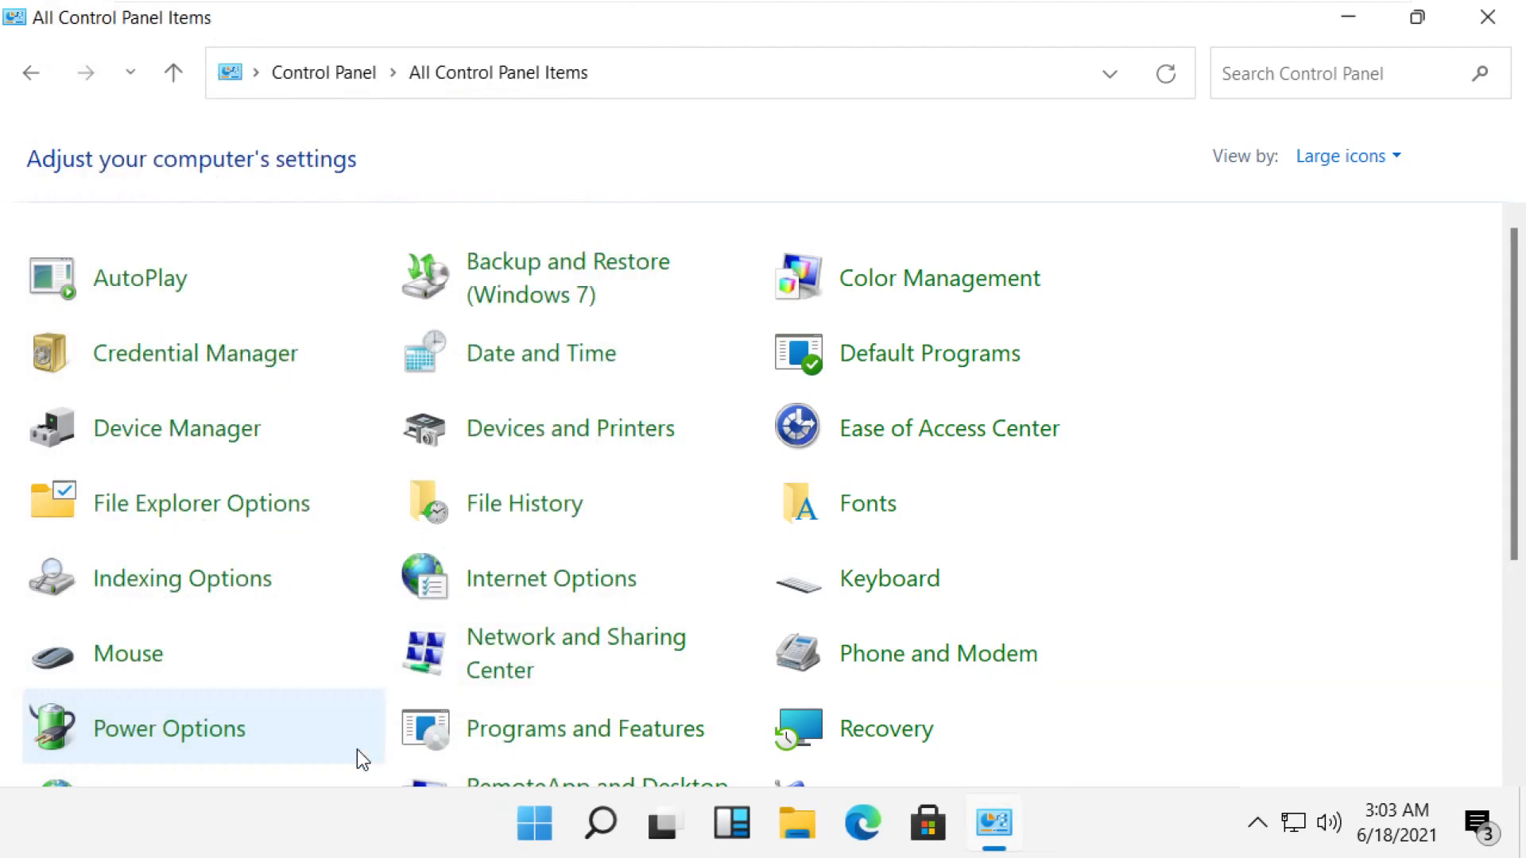
# Find and open View network connections from Control Panel search, showing Ethernet0.
pyautogui.click(1353, 73)
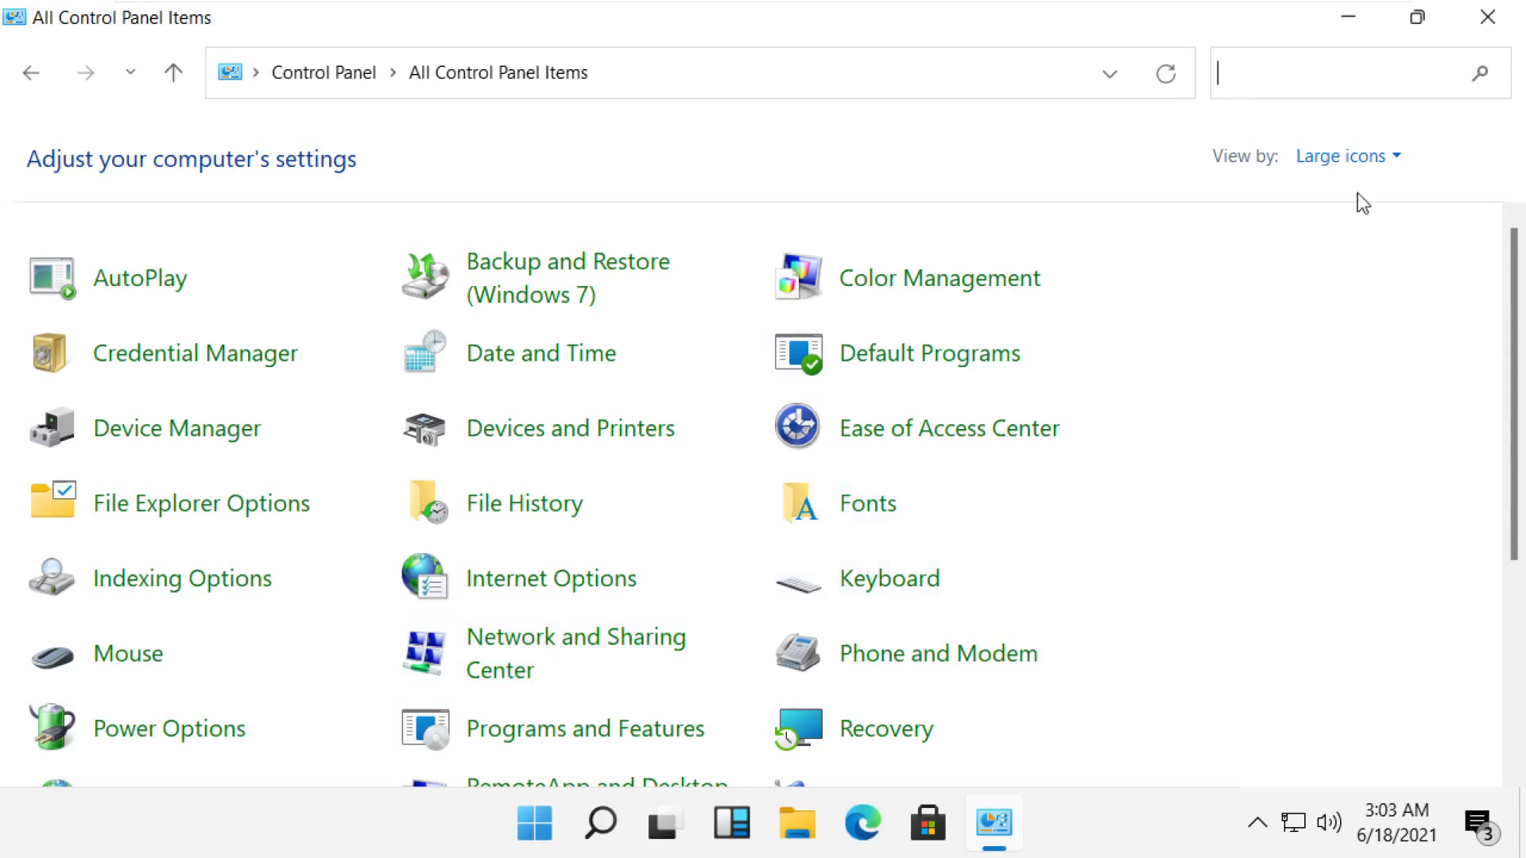
pyautogui.write('view net')
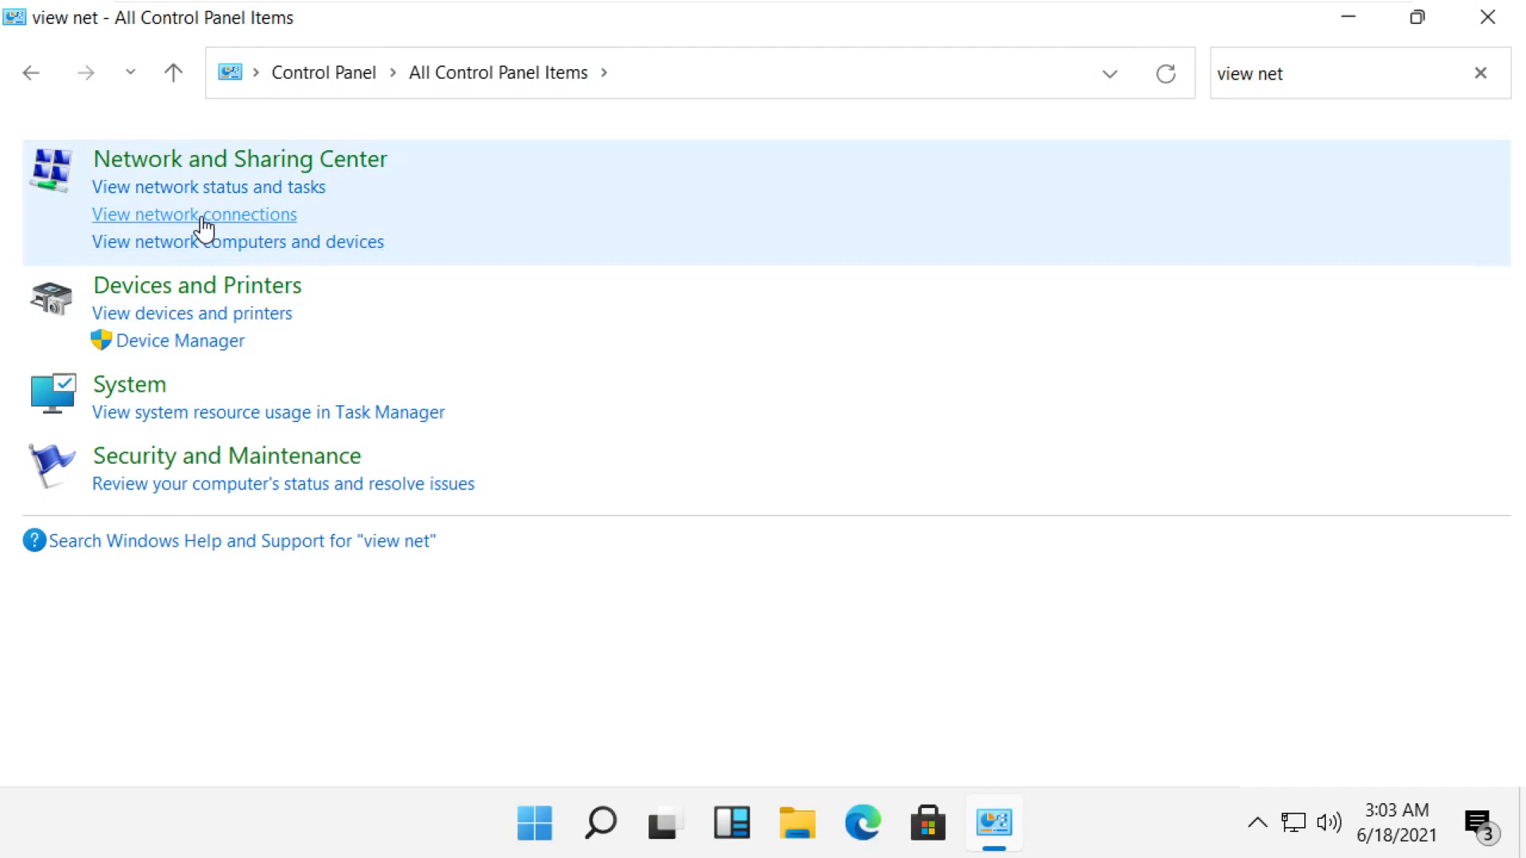
pyautogui.click(194, 215)
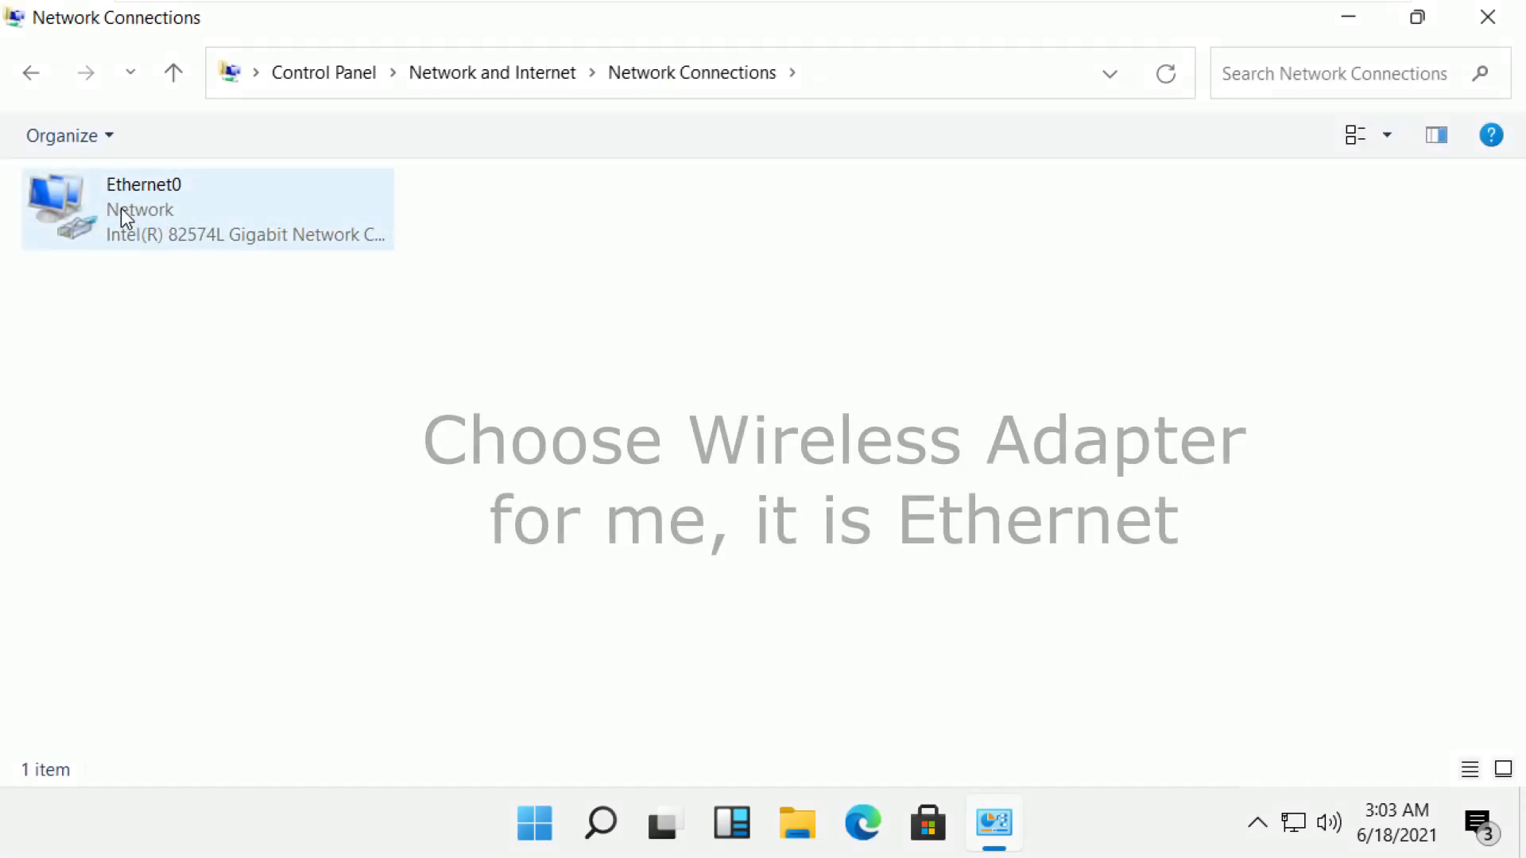
pyautogui.moveTo(127, 215)
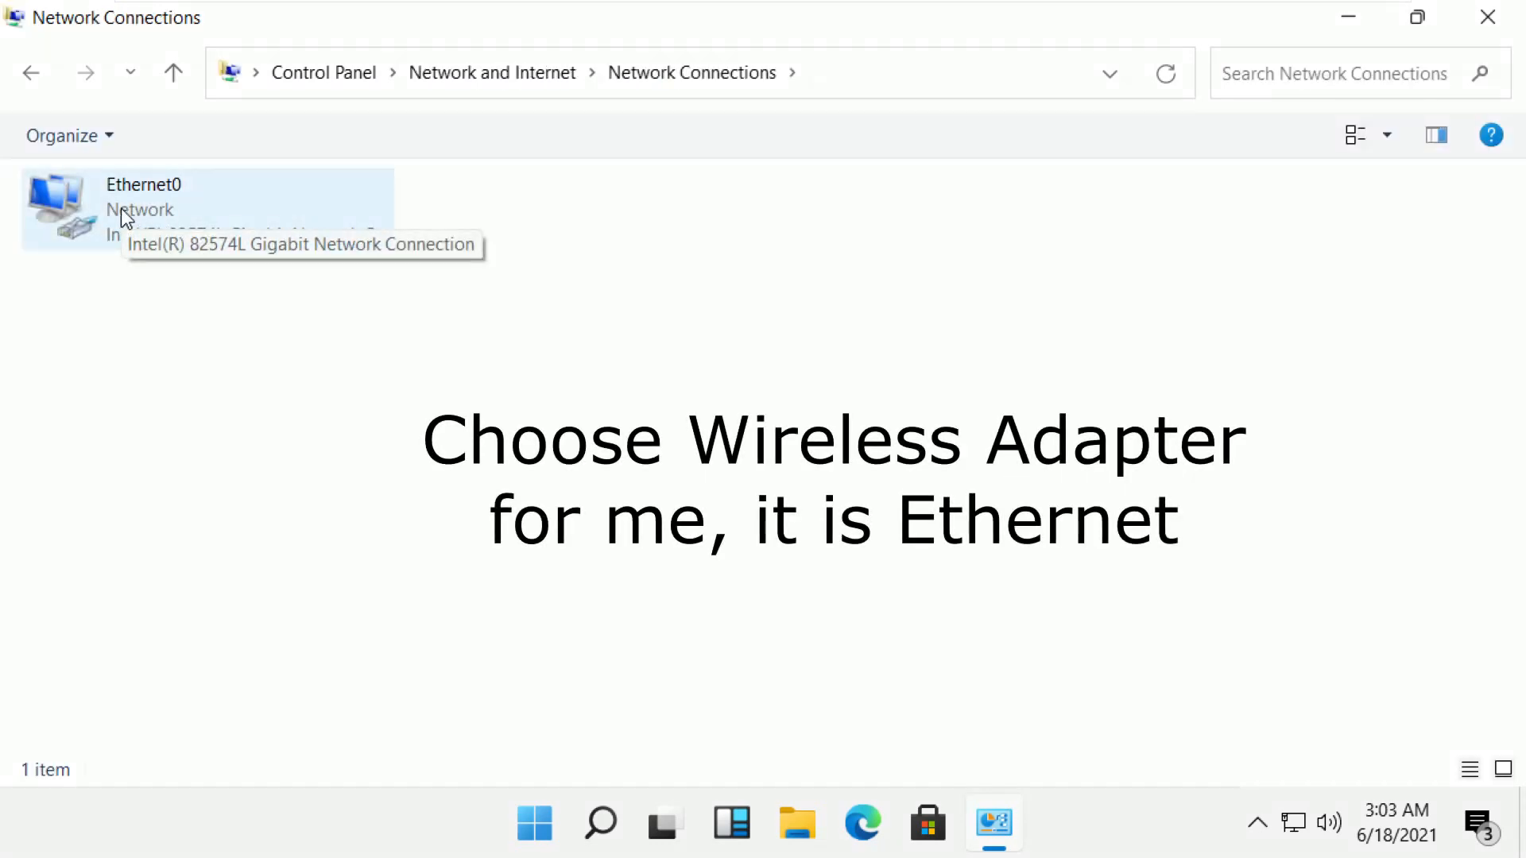
pyautogui.moveTo(201, 277)
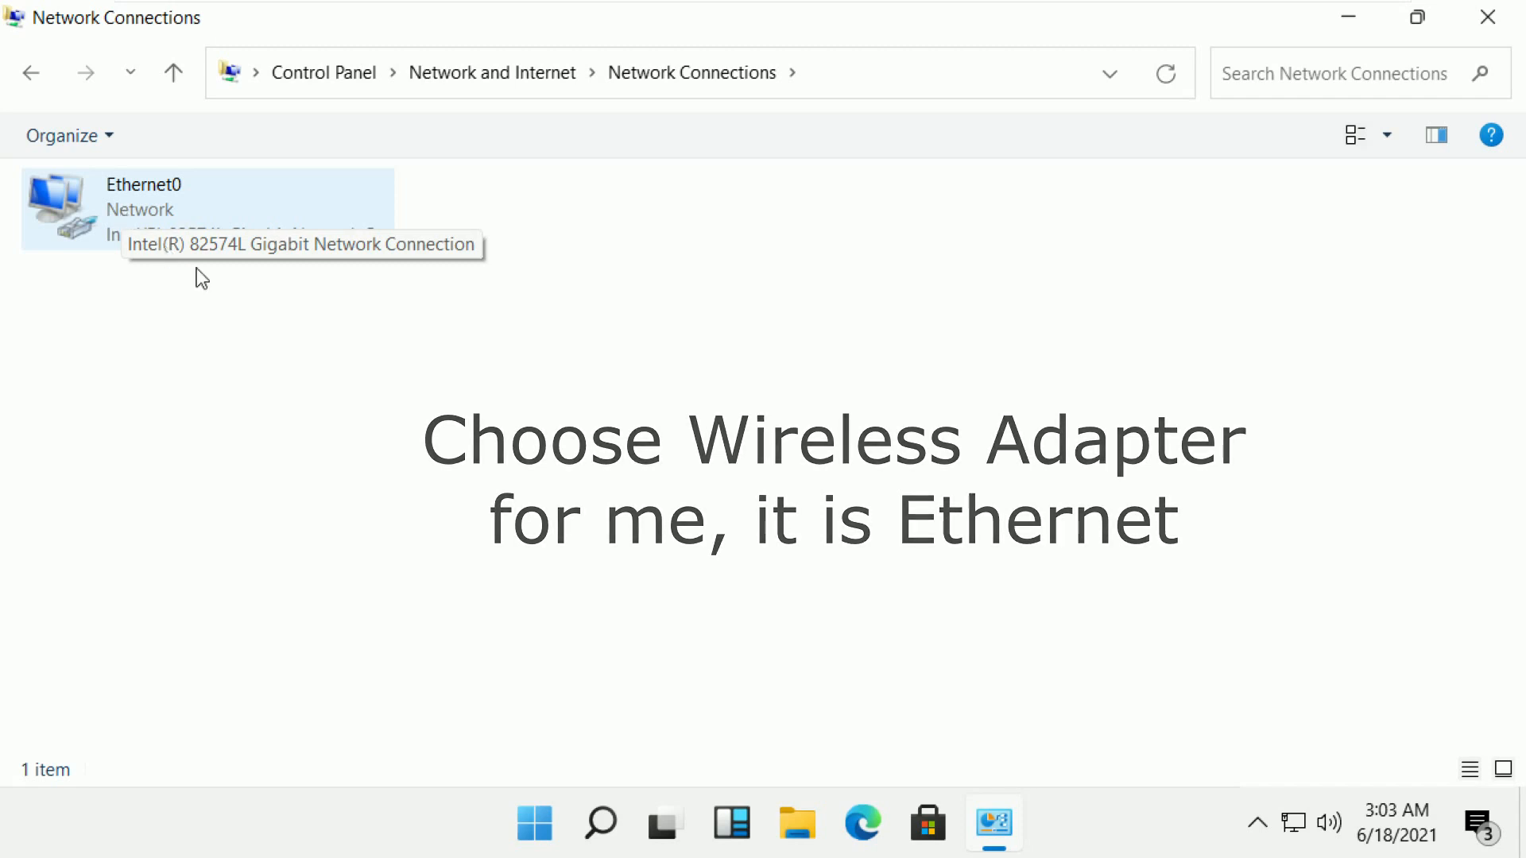
# Set Ethernet0's IPv4 DNS servers to 8.8.8.8 preferred and 8.8.4.4 alternate and confirm.
pyautogui.rightClick(193, 205)
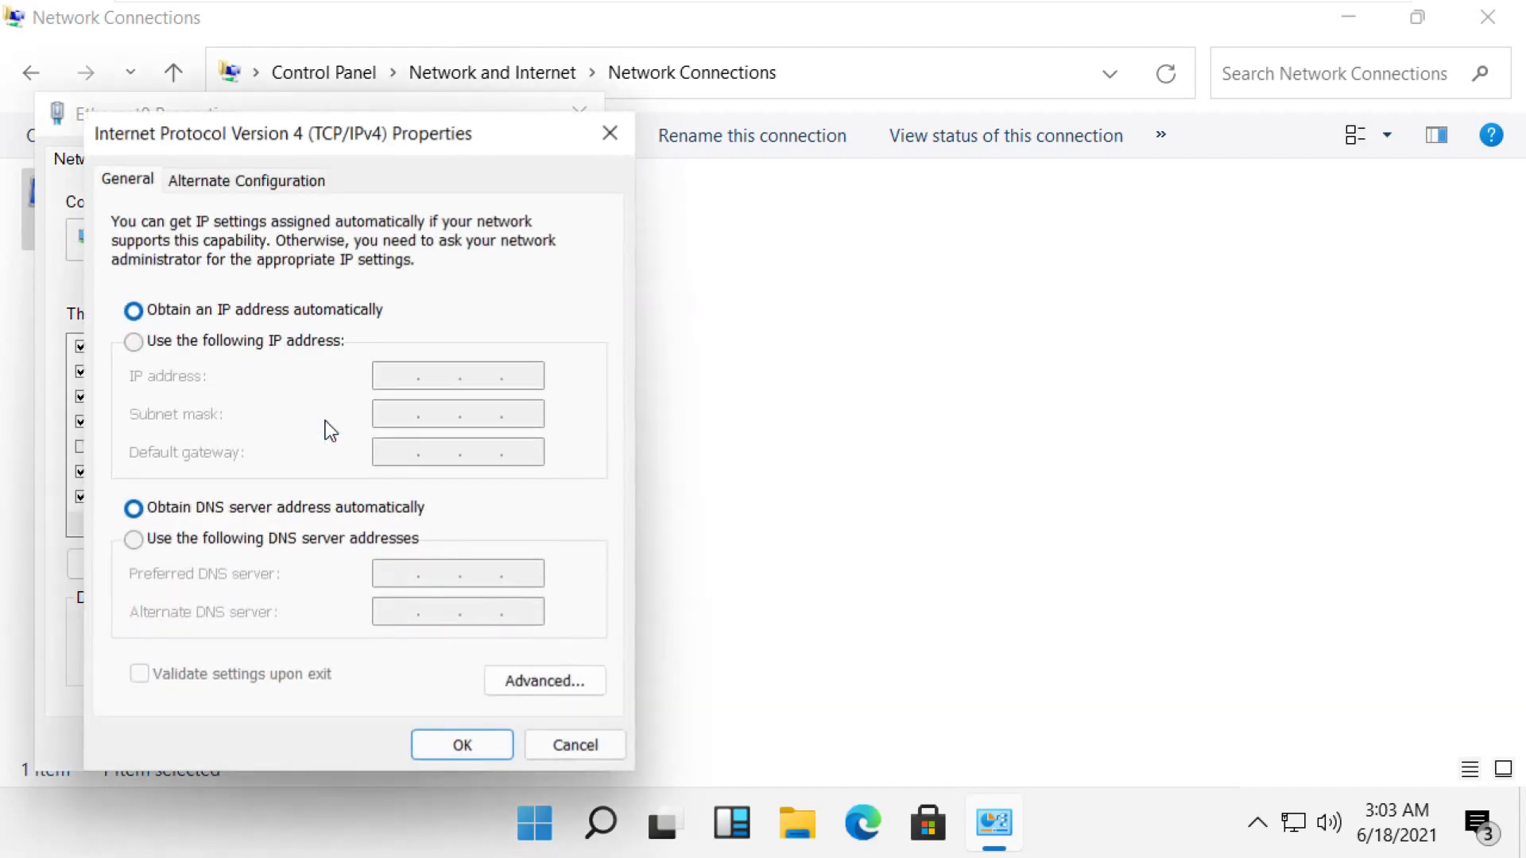
pyautogui.click(134, 539)
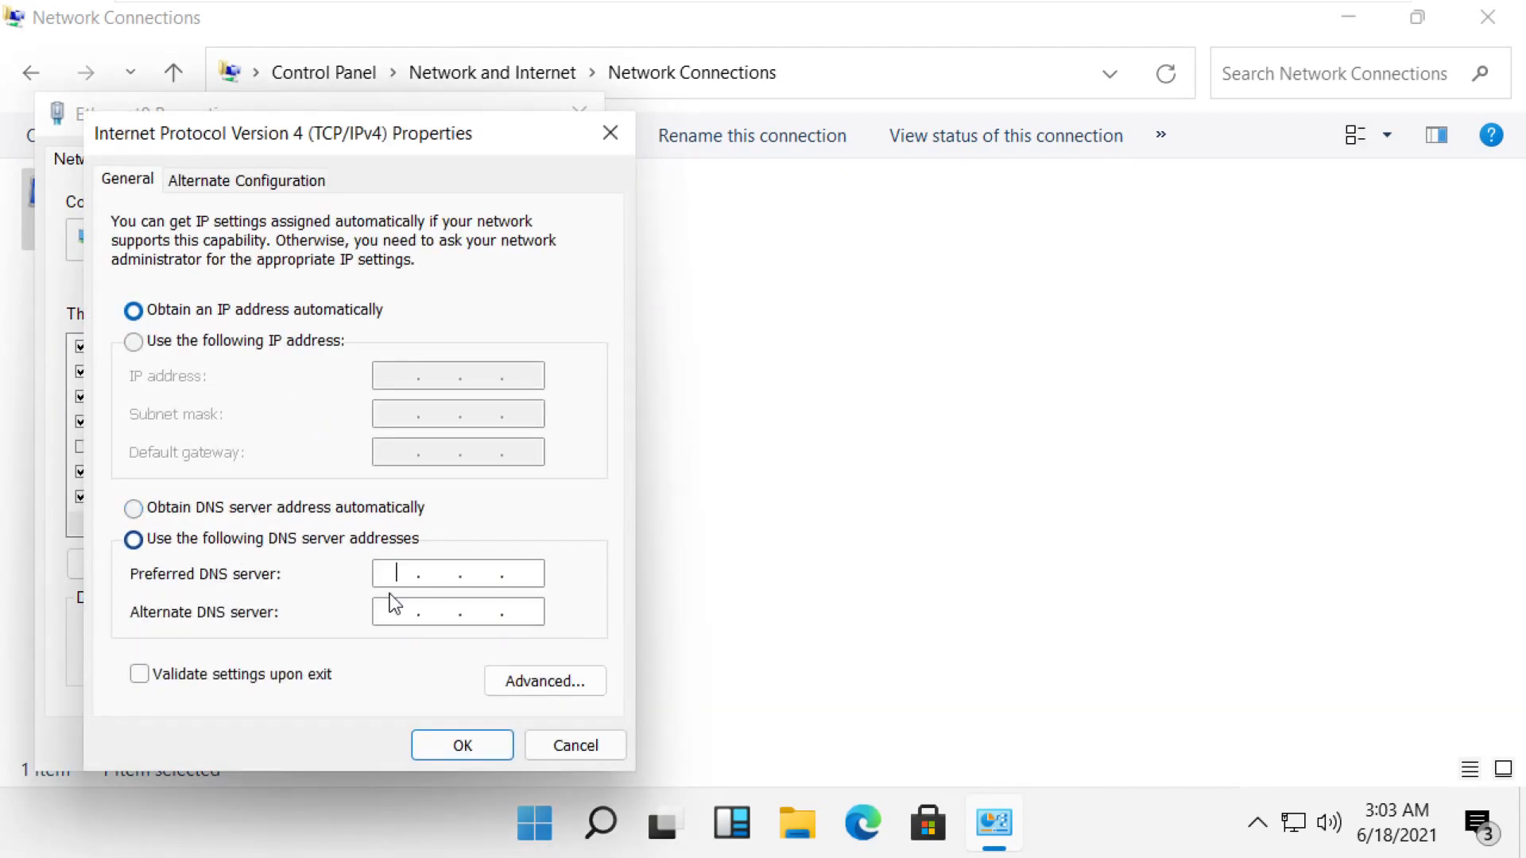
pyautogui.write('8.8..')
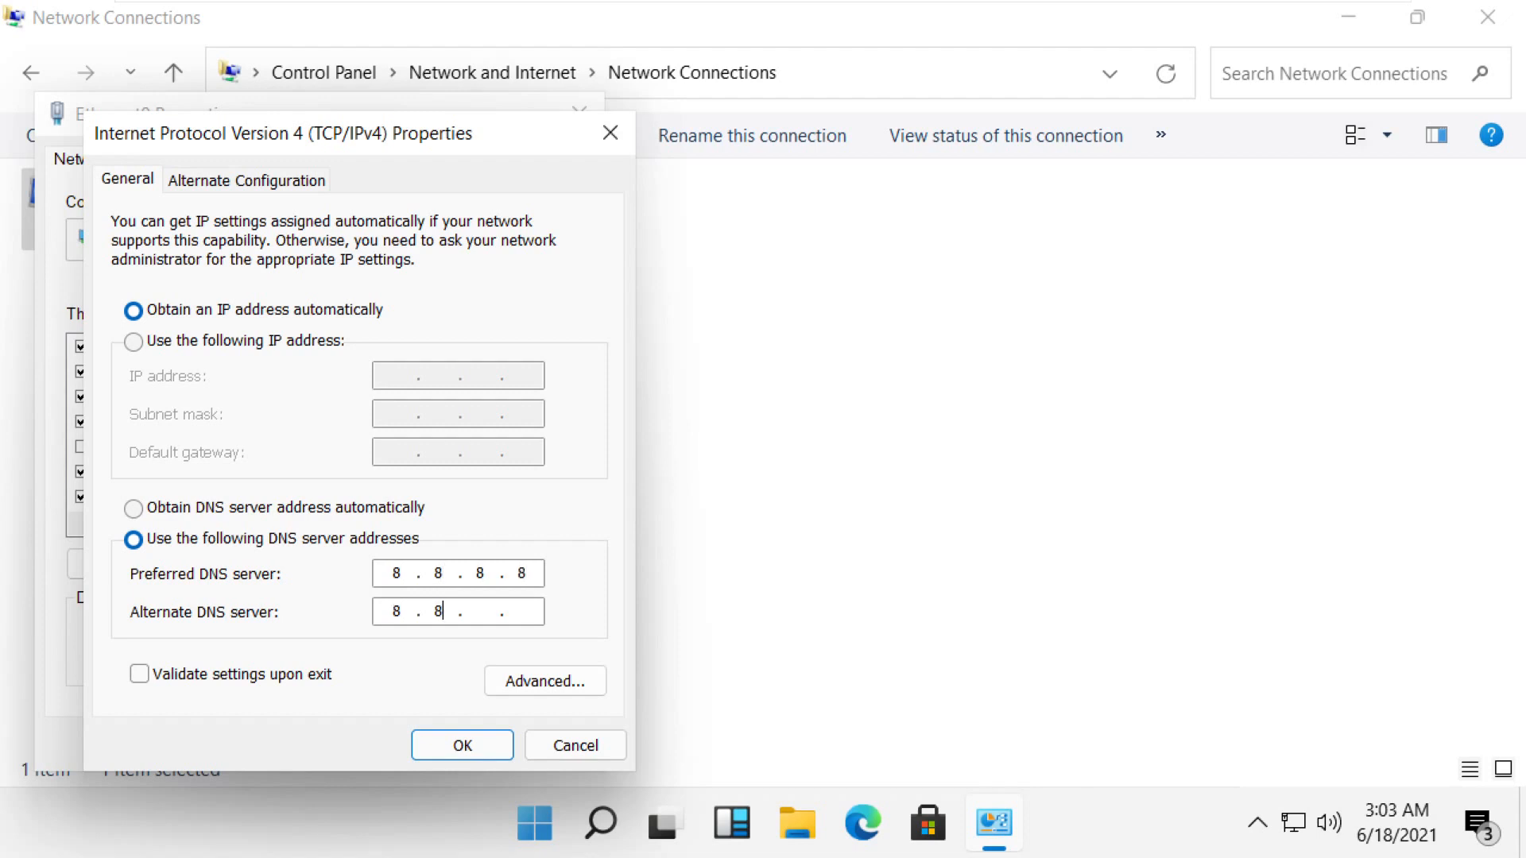
pyautogui.write('4.4')
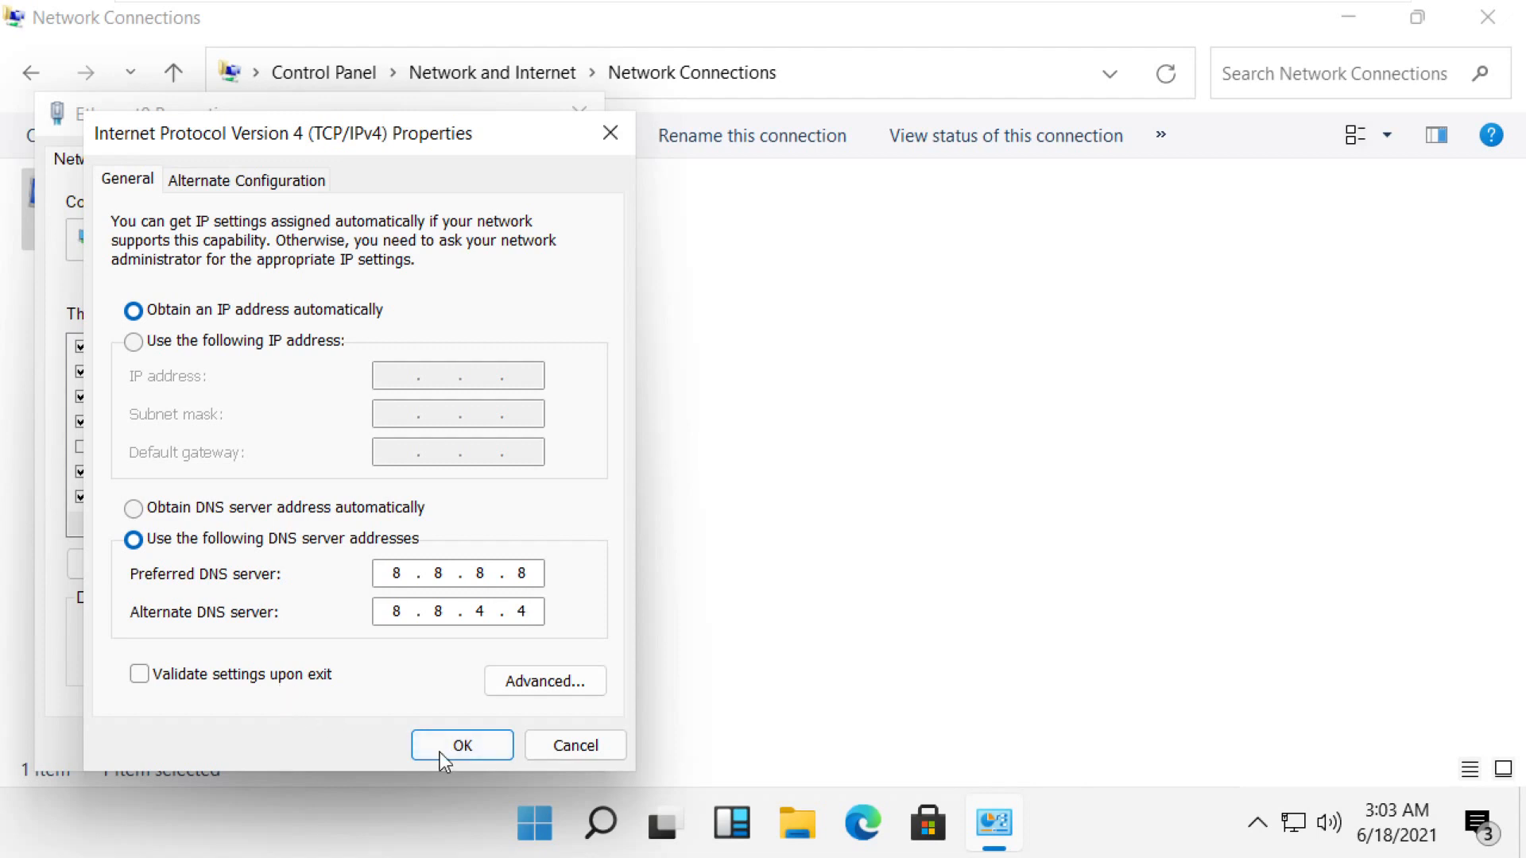
pyautogui.click(461, 744)
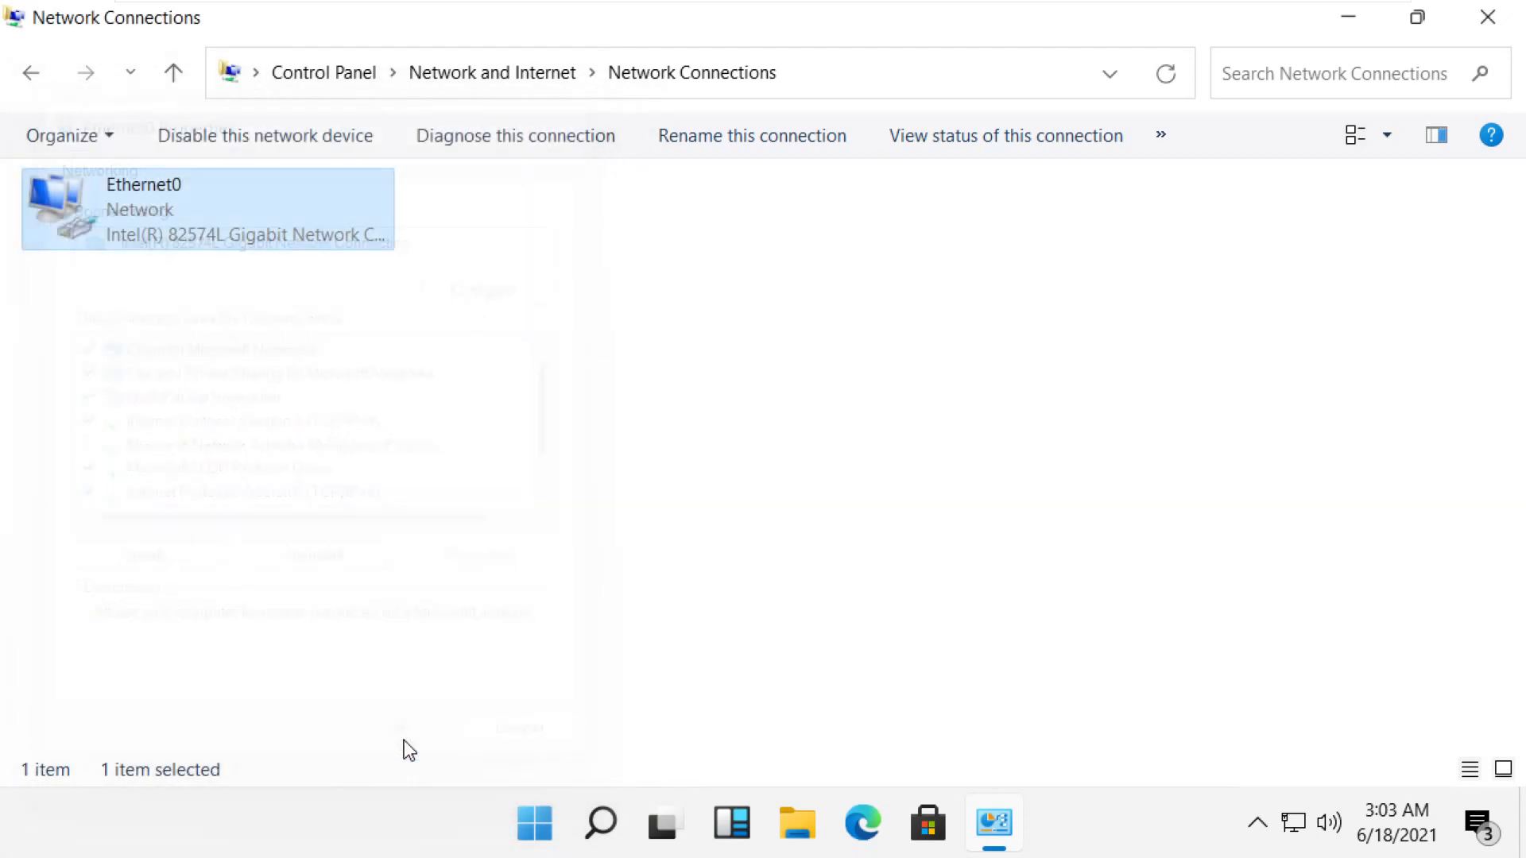